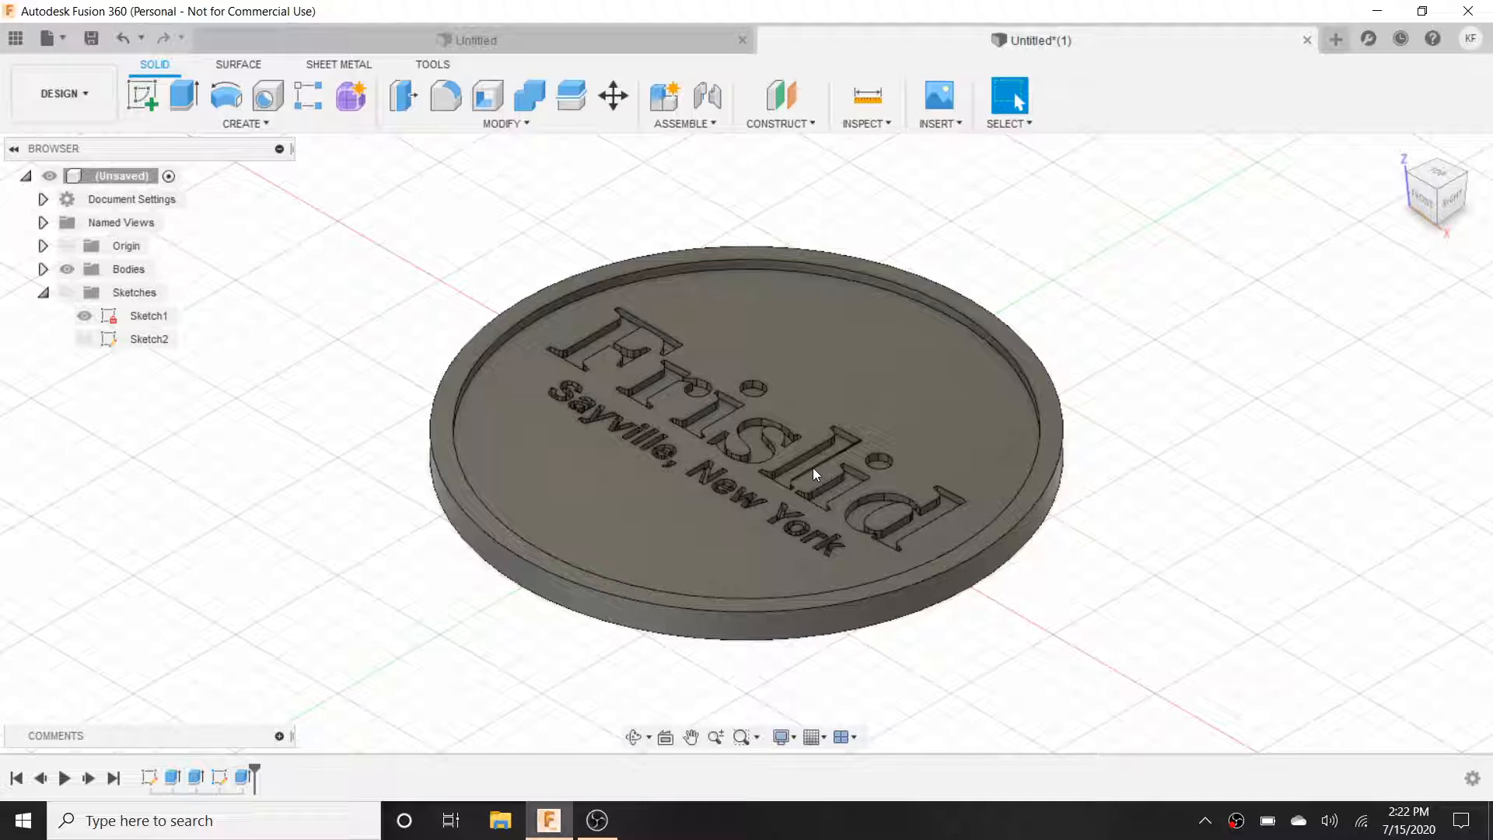
pyautogui.moveTo(754, 552)
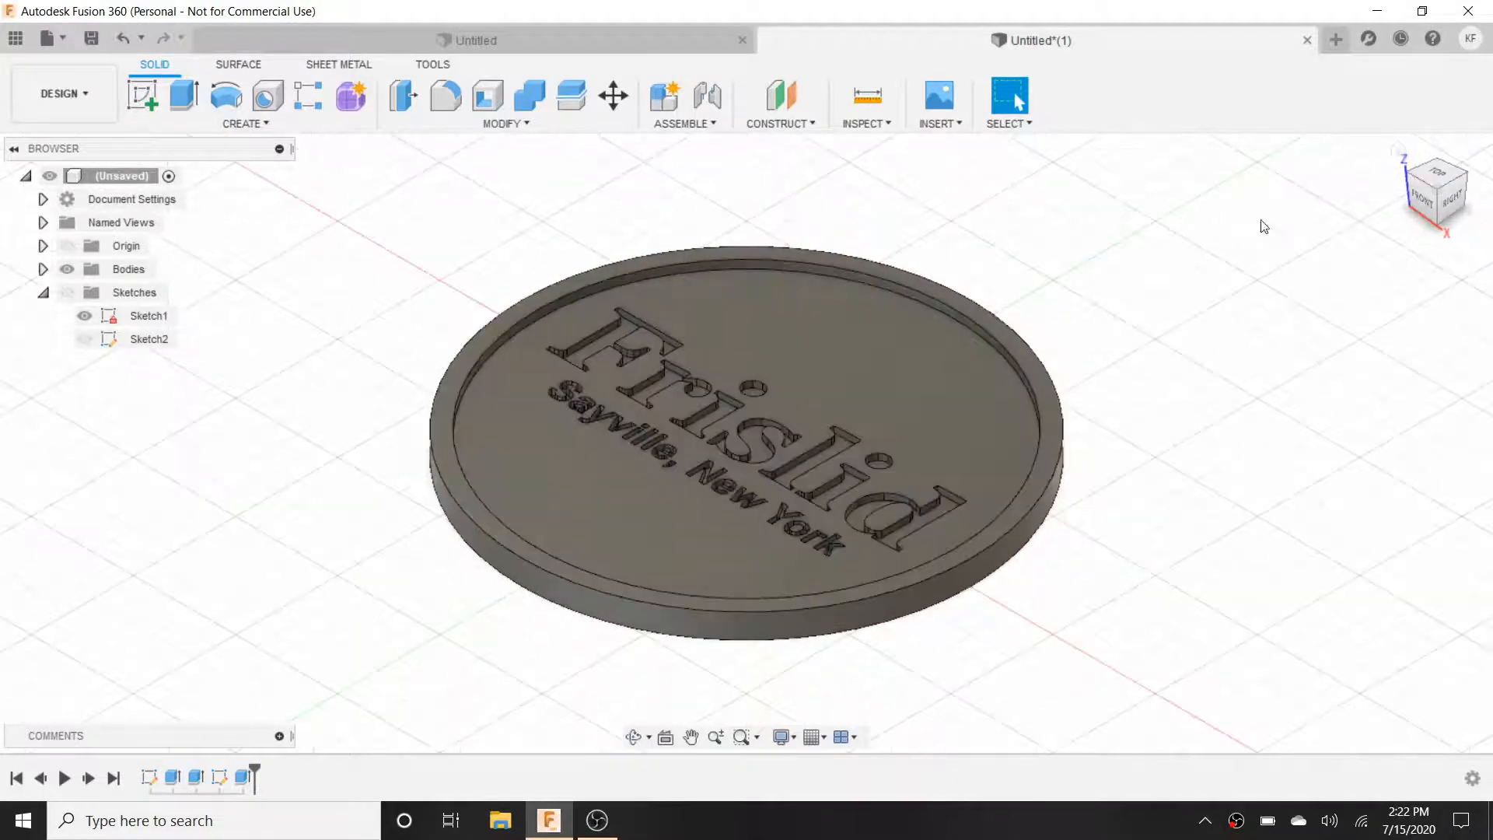
# - Switch to the blank 'Untitled' design, leaving the finished engraved coaster open
pyautogui.click(1436, 188)
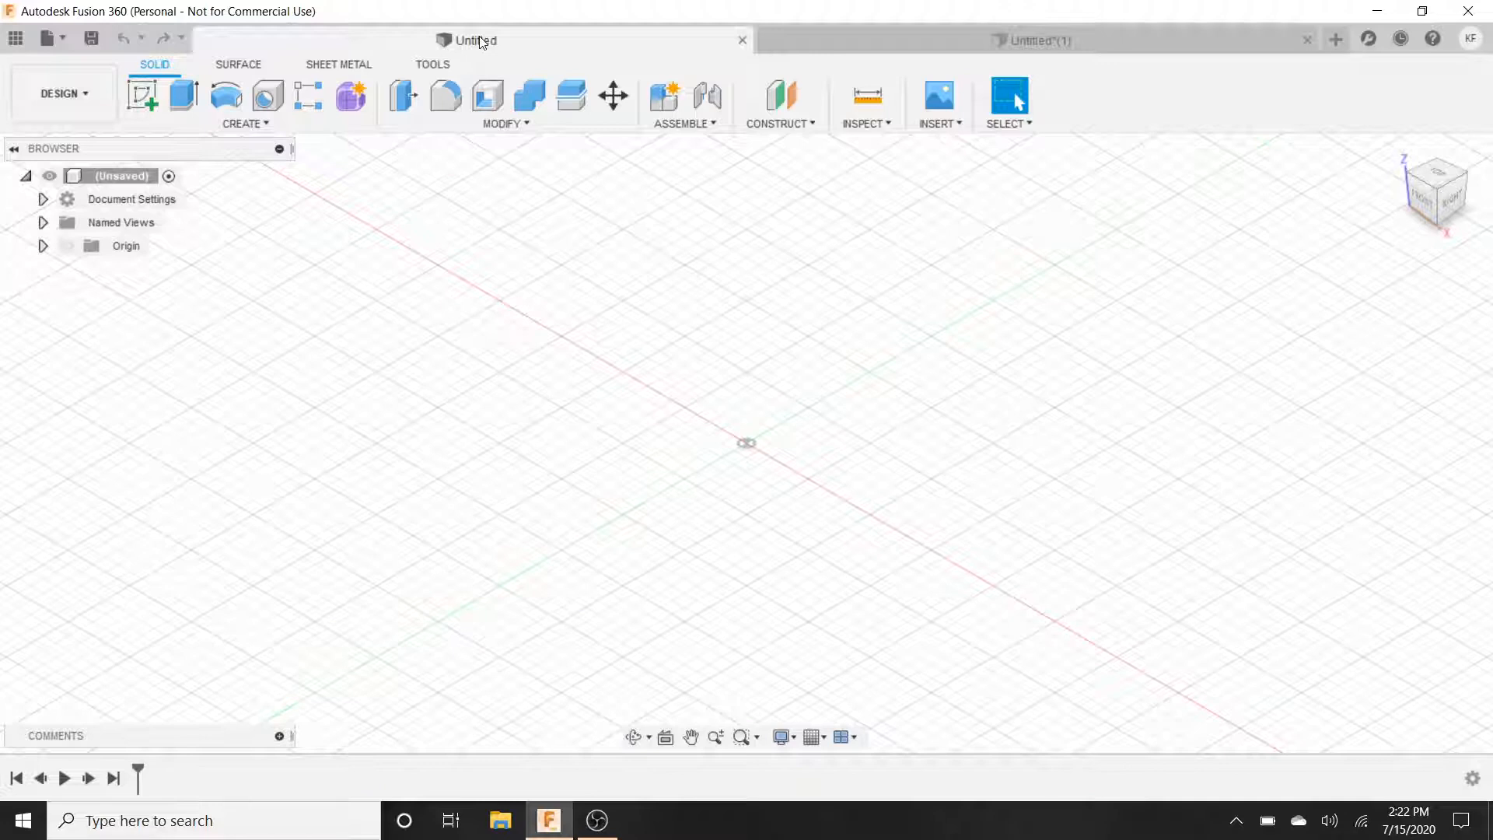
pyautogui.moveTo(780, 443)
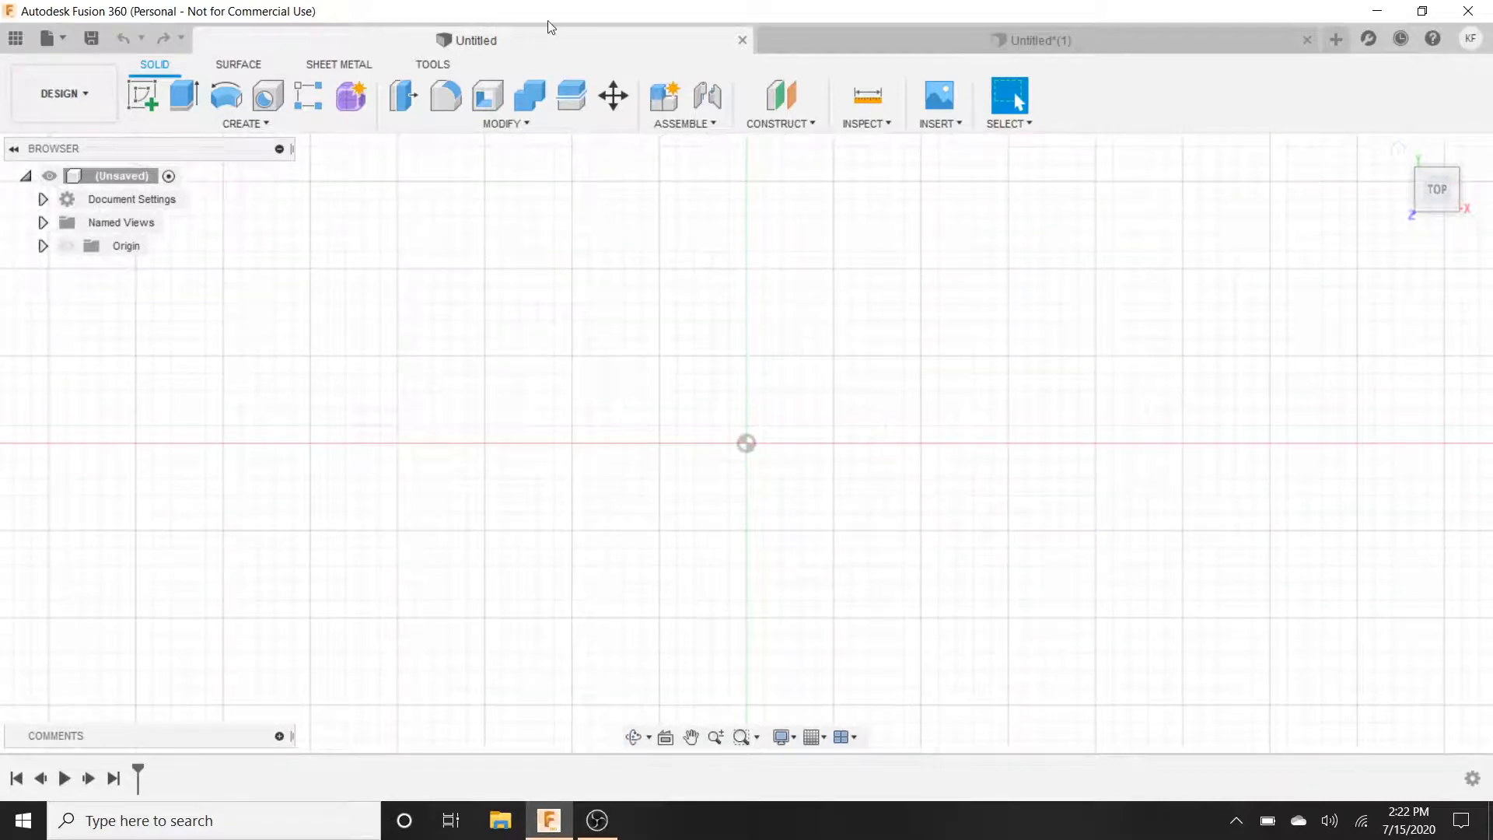
pyautogui.moveTo(142, 95)
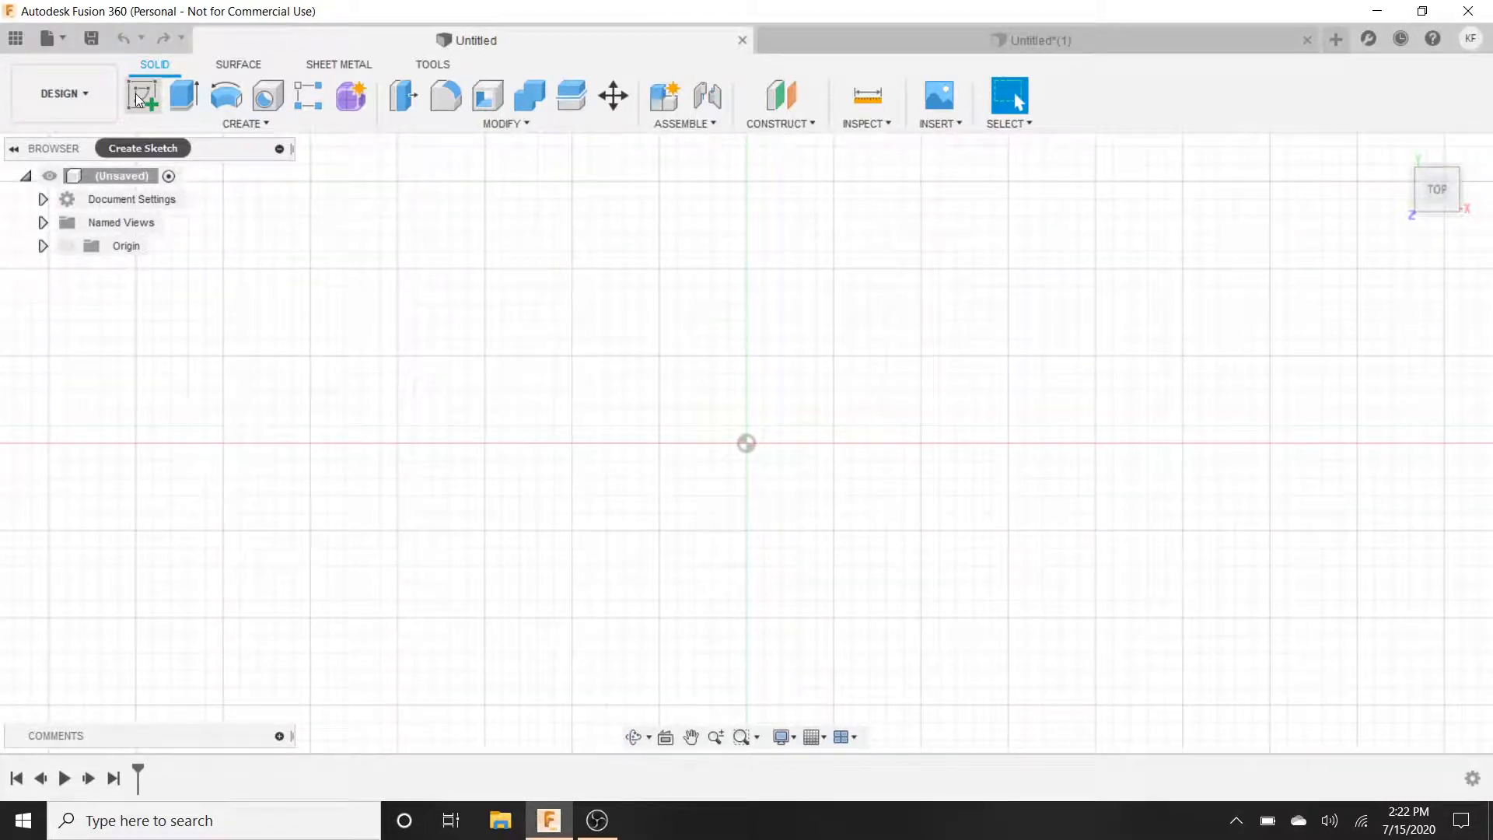
pyautogui.moveTo(141, 95)
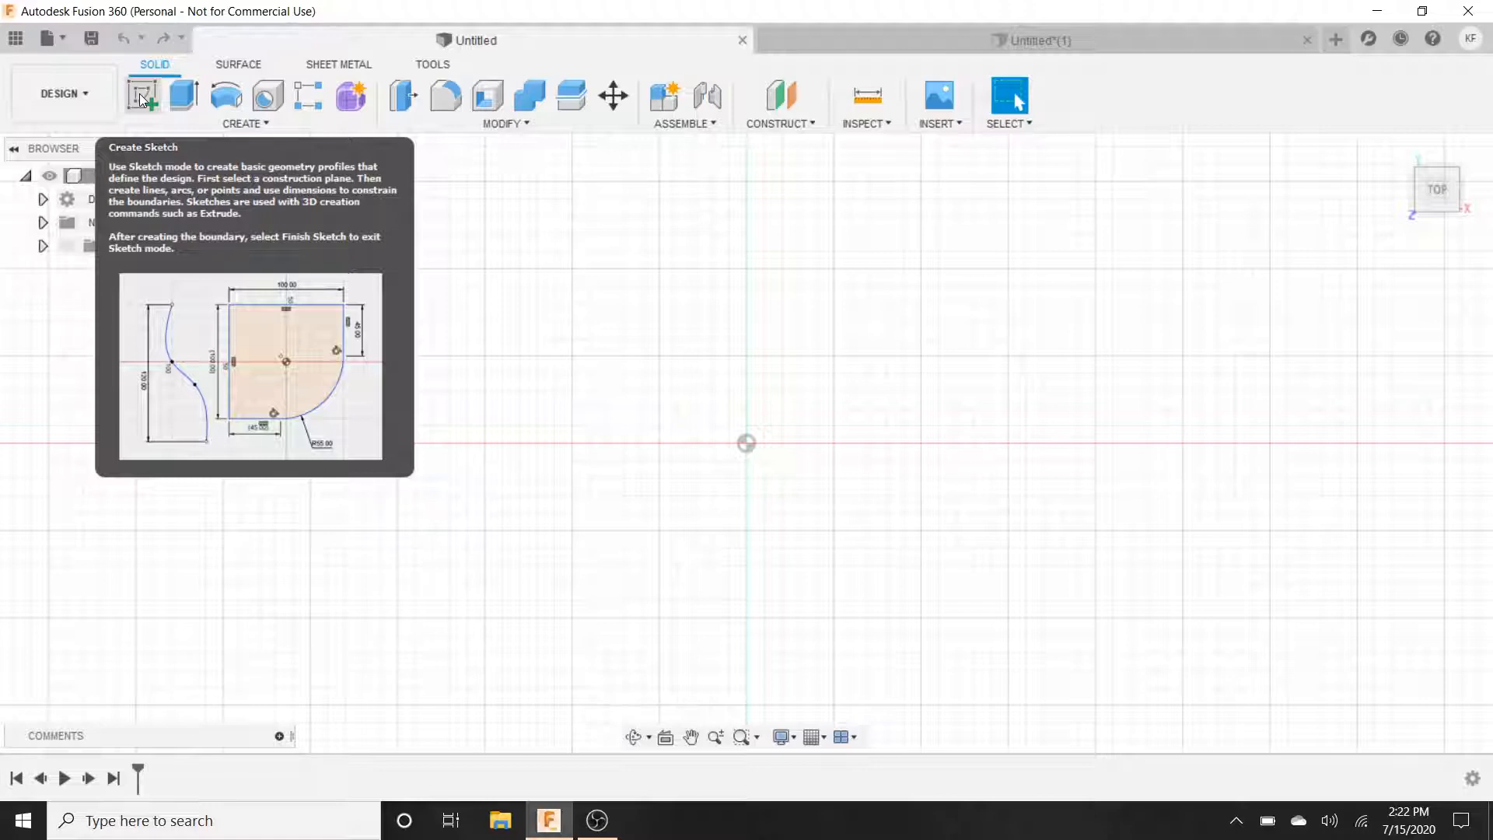
# - Begin a new sketch on the top (XY) origin plane
pyautogui.click(140, 95)
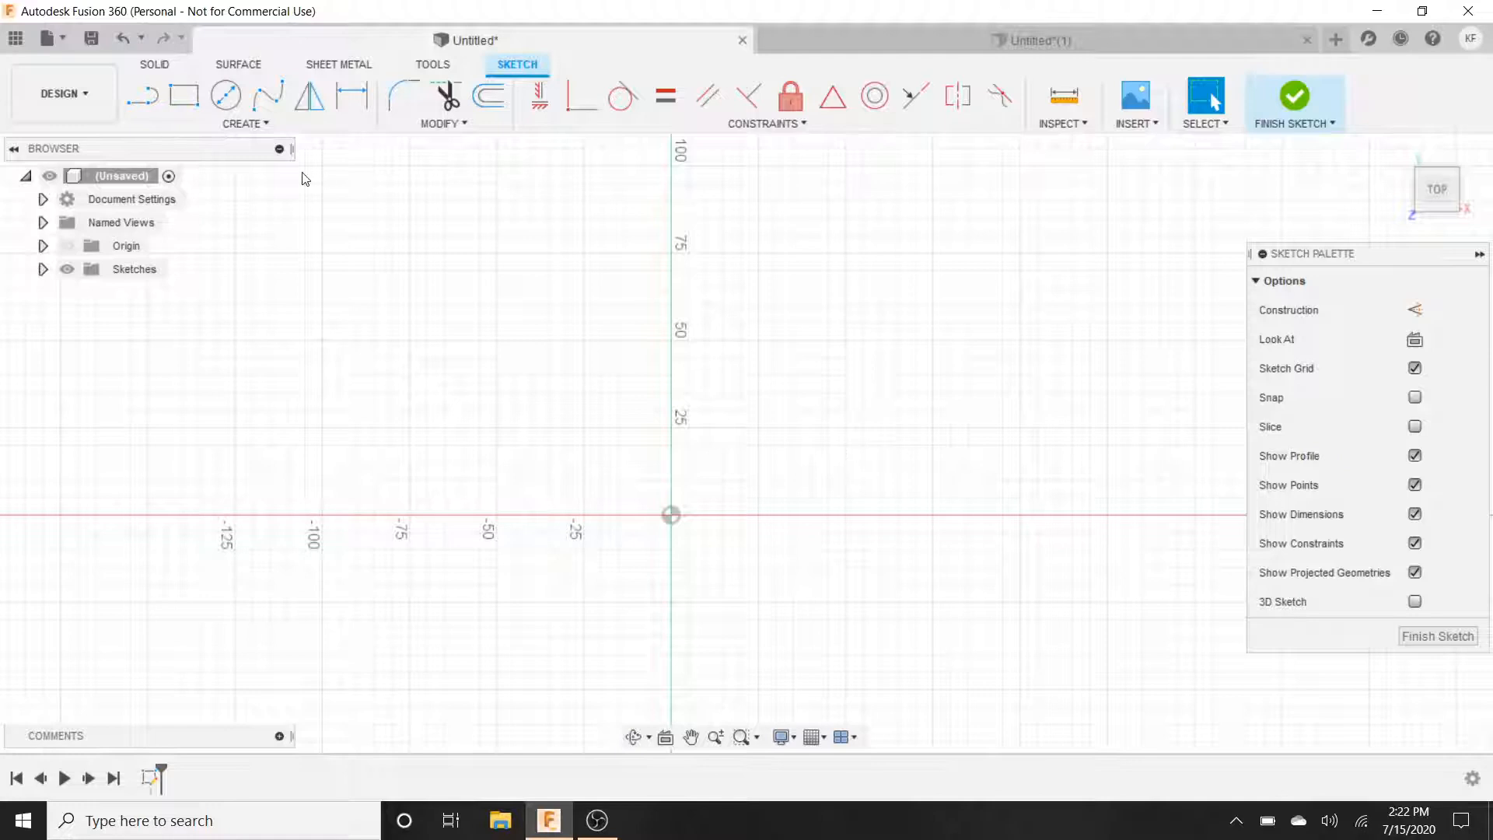
pyautogui.moveTo(311, 95)
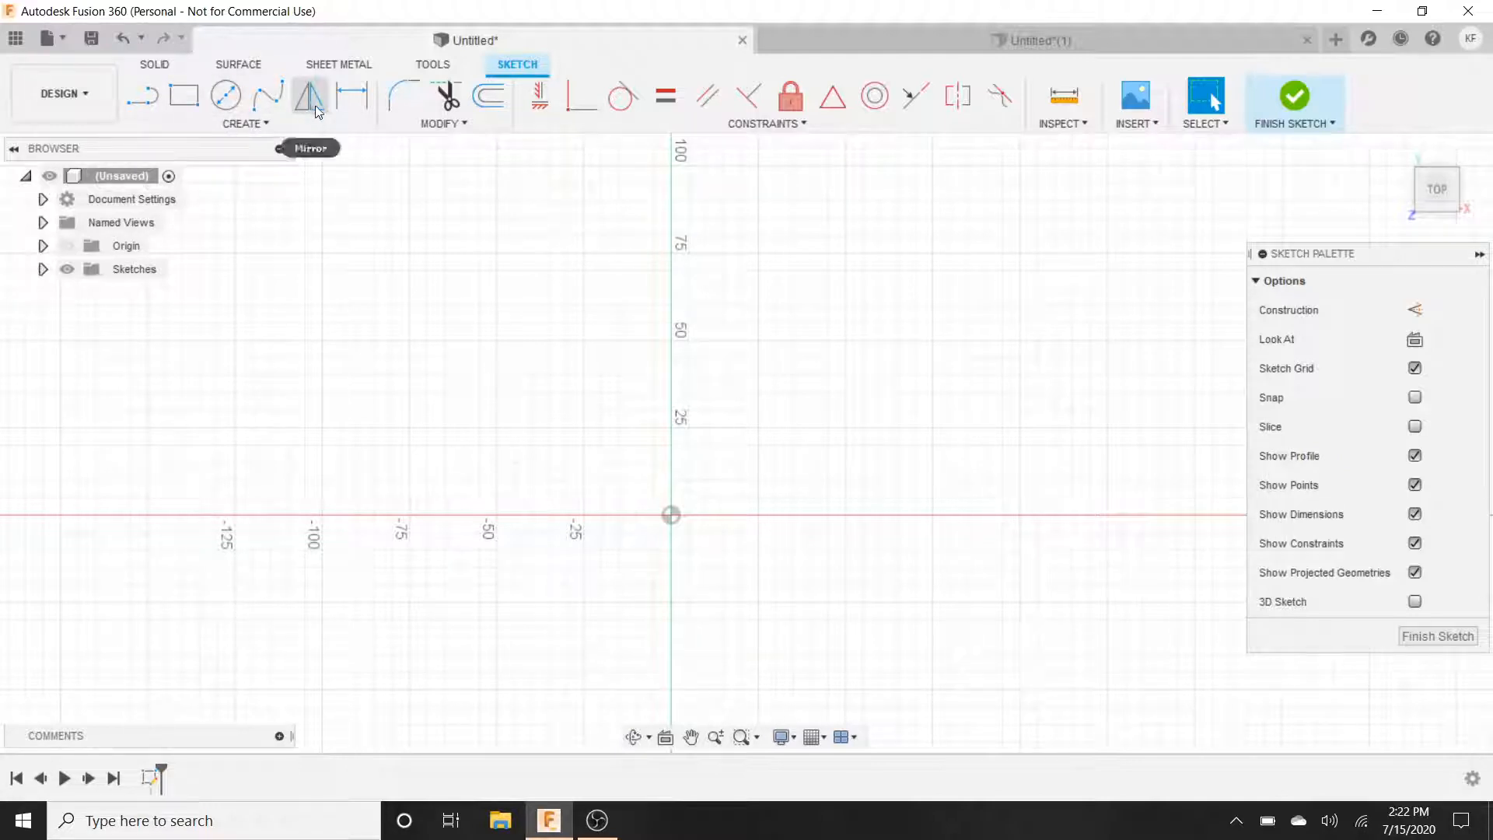
pyautogui.moveTo(183, 95)
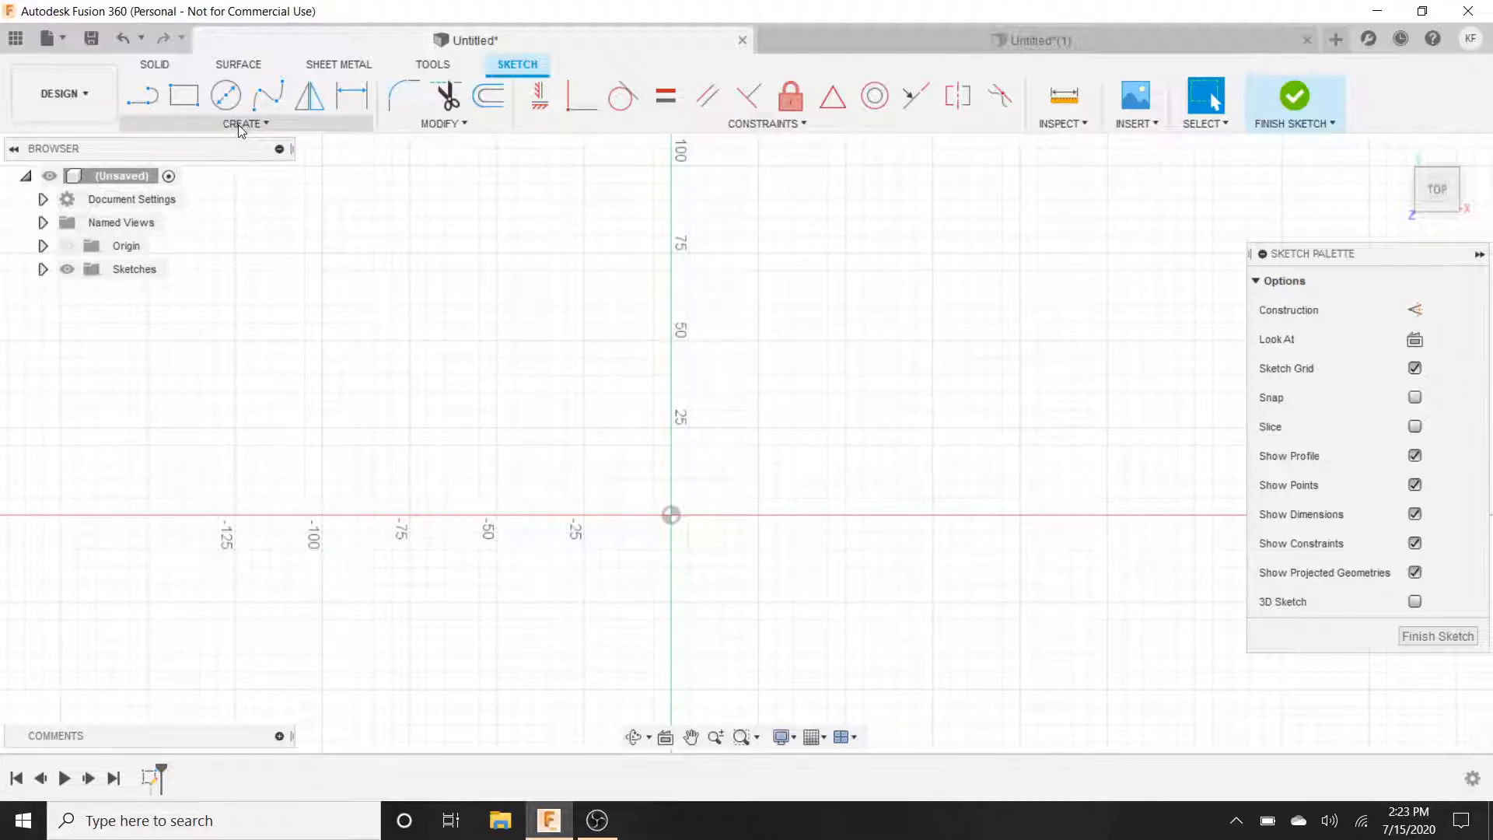
# - Draw a 4 in (101.60 mm) center-diameter circle on the origin and select its profile
pyautogui.click(225, 95)
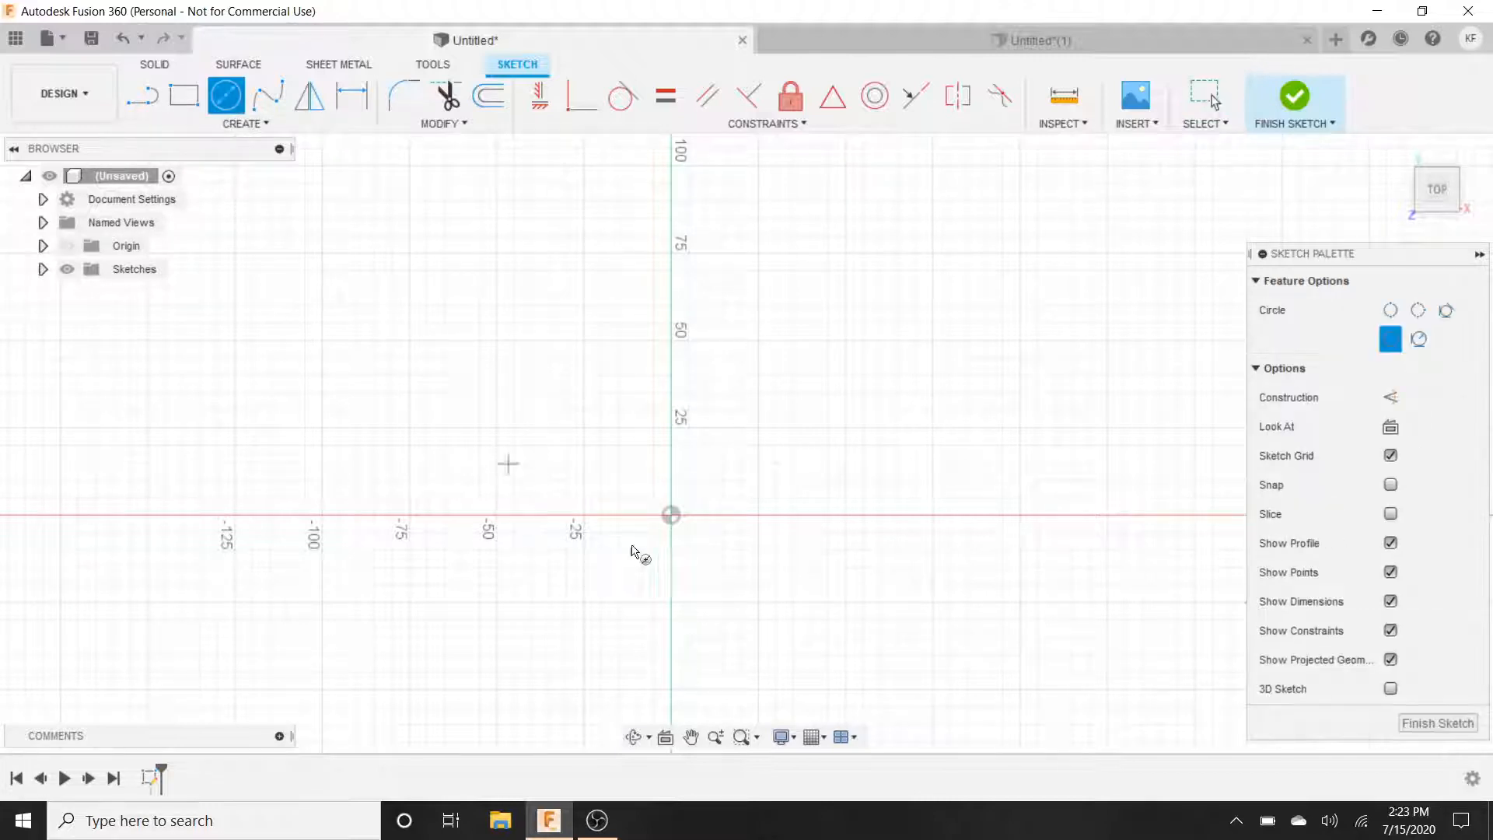
pyautogui.moveTo(676, 503)
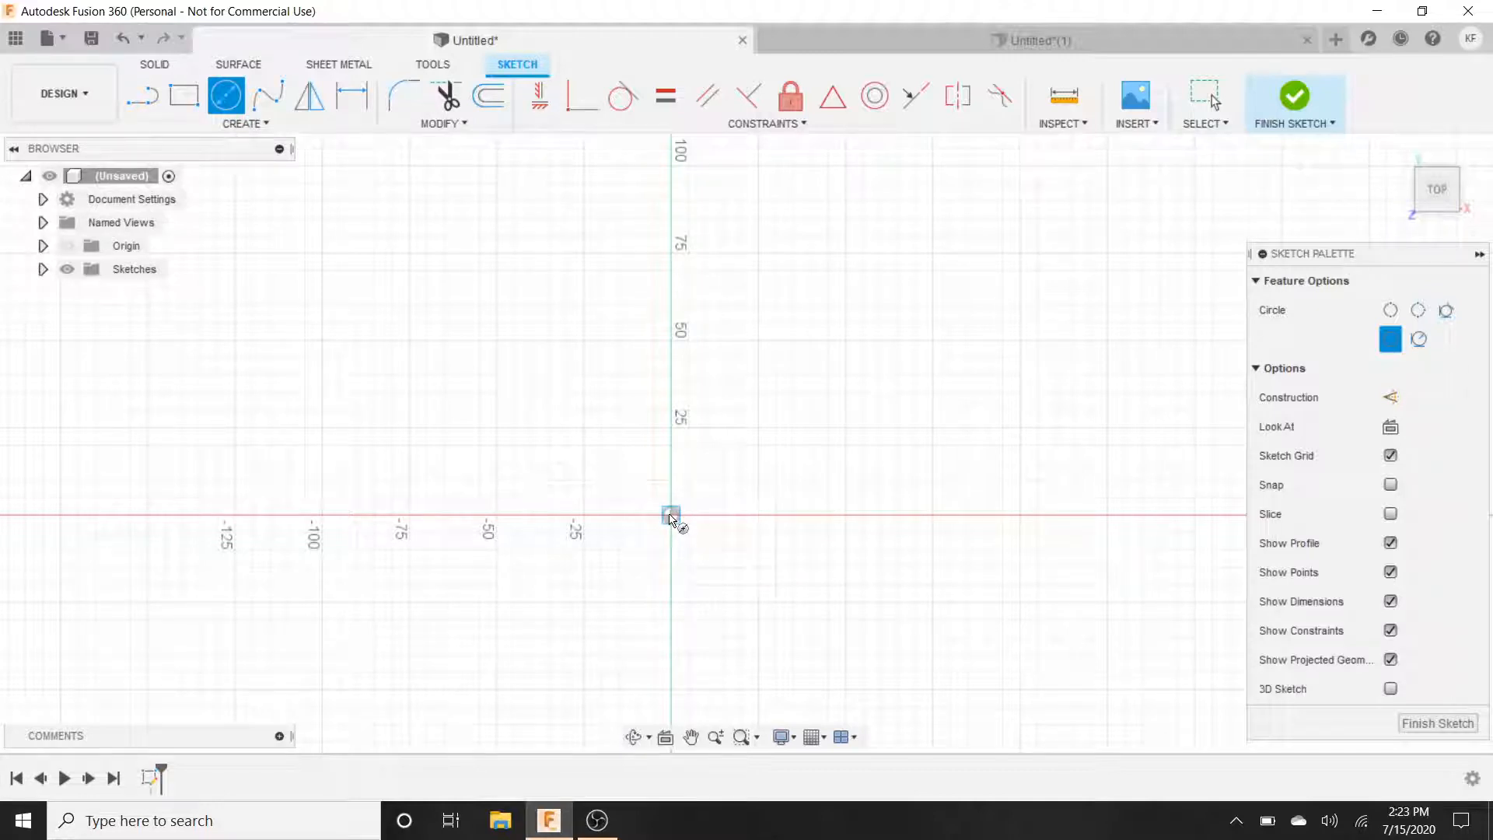
pyautogui.moveTo(668, 515); pyautogui.dragTo(677, 371)
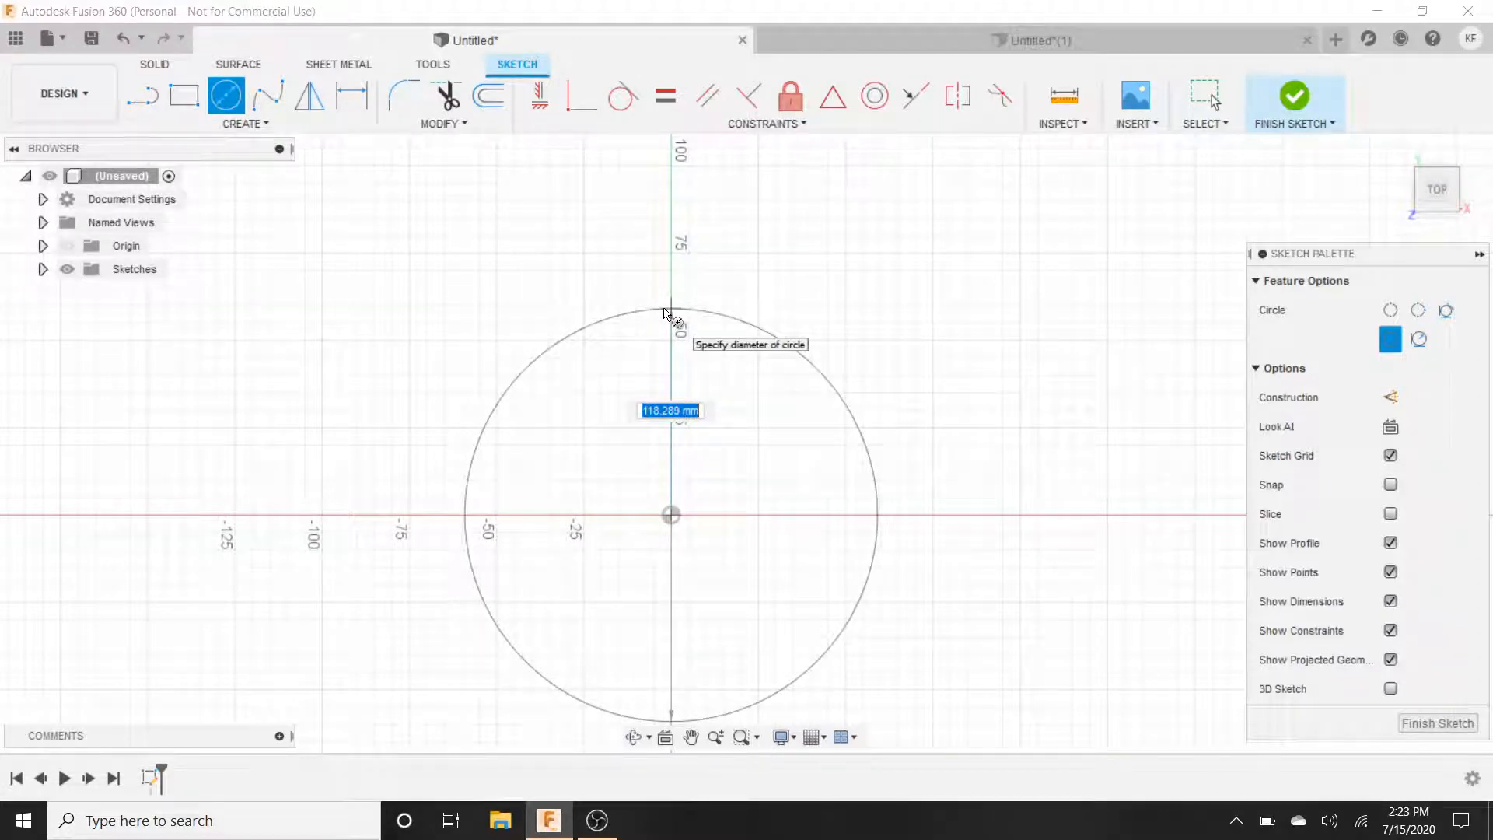
pyautogui.write('4in')
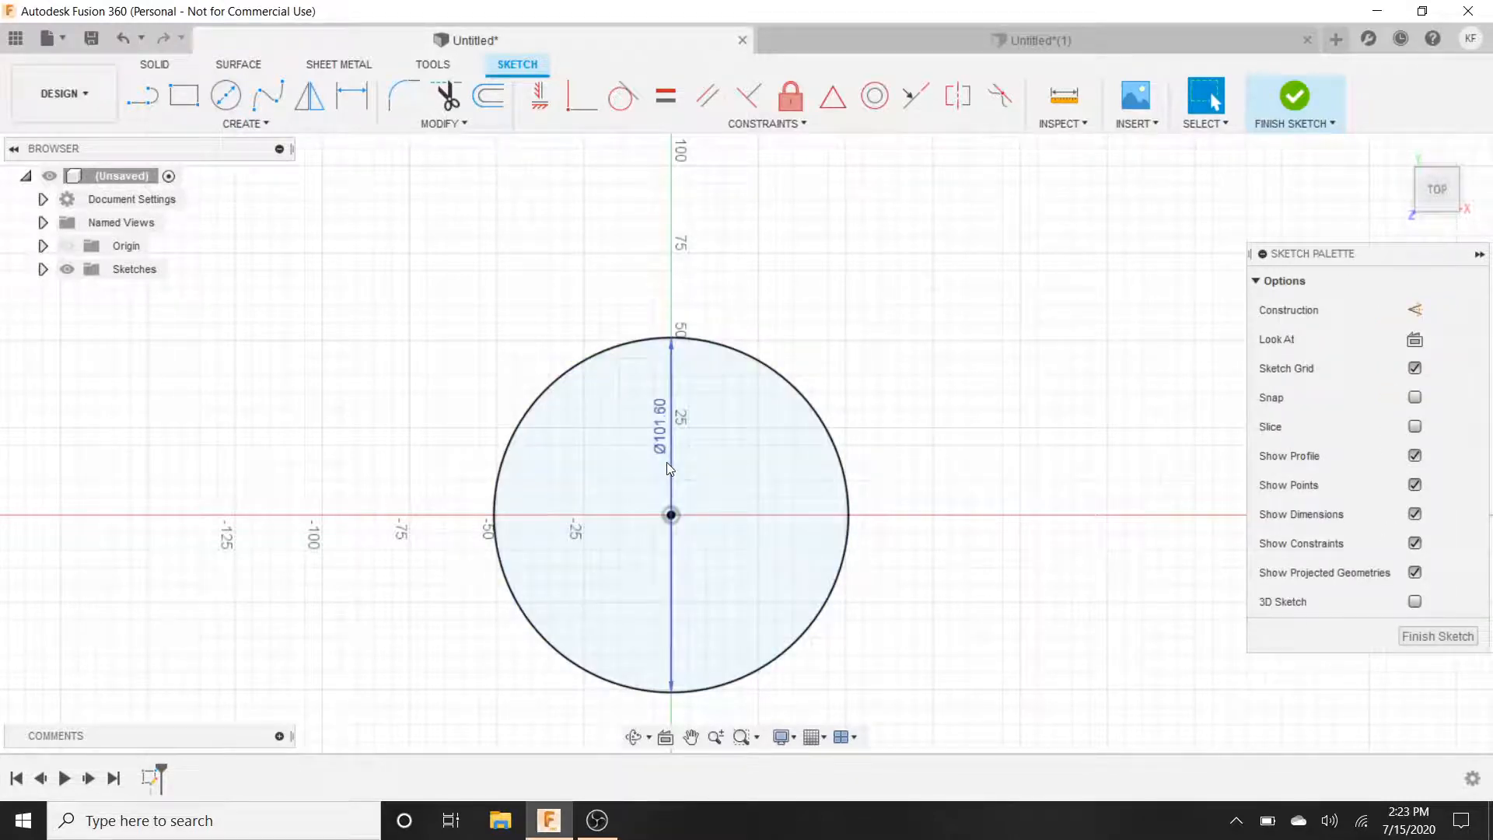
pyautogui.click(533, 481)
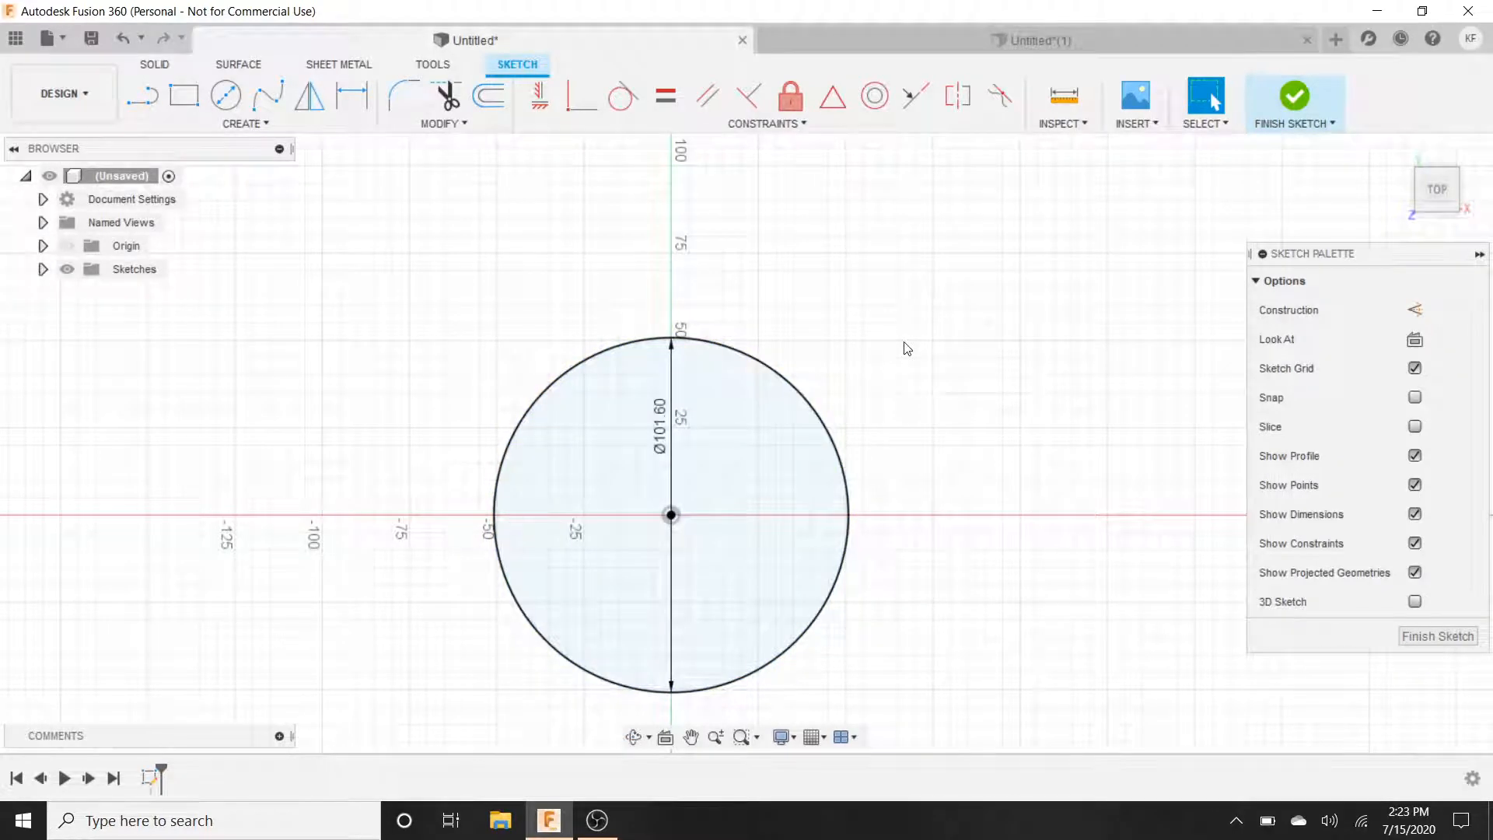
pyautogui.click(776, 440)
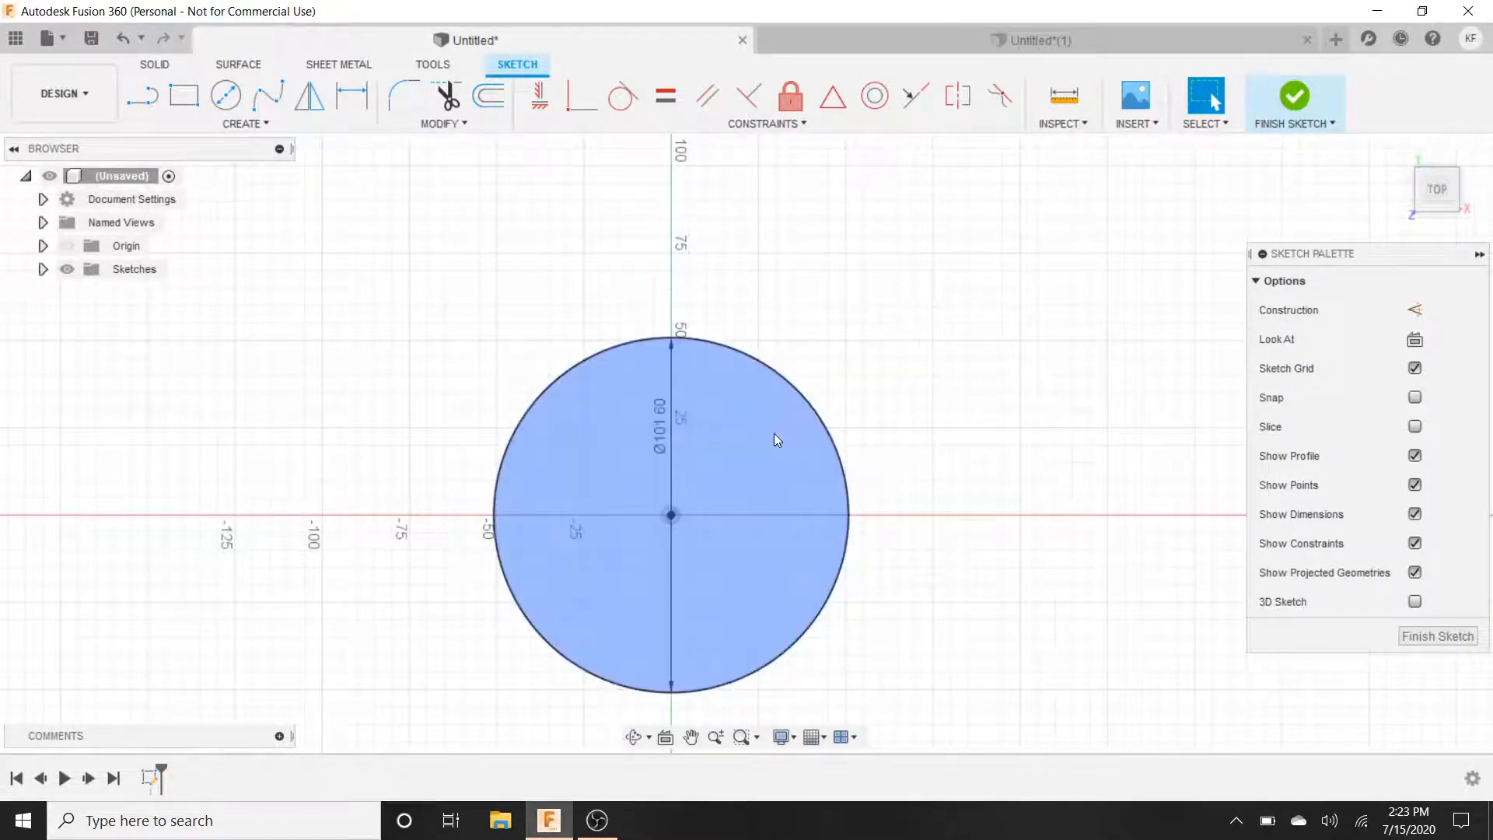
pyautogui.moveTo(722, 535)
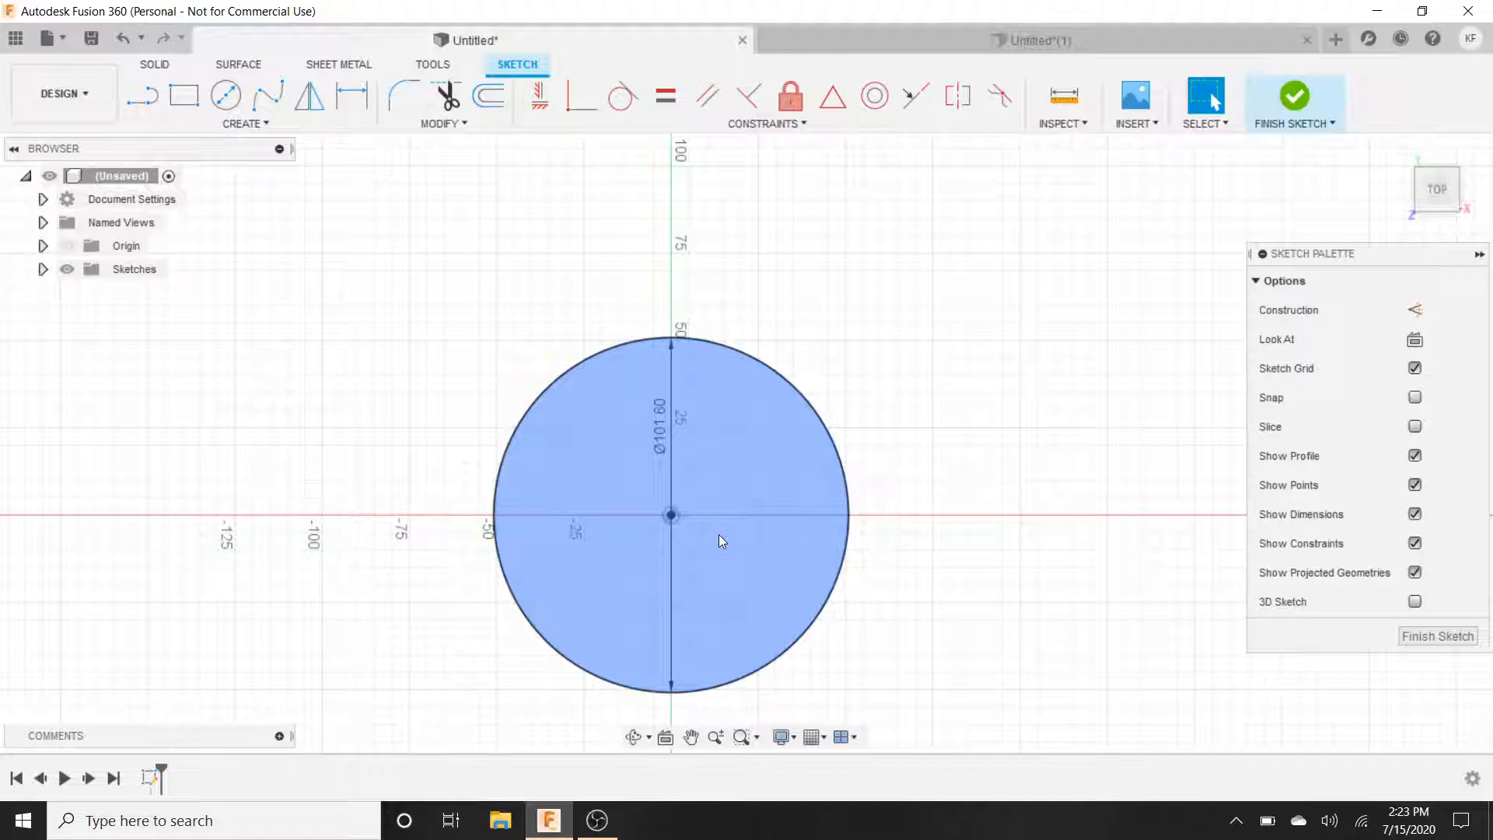
pyautogui.moveTo(600, 609)
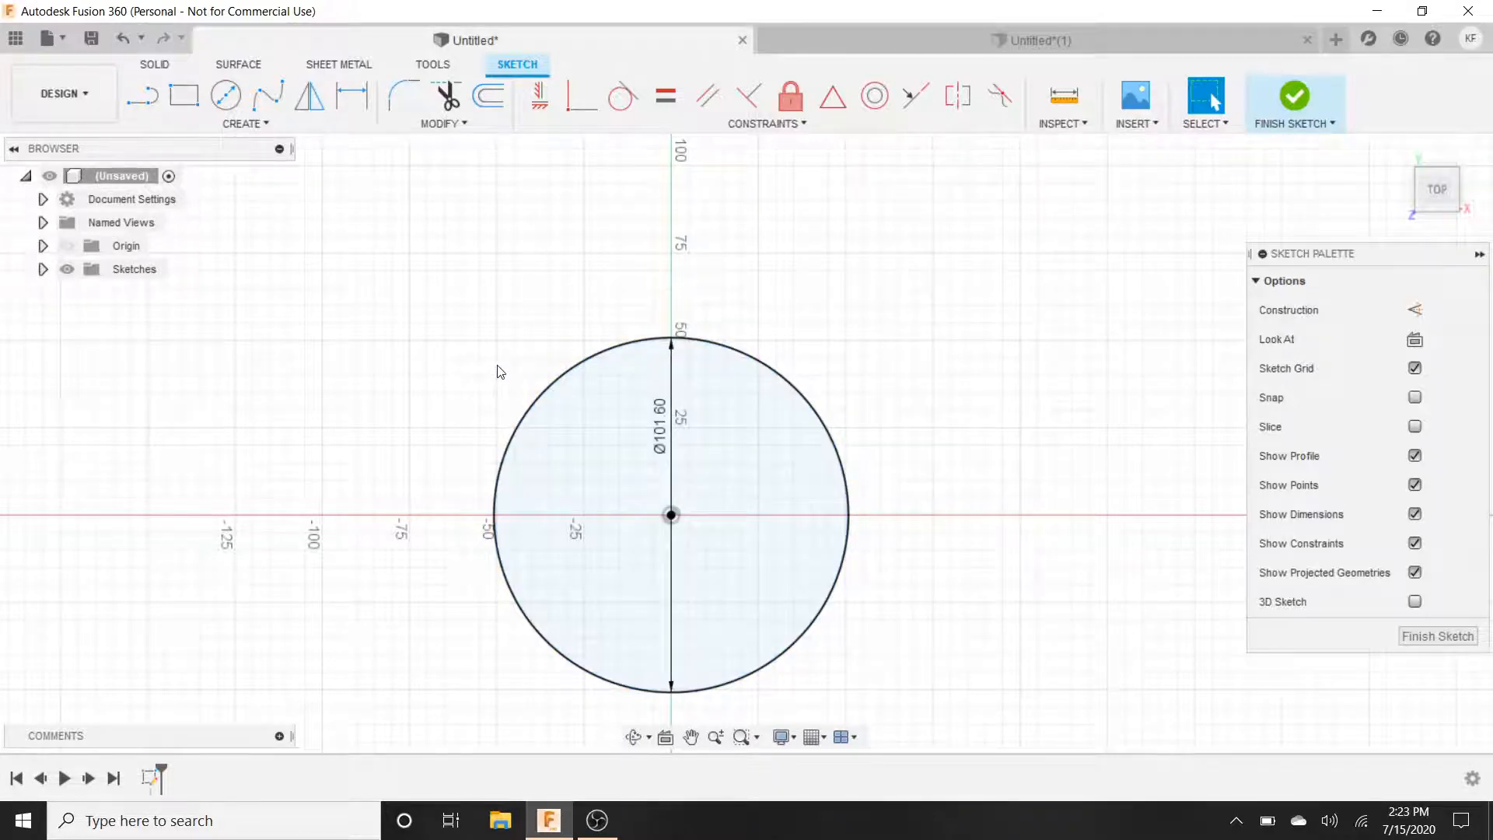
pyautogui.click(583, 440)
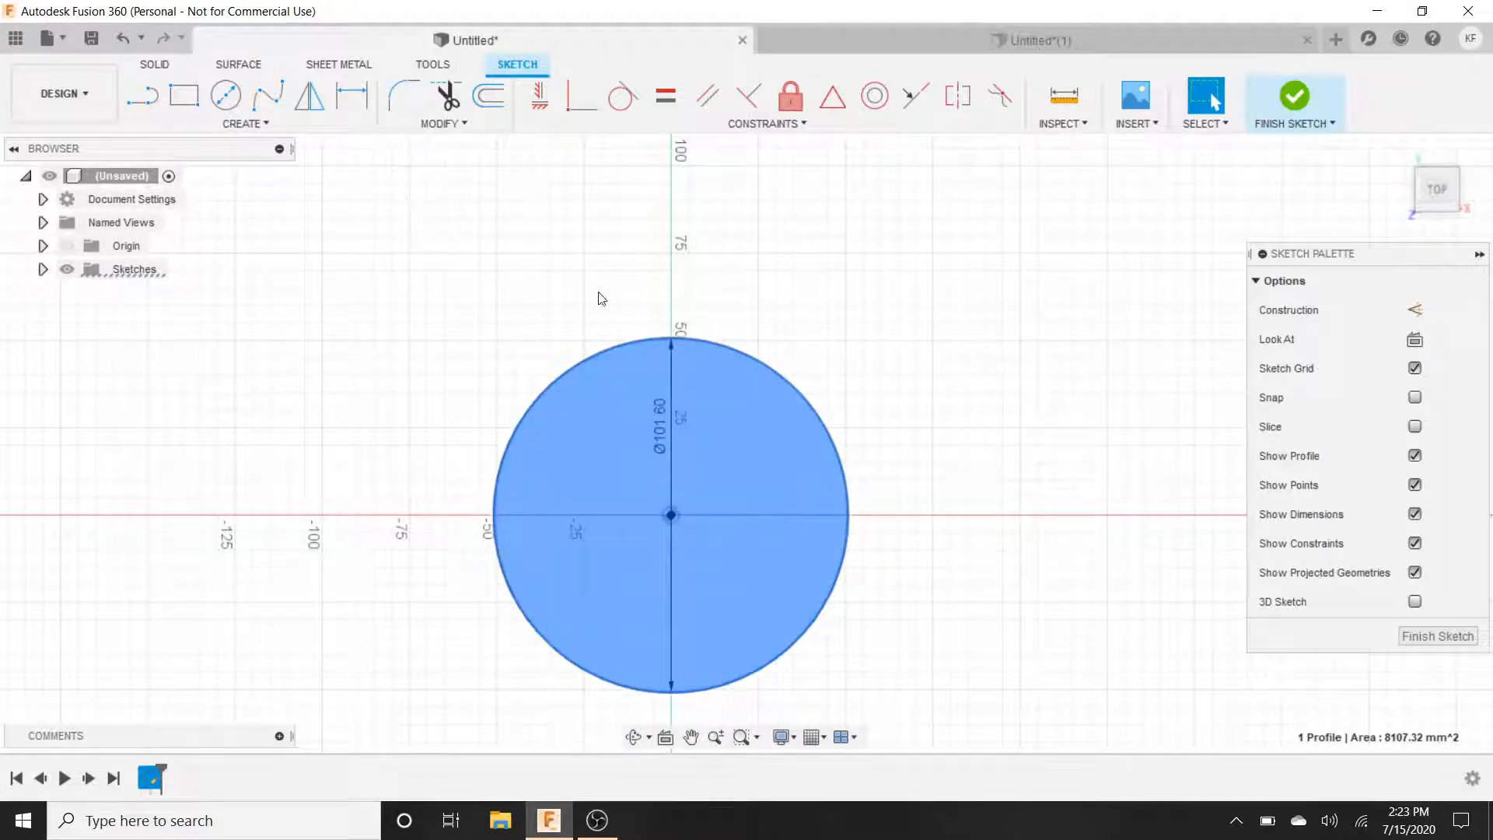
# - Start the Offset command from the sketch Modify menu
pyautogui.click(765, 123)
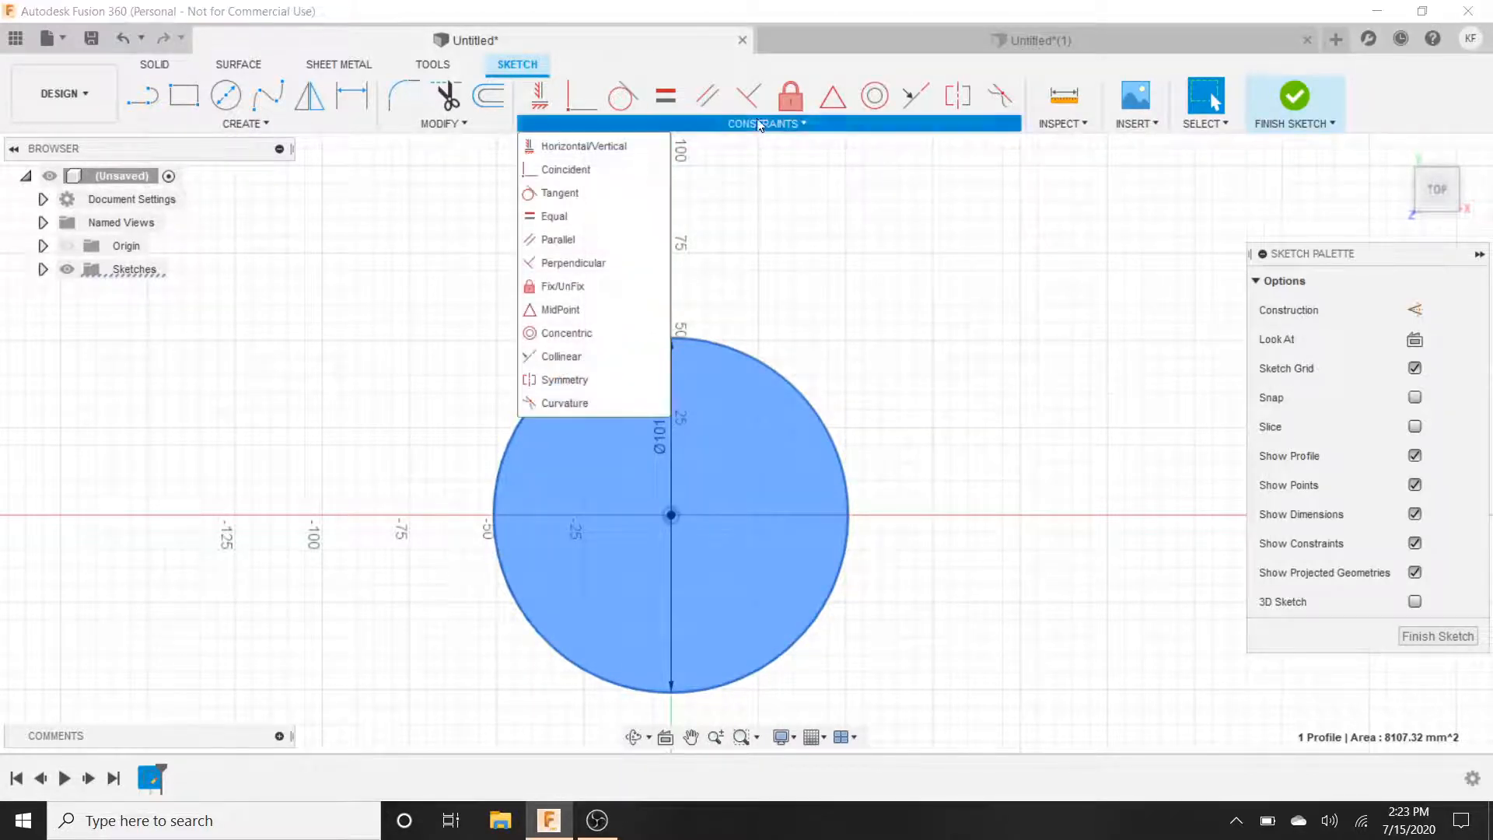
pyautogui.click(443, 123)
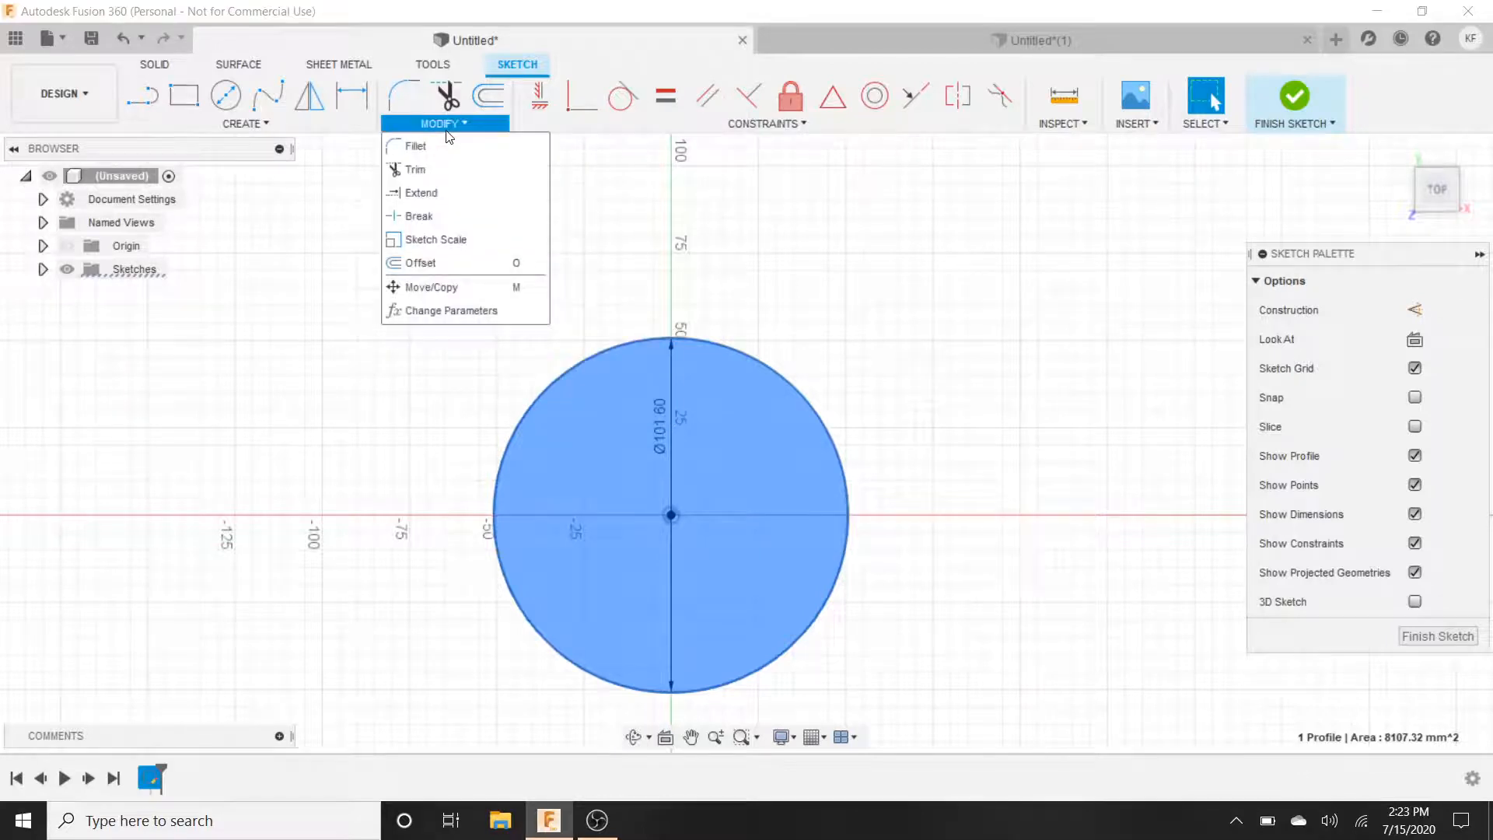
pyautogui.moveTo(422, 263)
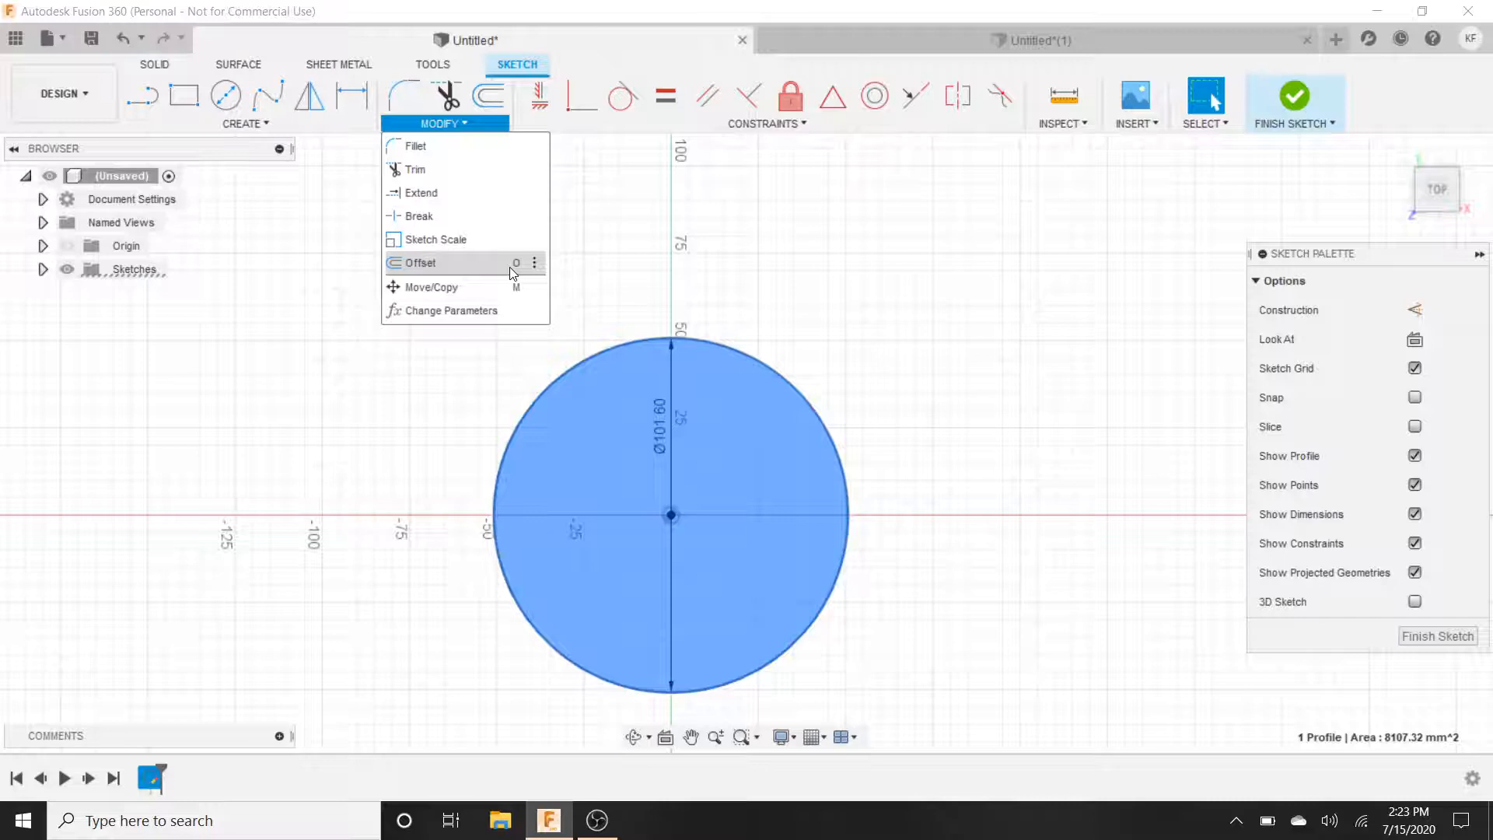
pyautogui.moveTo(418, 263)
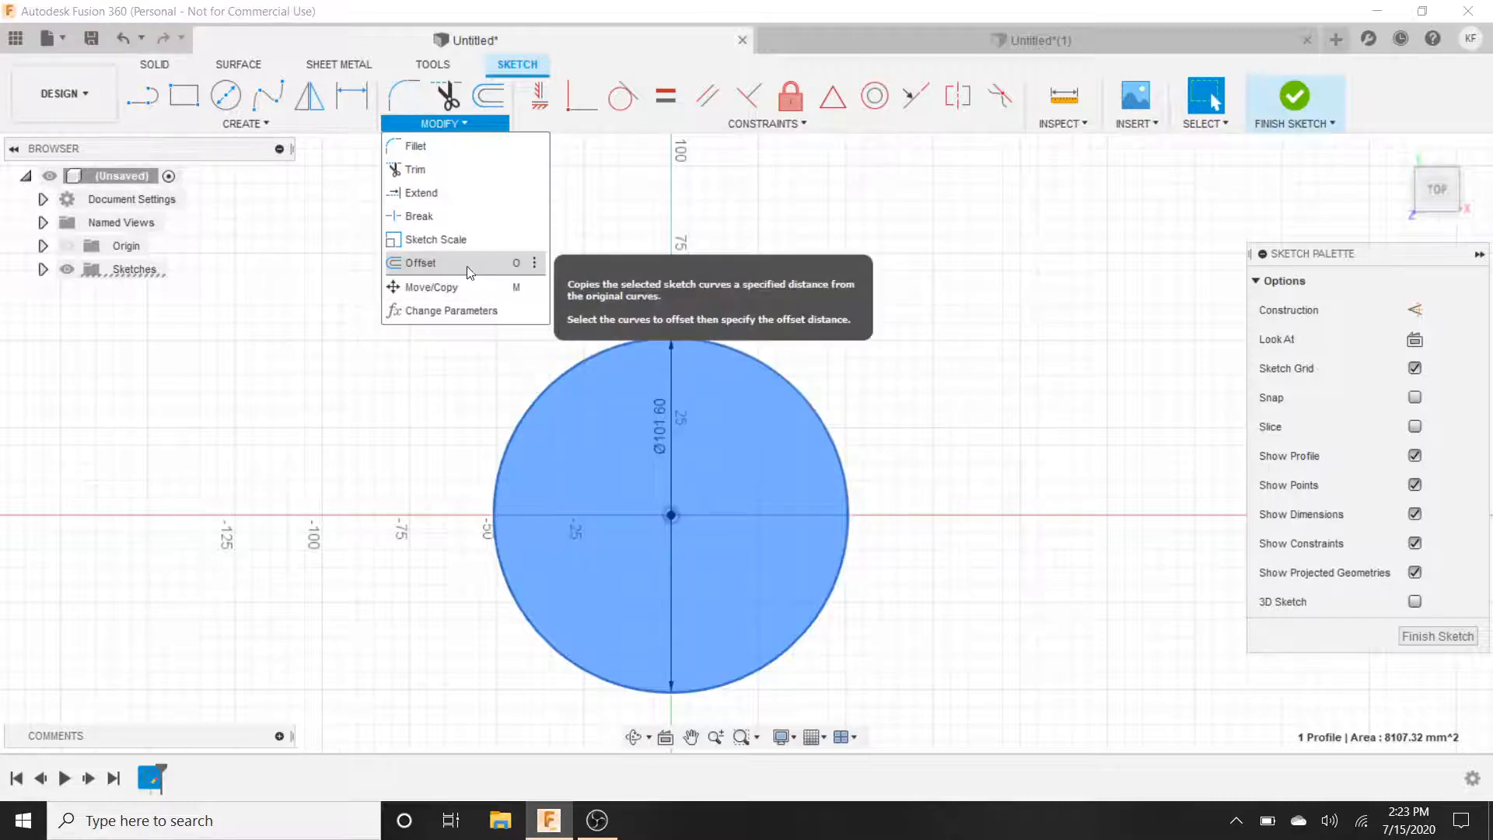
pyautogui.moveTo(522, 278)
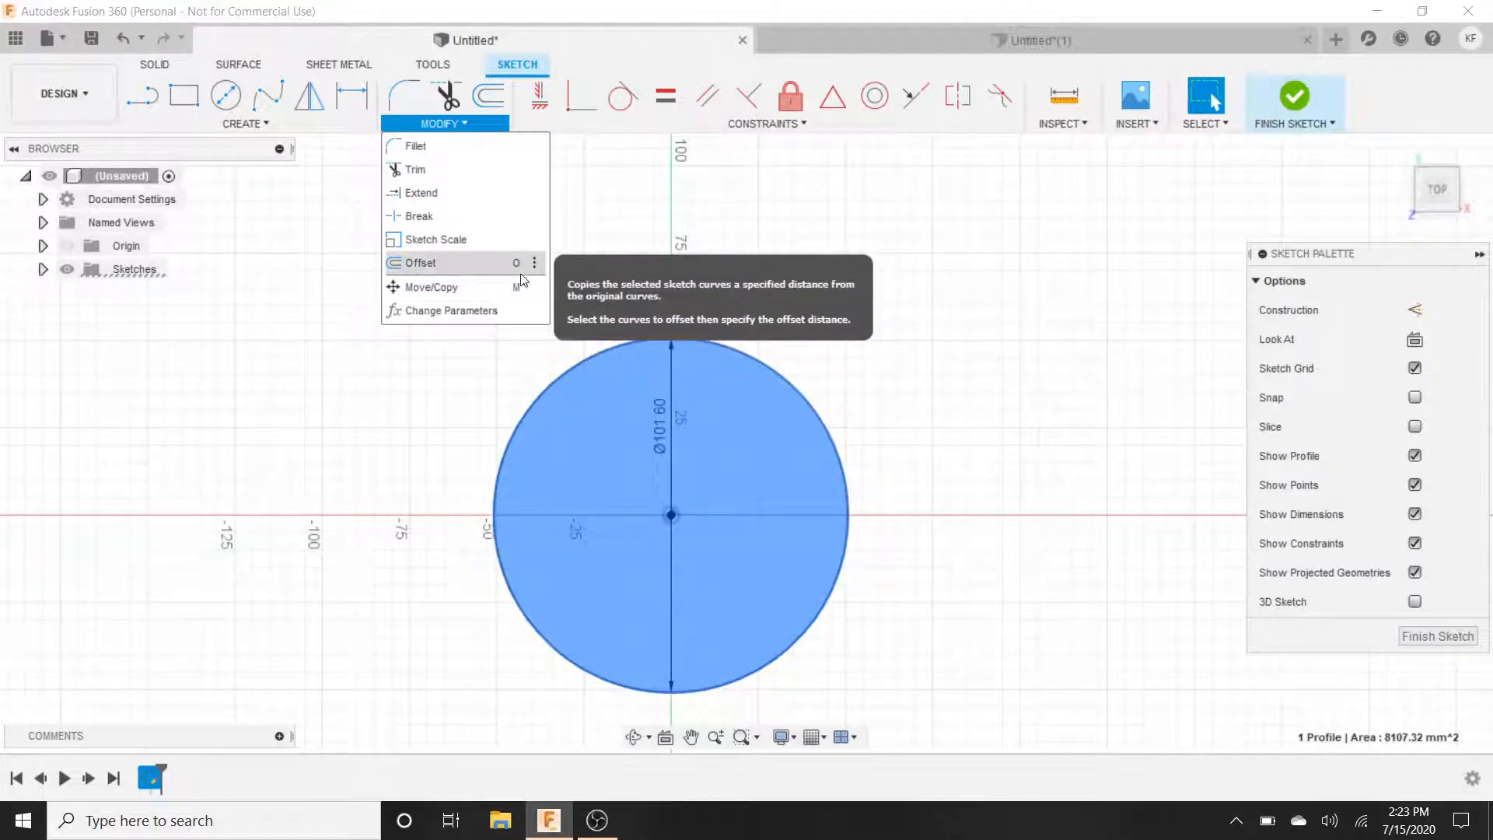
pyautogui.moveTo(504, 100)
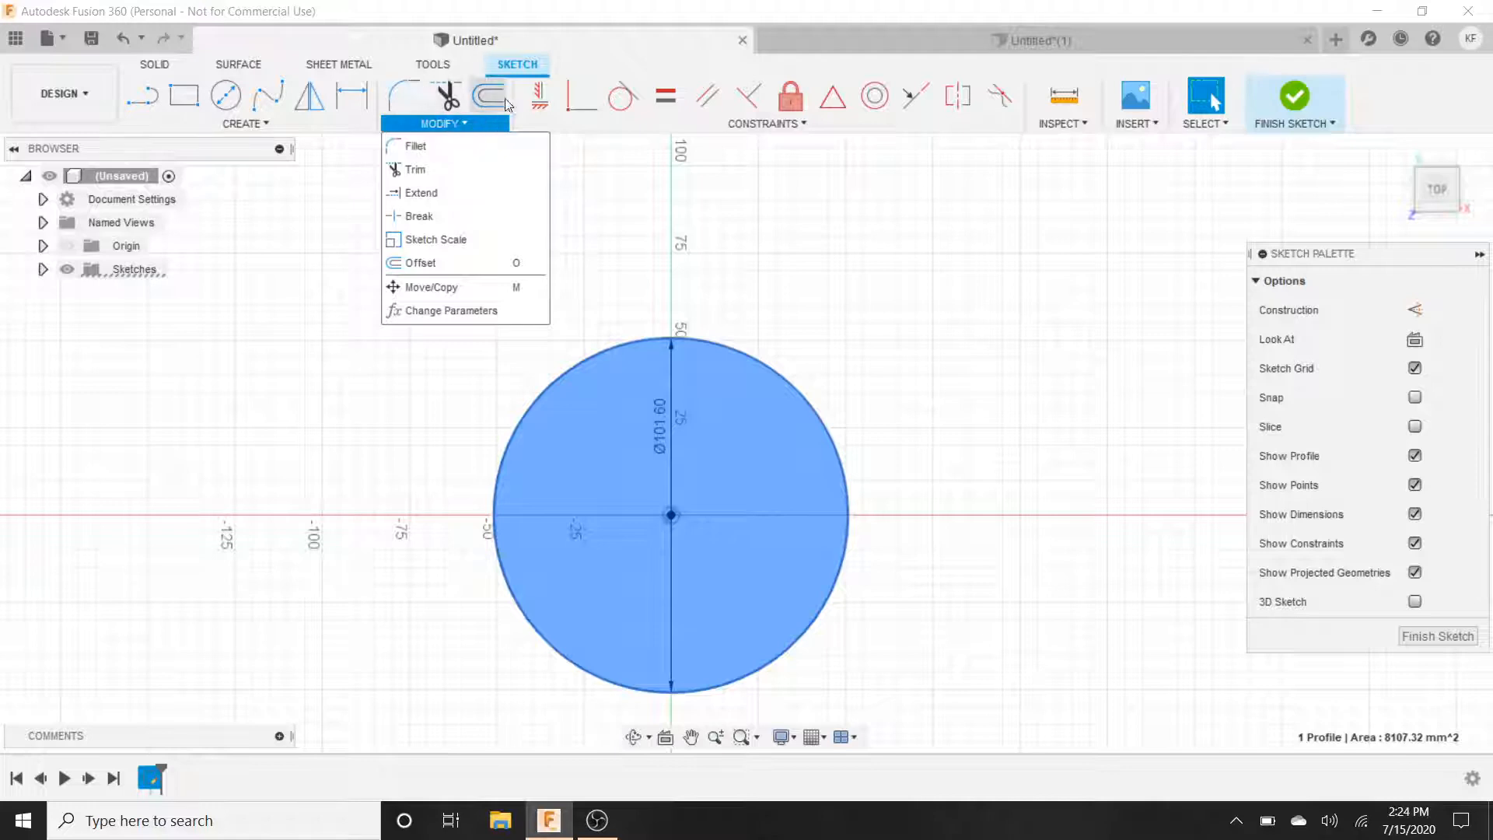
pyautogui.moveTo(438, 266)
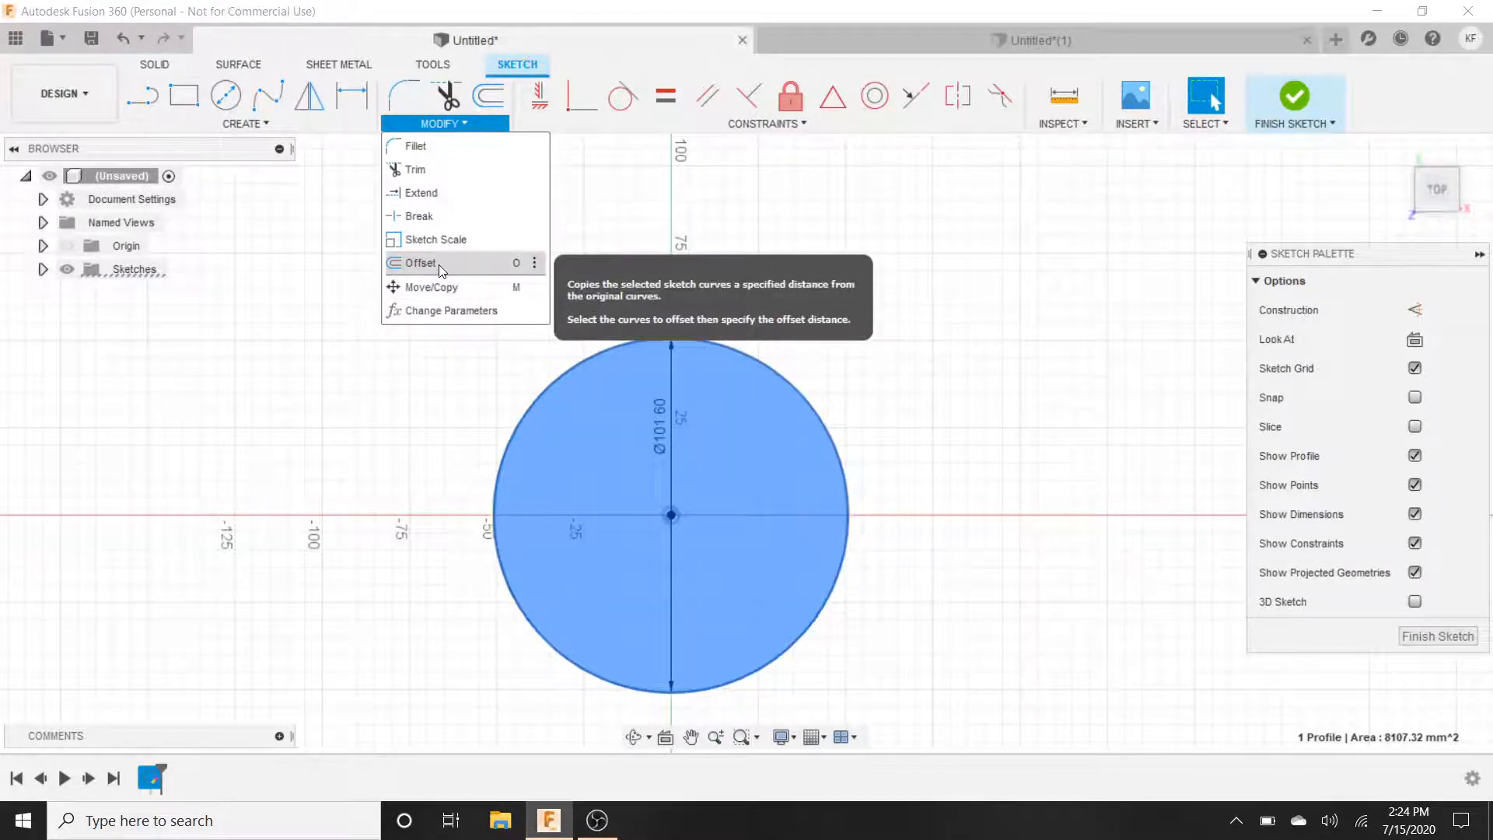
pyautogui.click(418, 263)
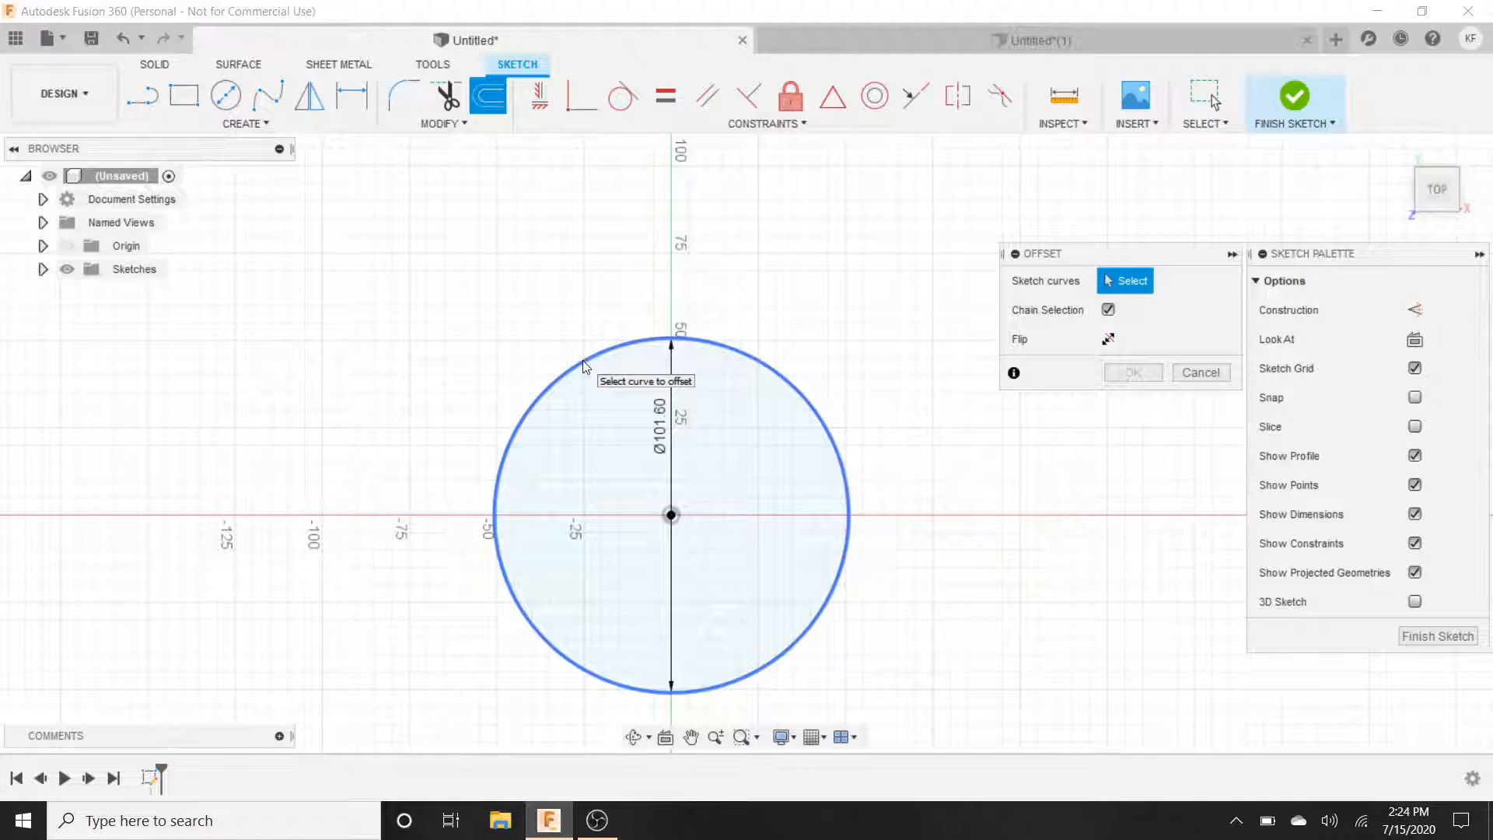
# - Offset the circle outline 4 mm outward to create a concentric outer circle
pyautogui.click(579, 354)
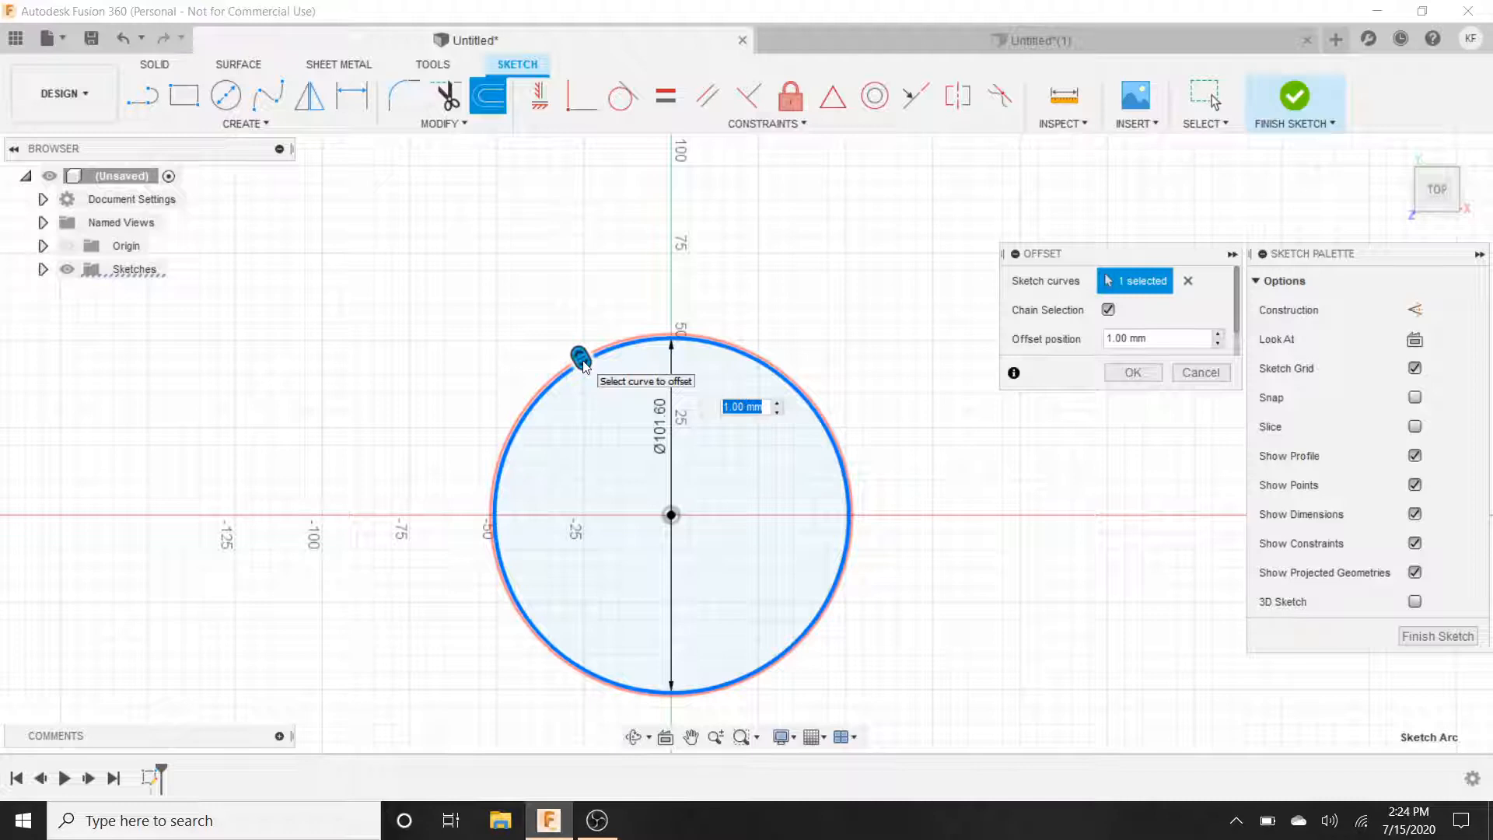
pyautogui.write('4')
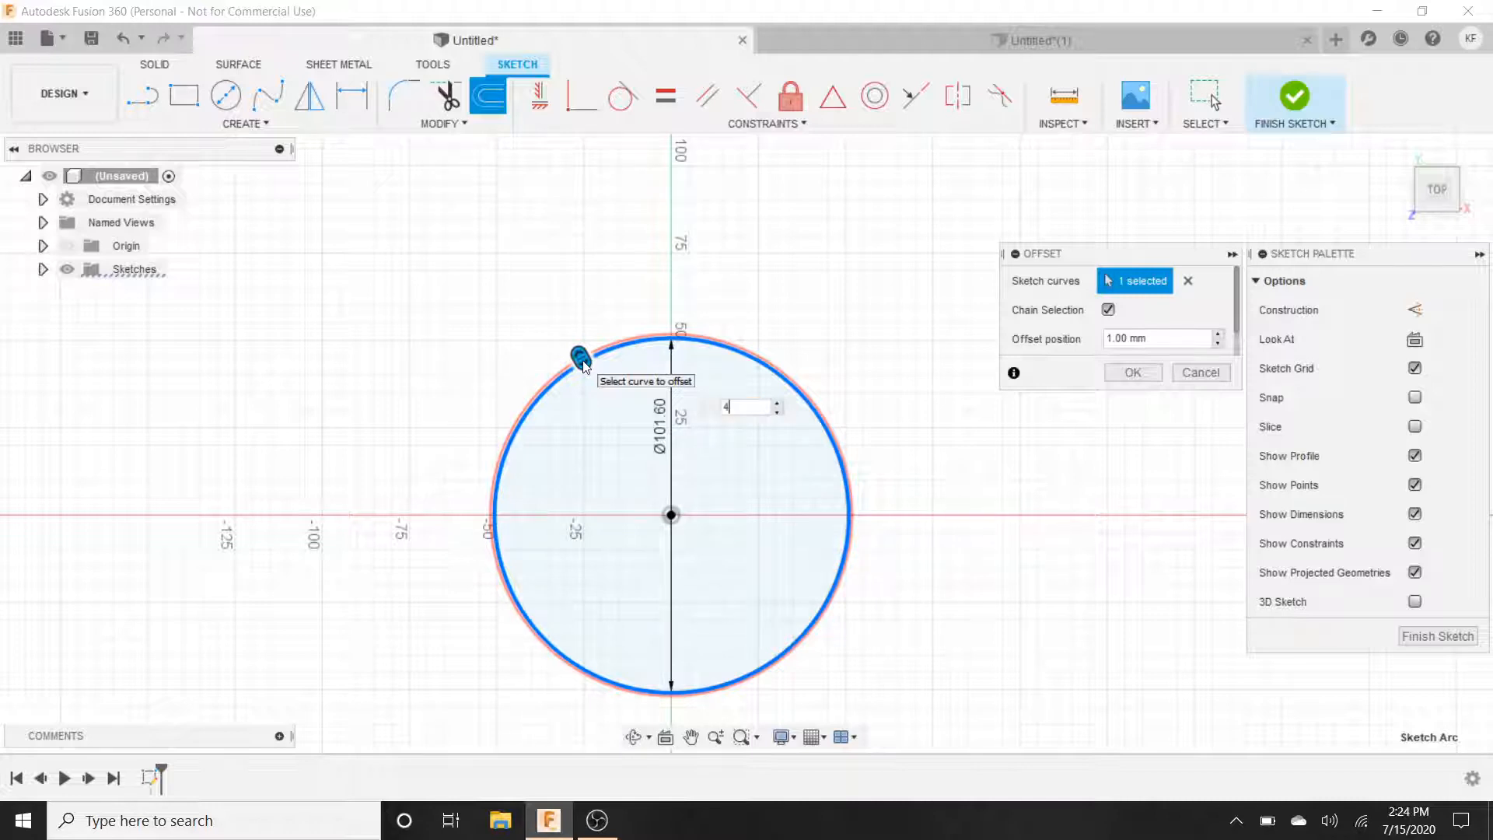
pyautogui.write('4')
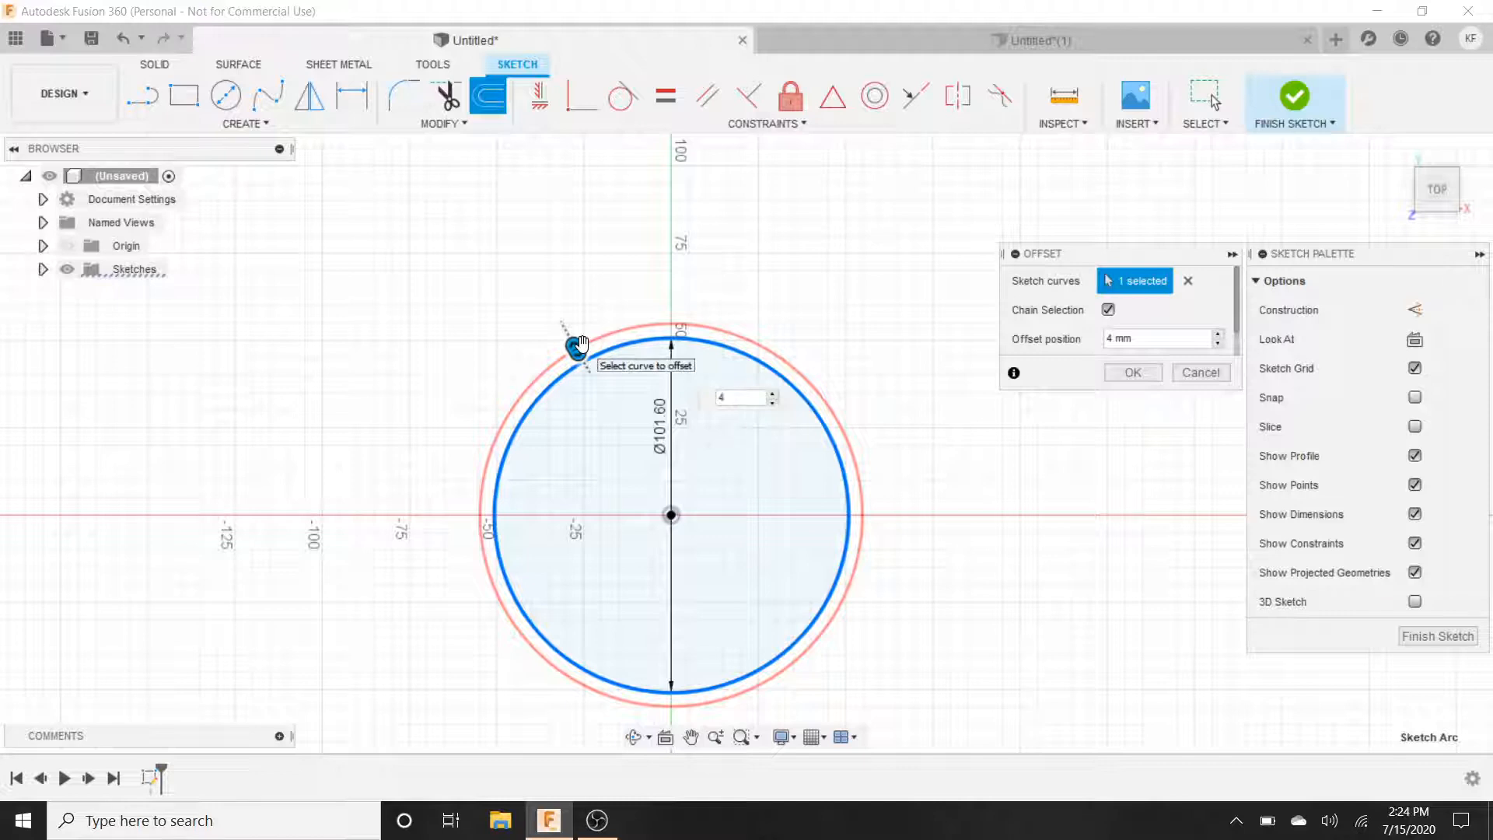
pyautogui.moveTo(596, 391)
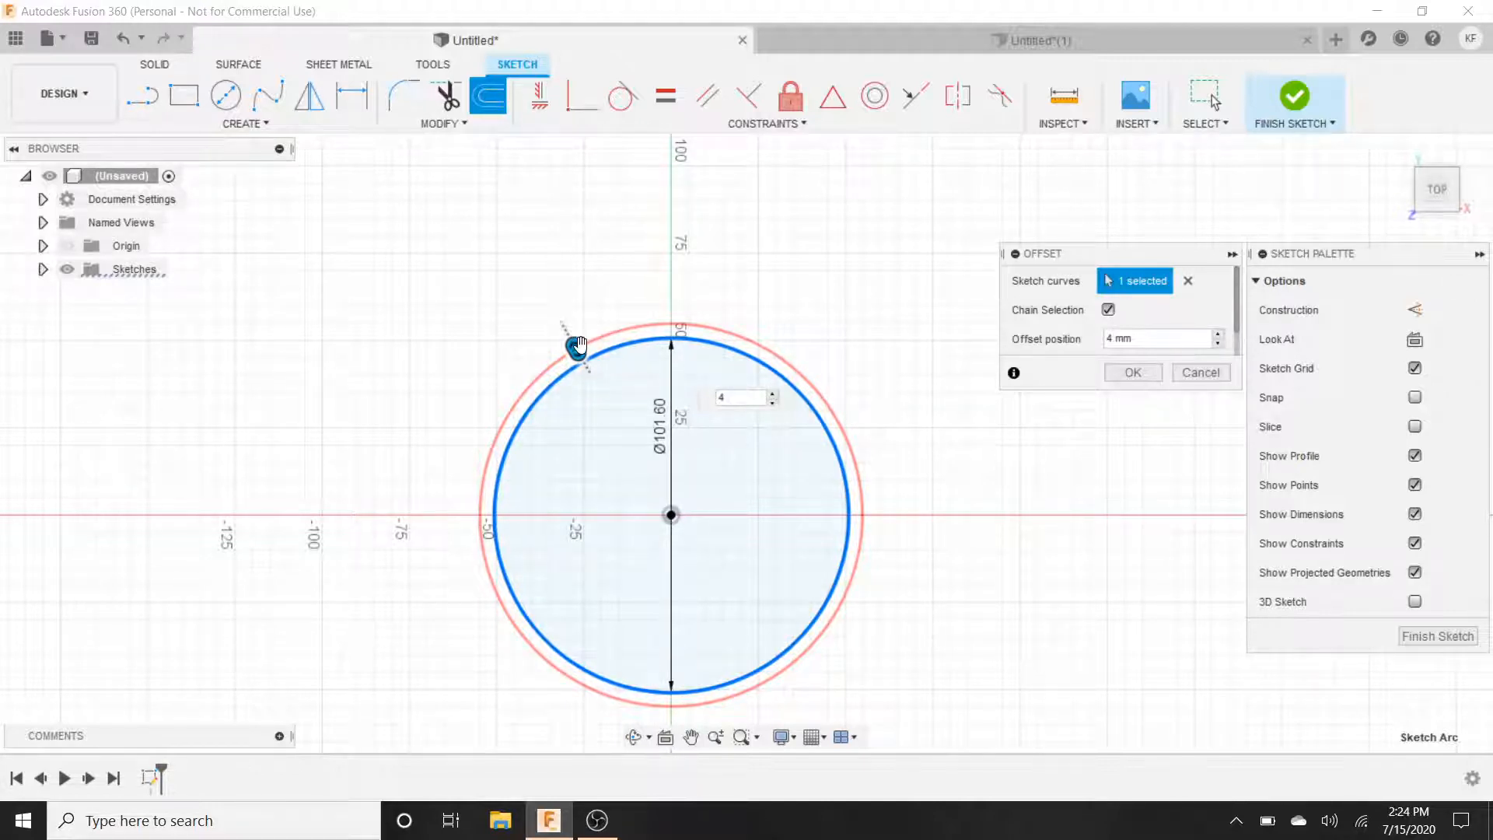
pyautogui.moveTo(593, 387)
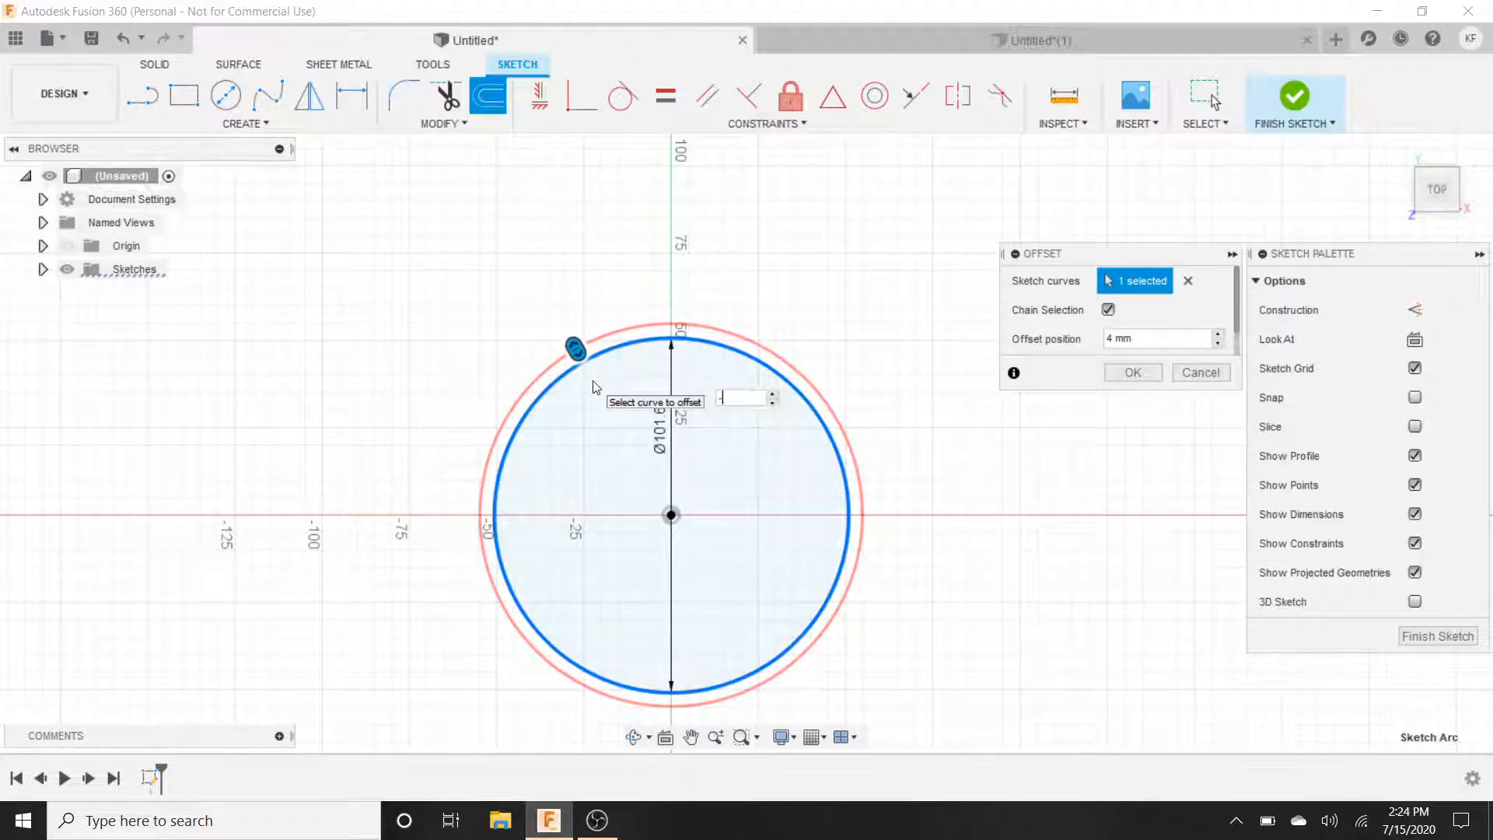
pyautogui.write('-4')
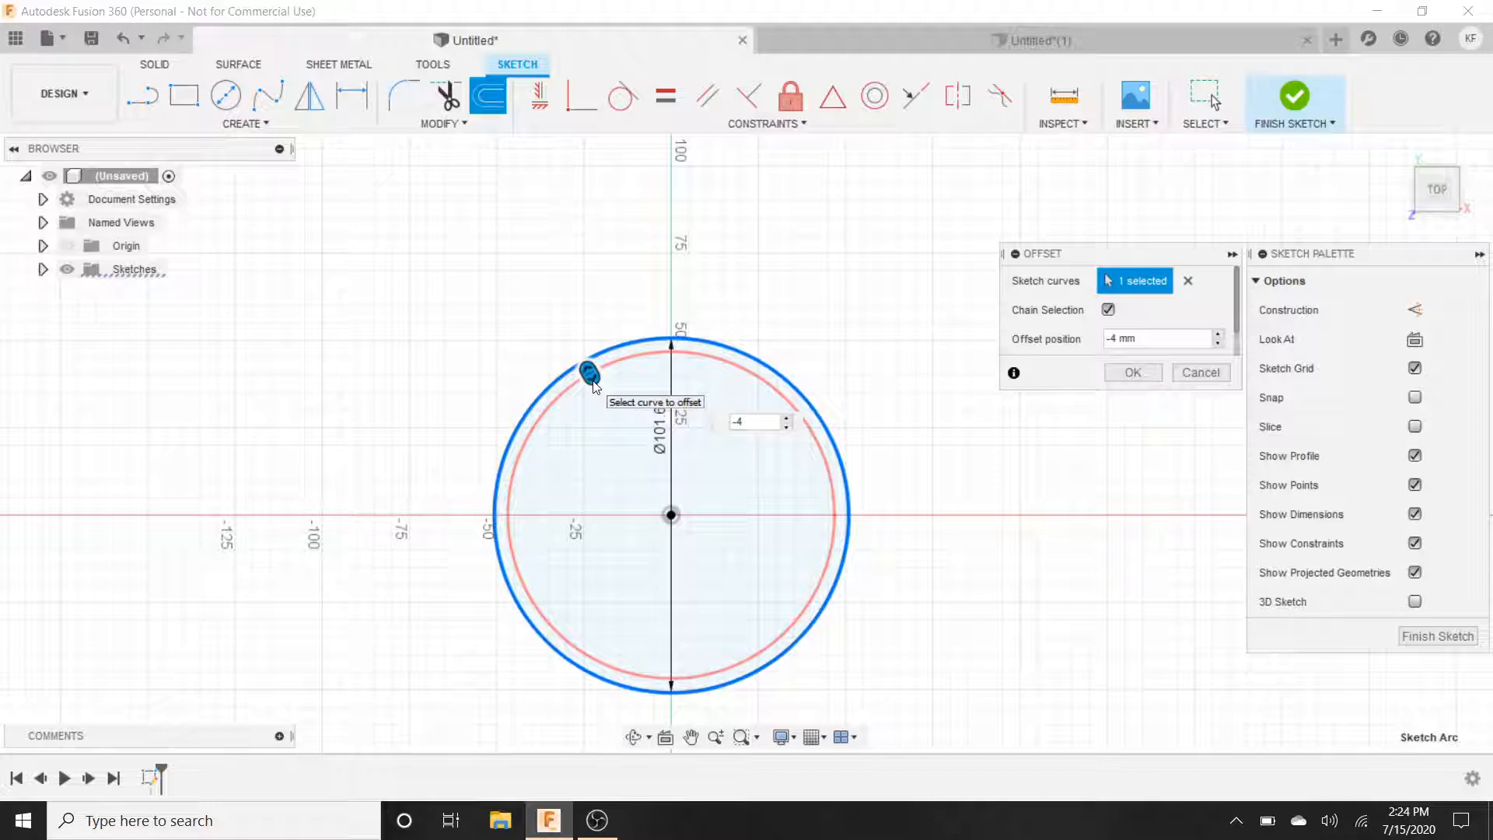
pyautogui.write('4')
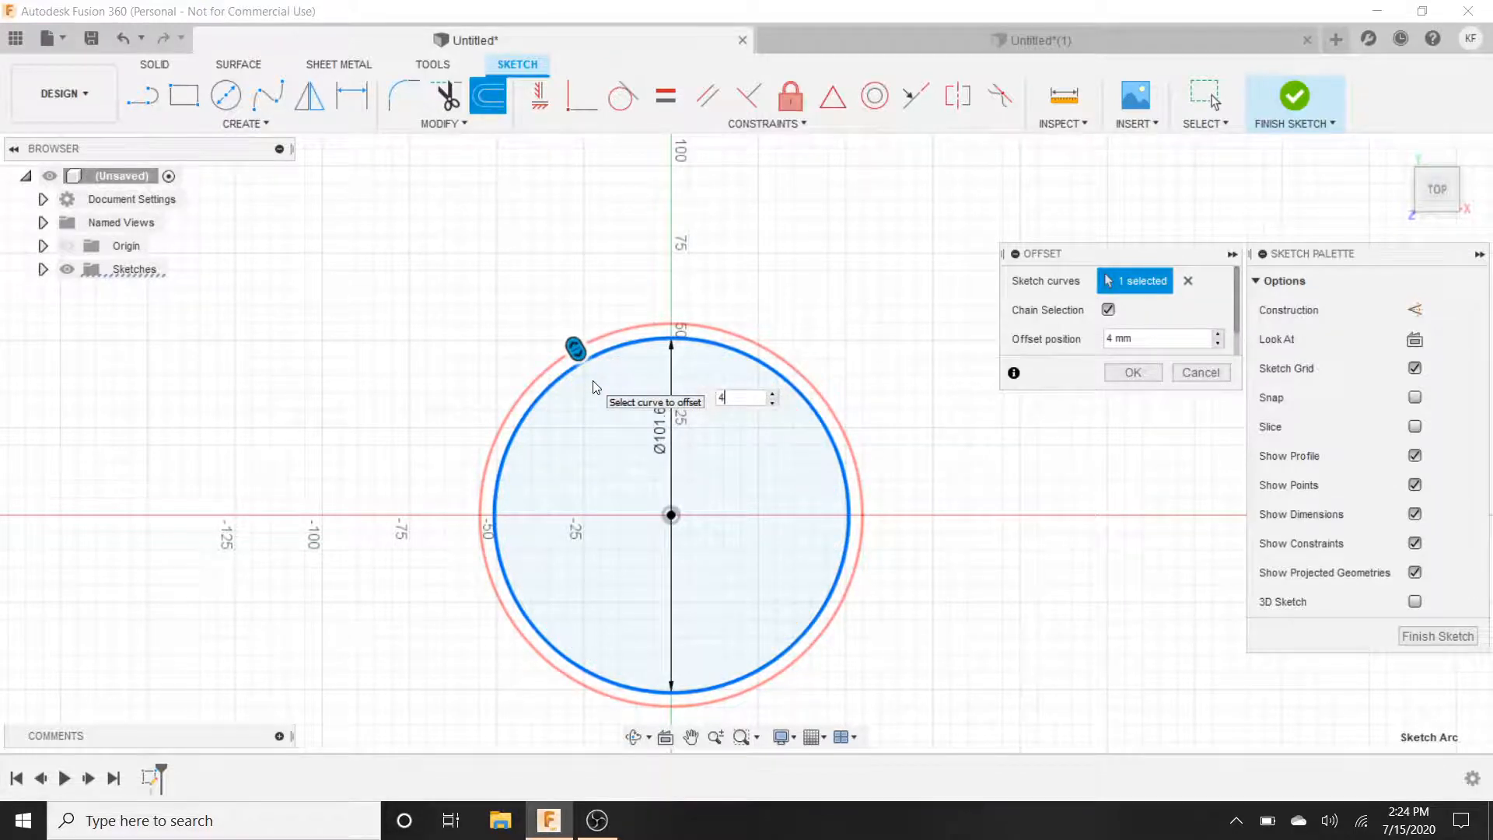
pyautogui.click(1130, 372)
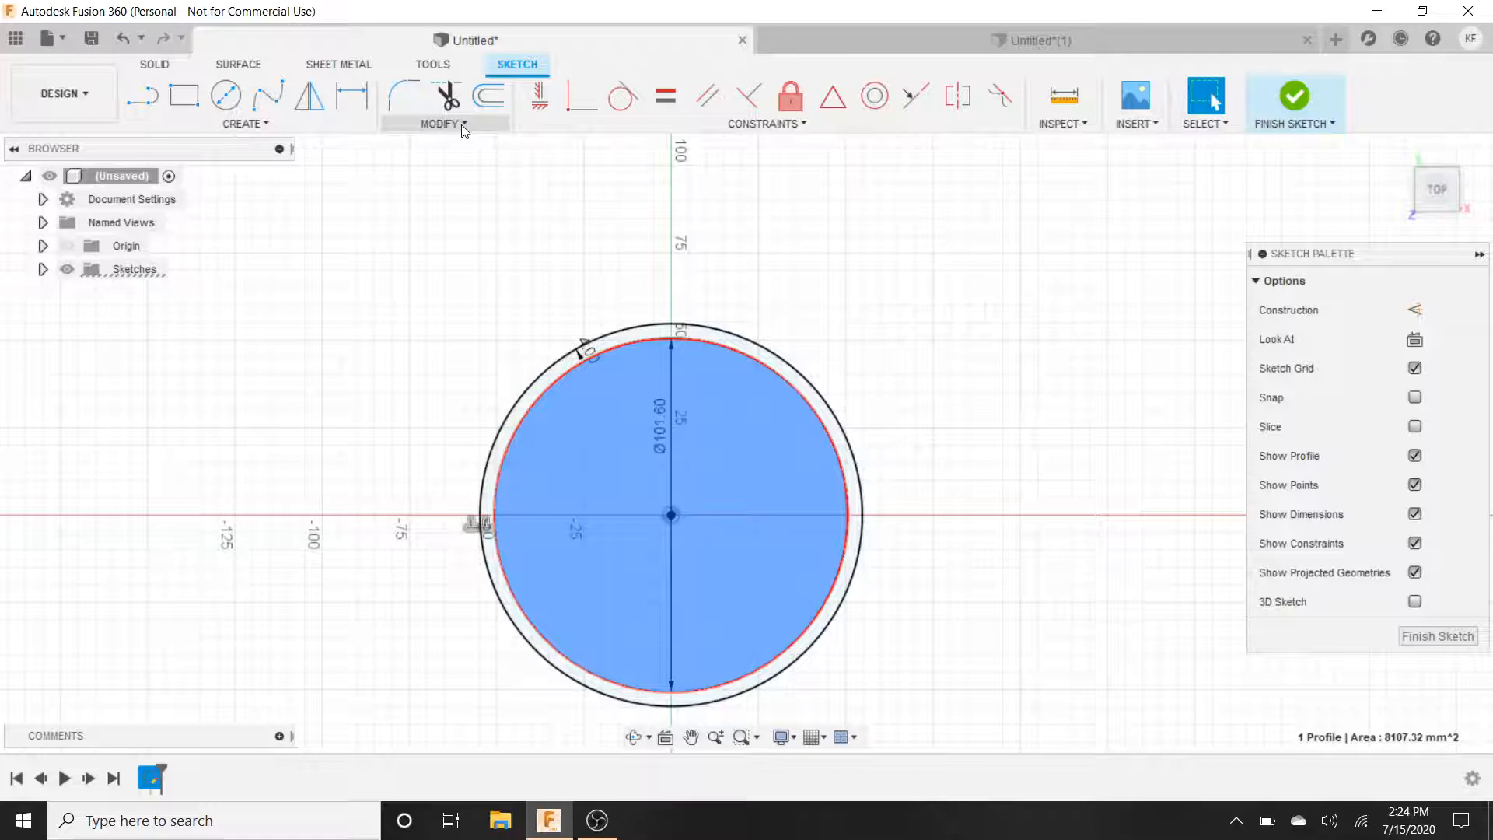
# - Browse the Modify, Create and Insert menus, then finish the sketch
pyautogui.click(440, 125)
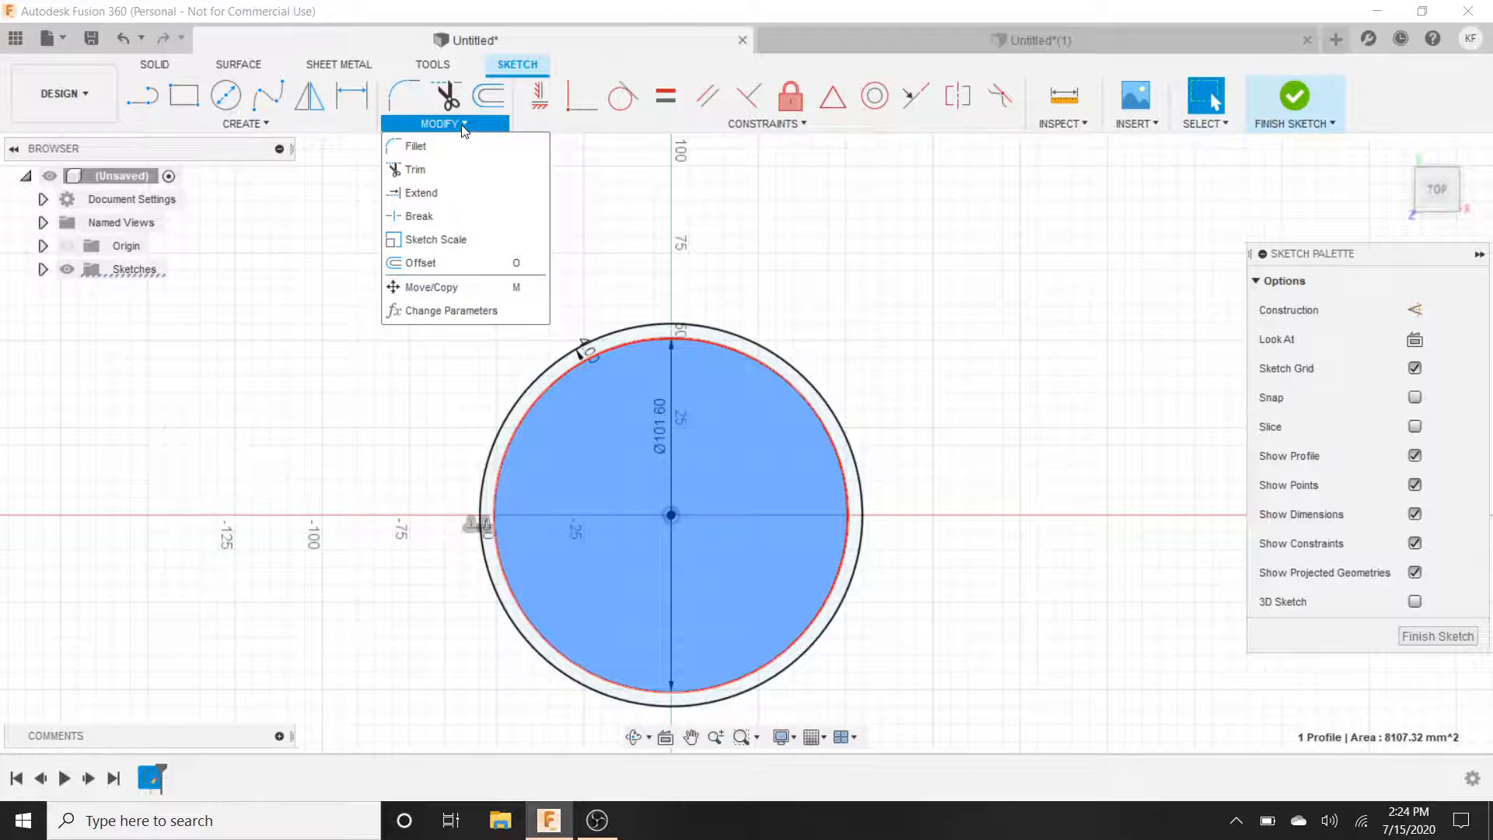
pyautogui.click(242, 123)
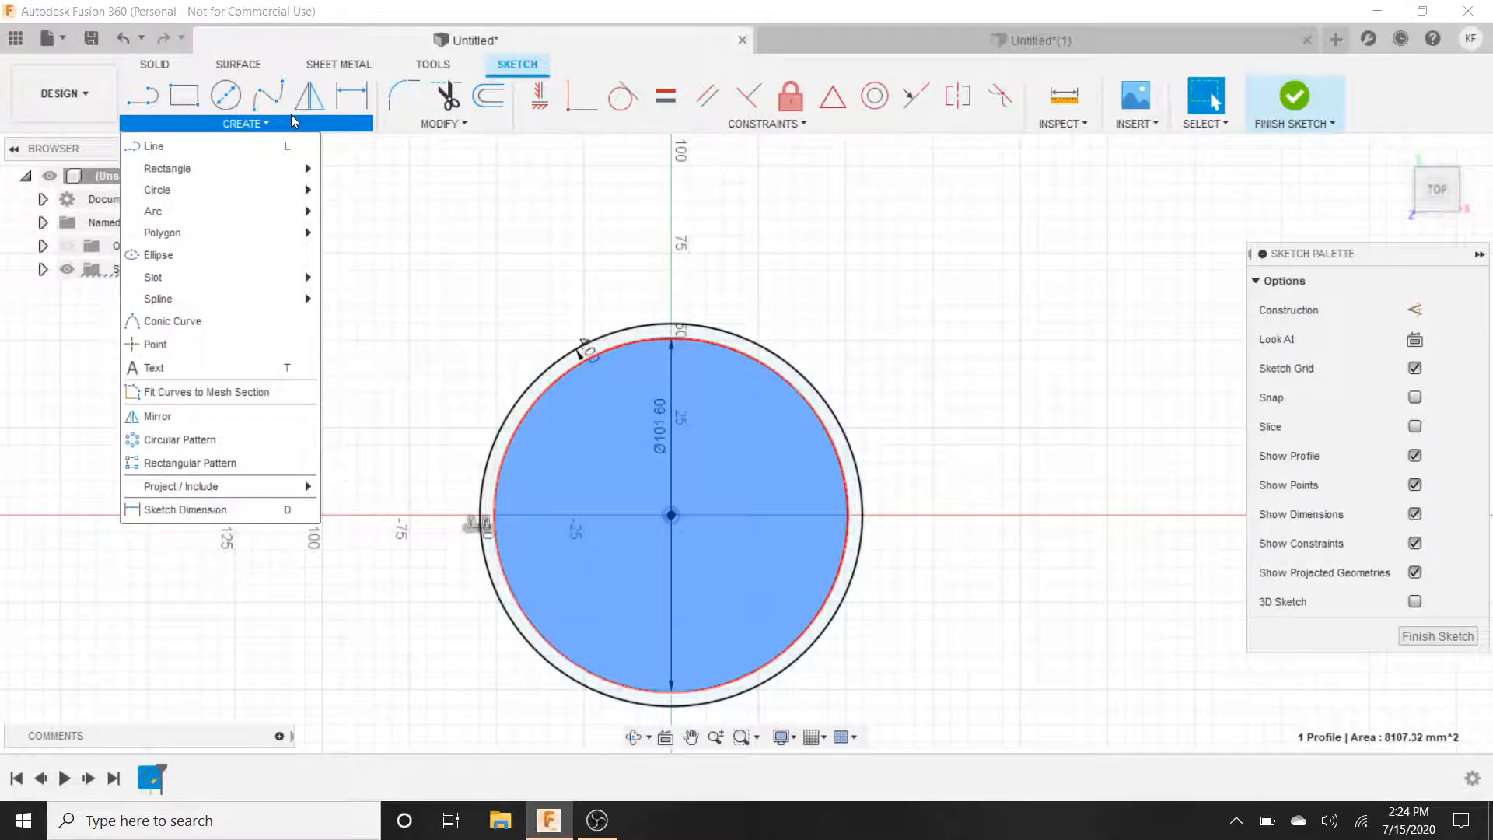
pyautogui.click(1134, 104)
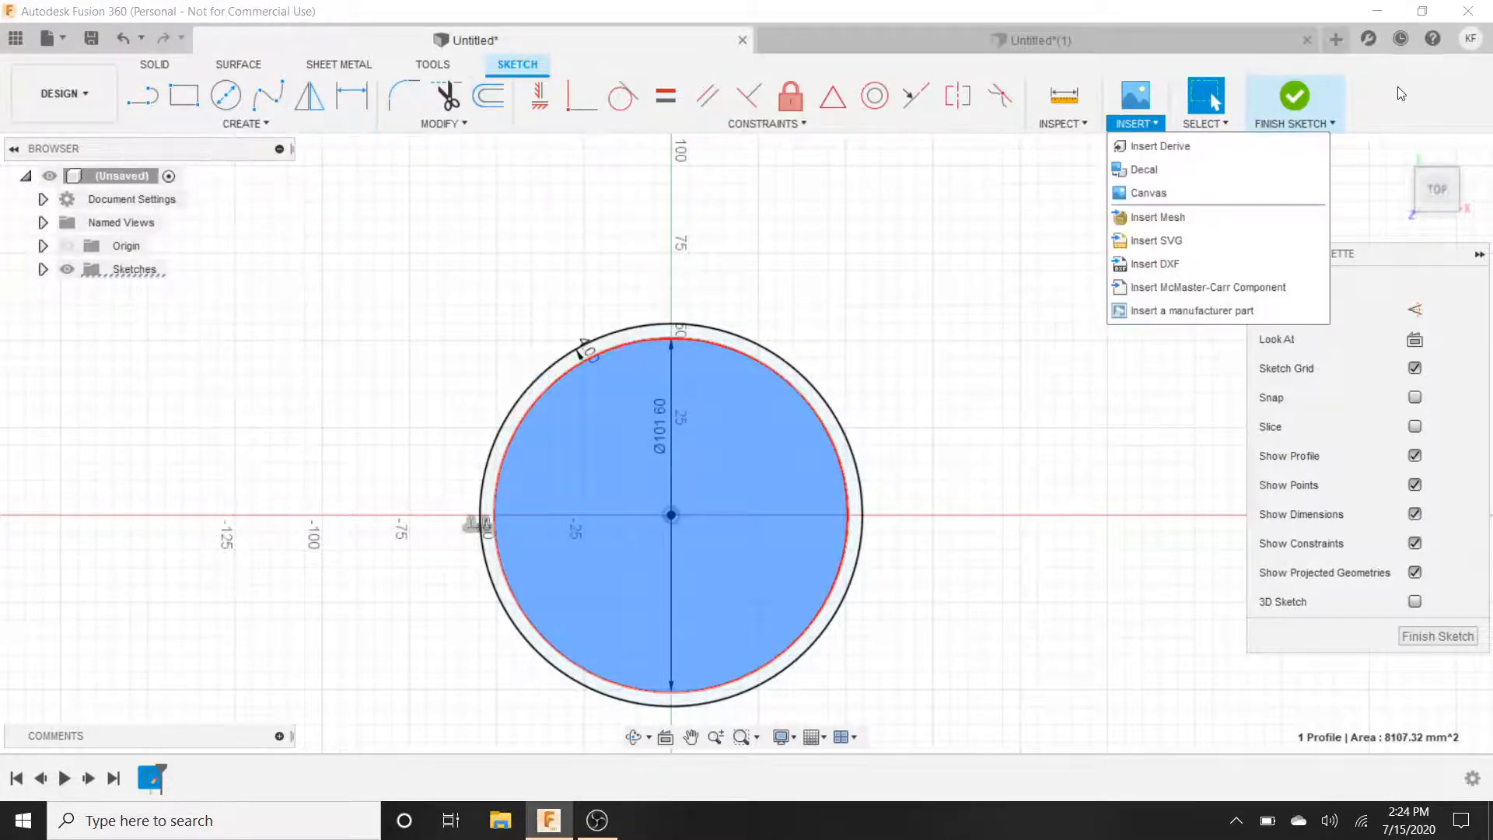
pyautogui.click(1293, 103)
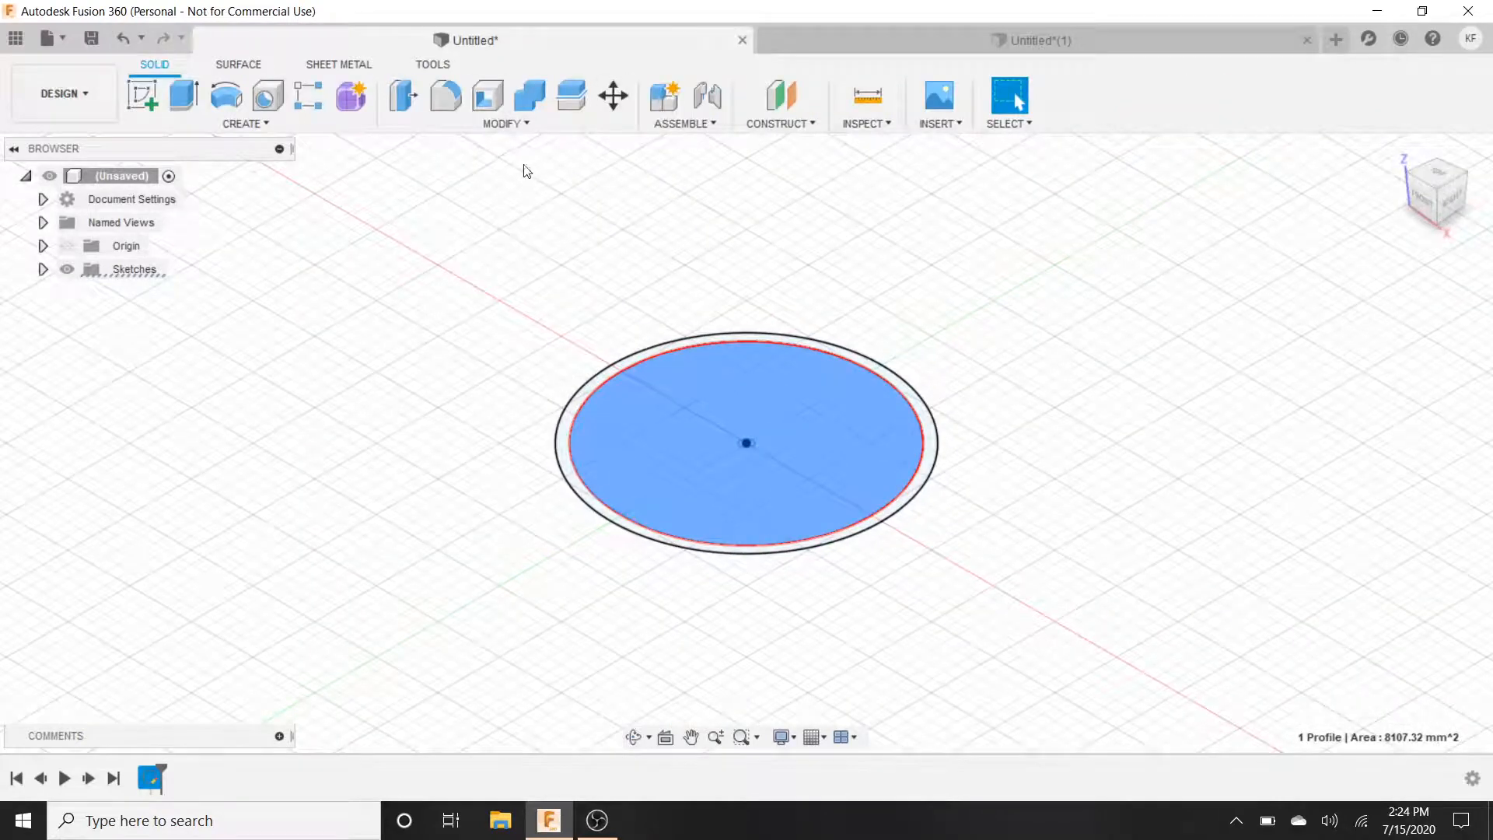
# - Extrude the inner circle profile 4 mm into a solid disc for the coaster base
pyautogui.click(504, 123)
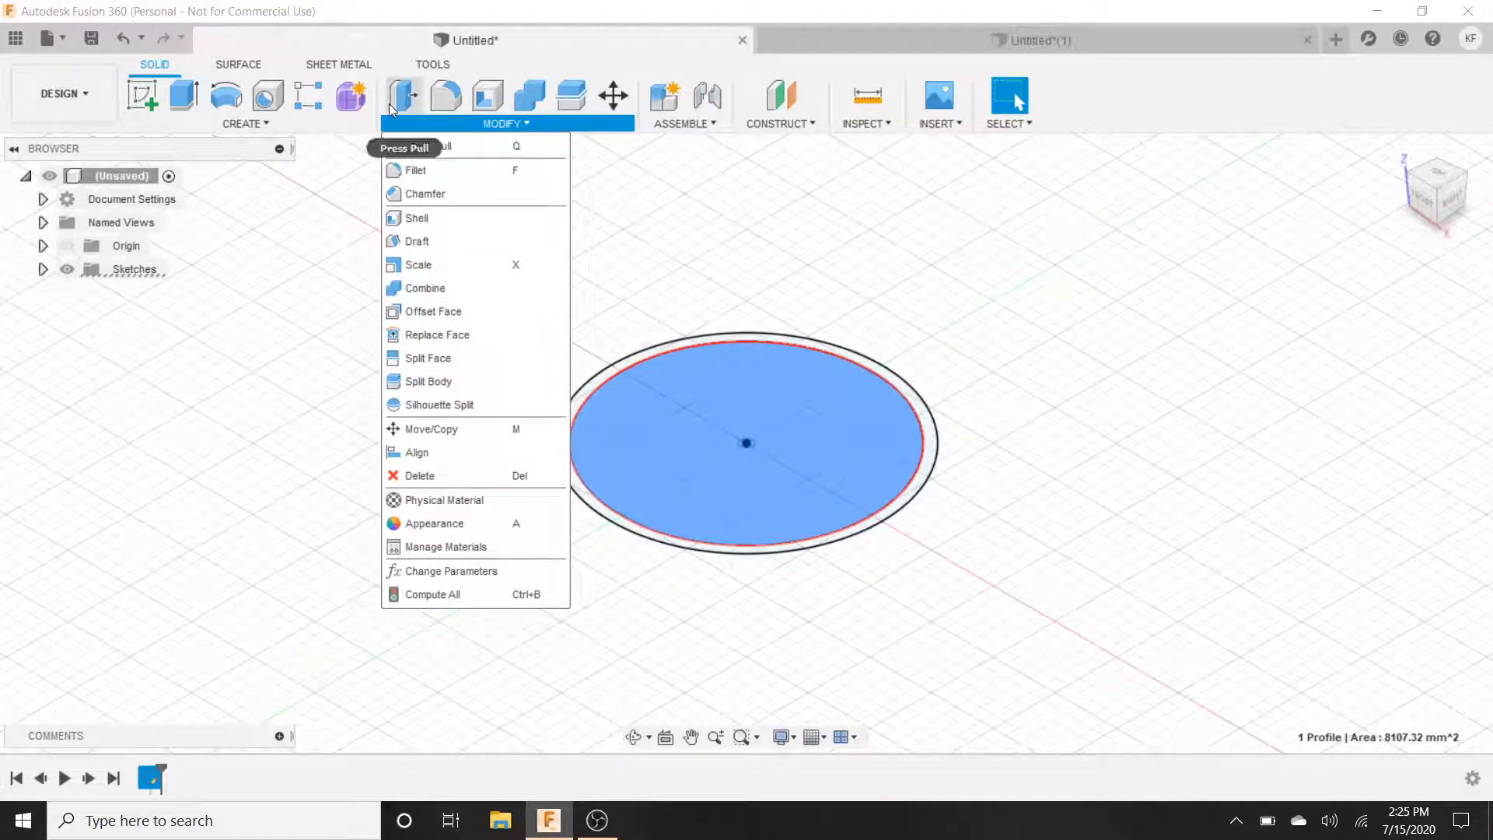
pyautogui.moveTo(184, 94)
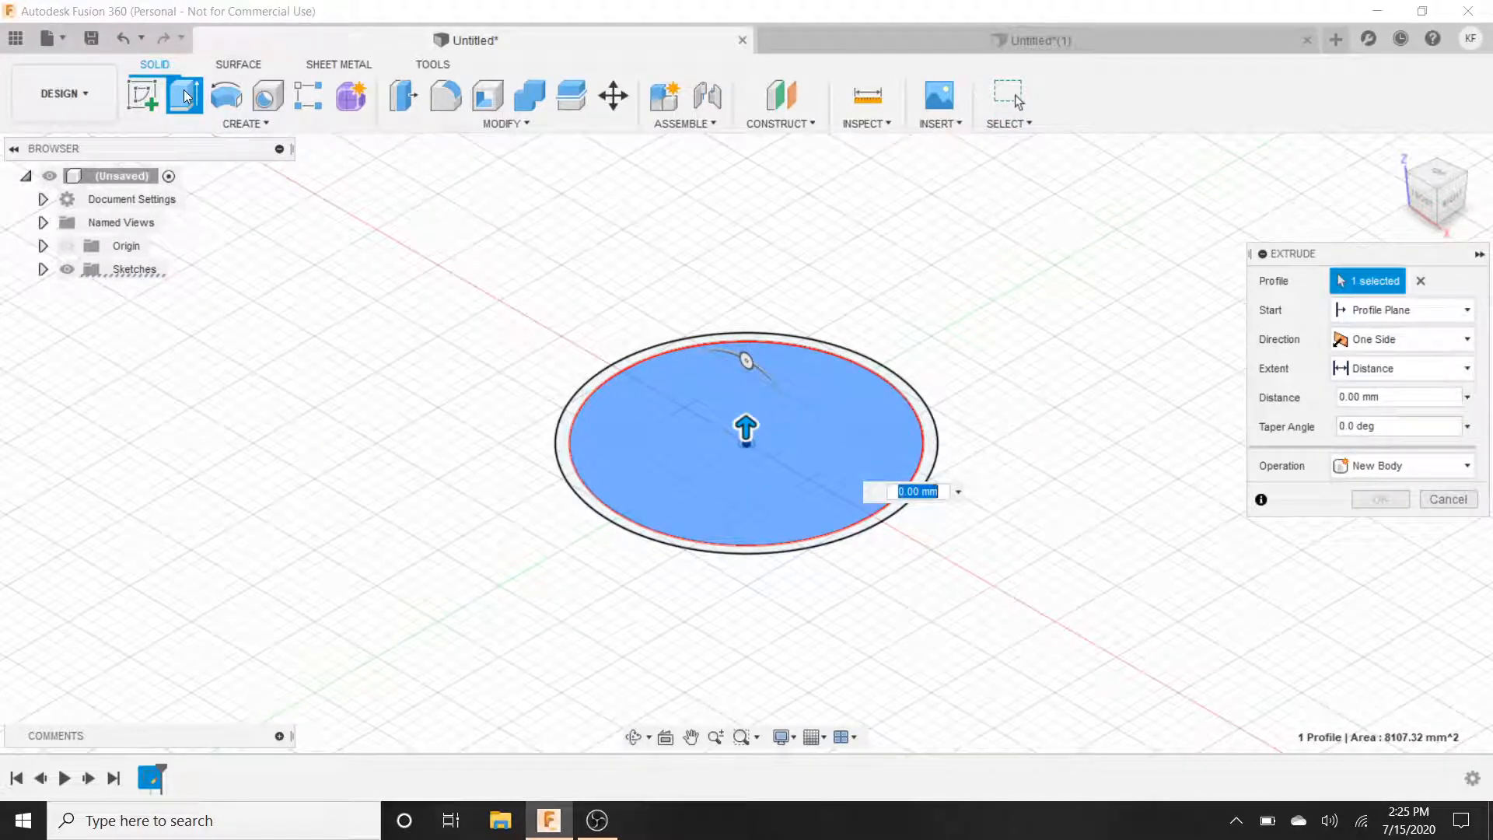
pyautogui.write('4')
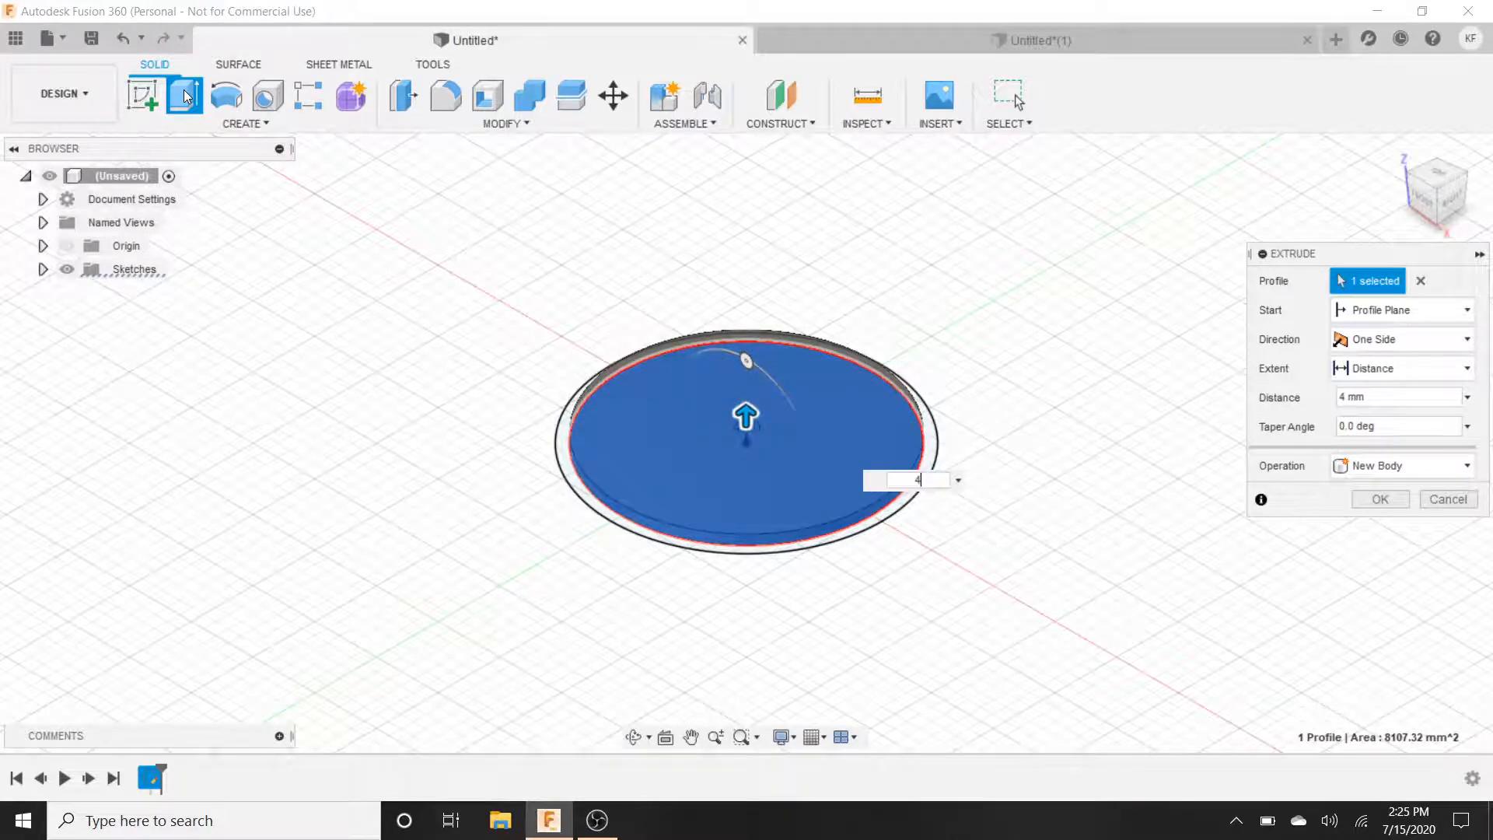
pyautogui.click(1380, 498)
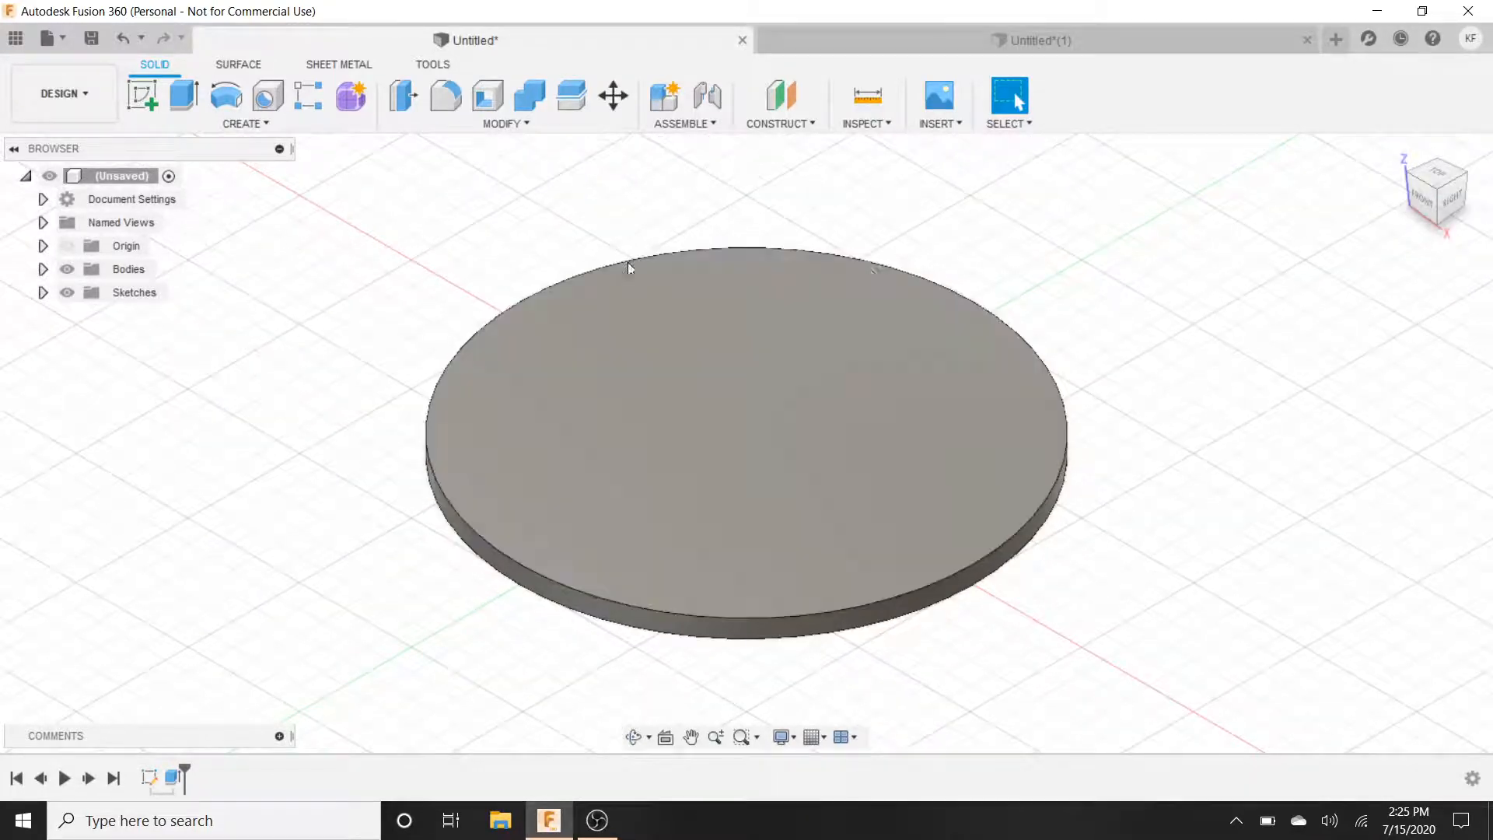
pyautogui.moveTo(842, 326)
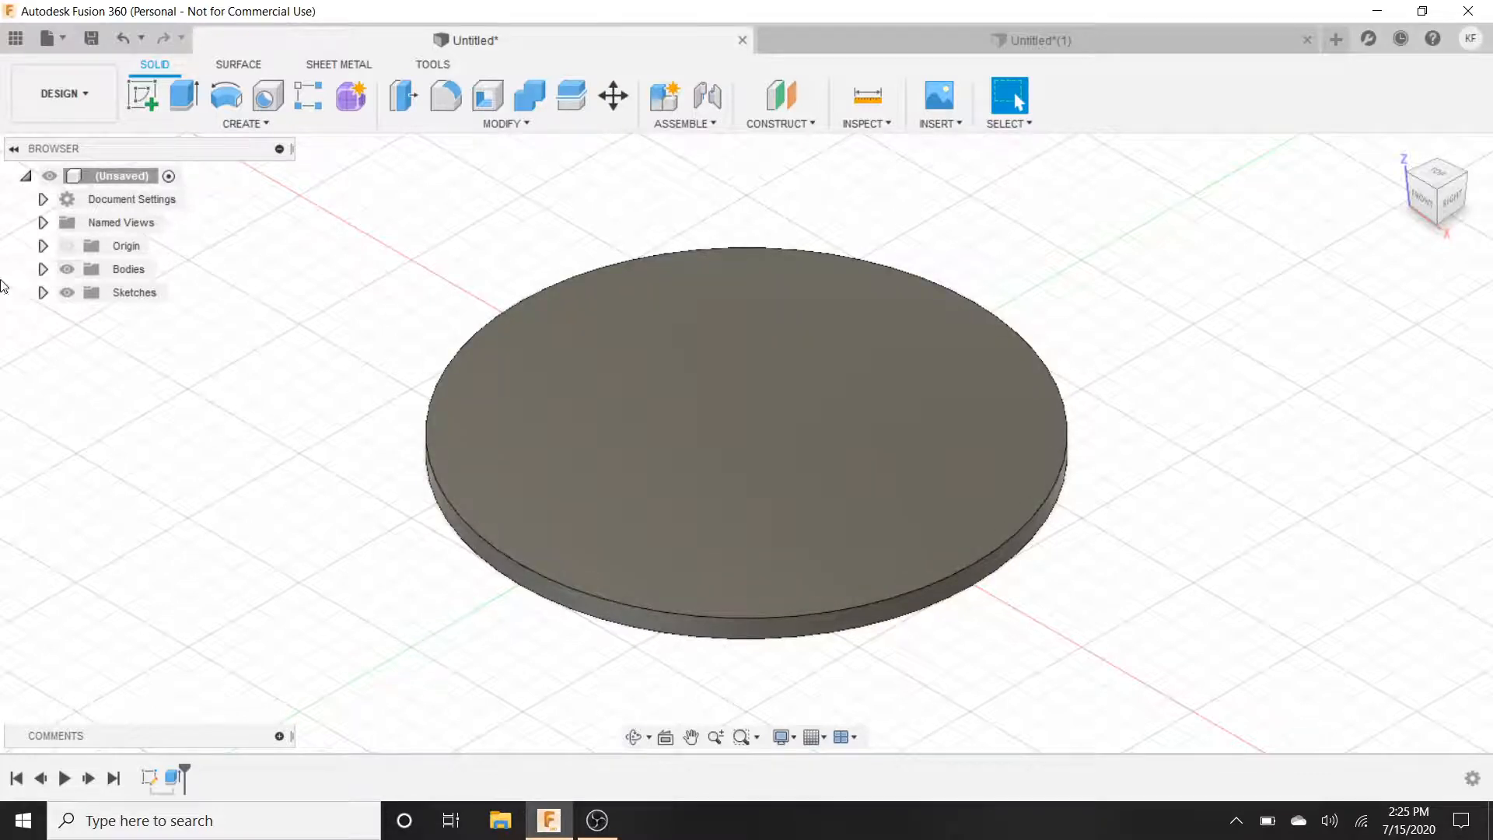
# - Show Sketch1 and extrude the outer ring 6 mm, joined to the disc as the lip
pyautogui.click(43, 292)
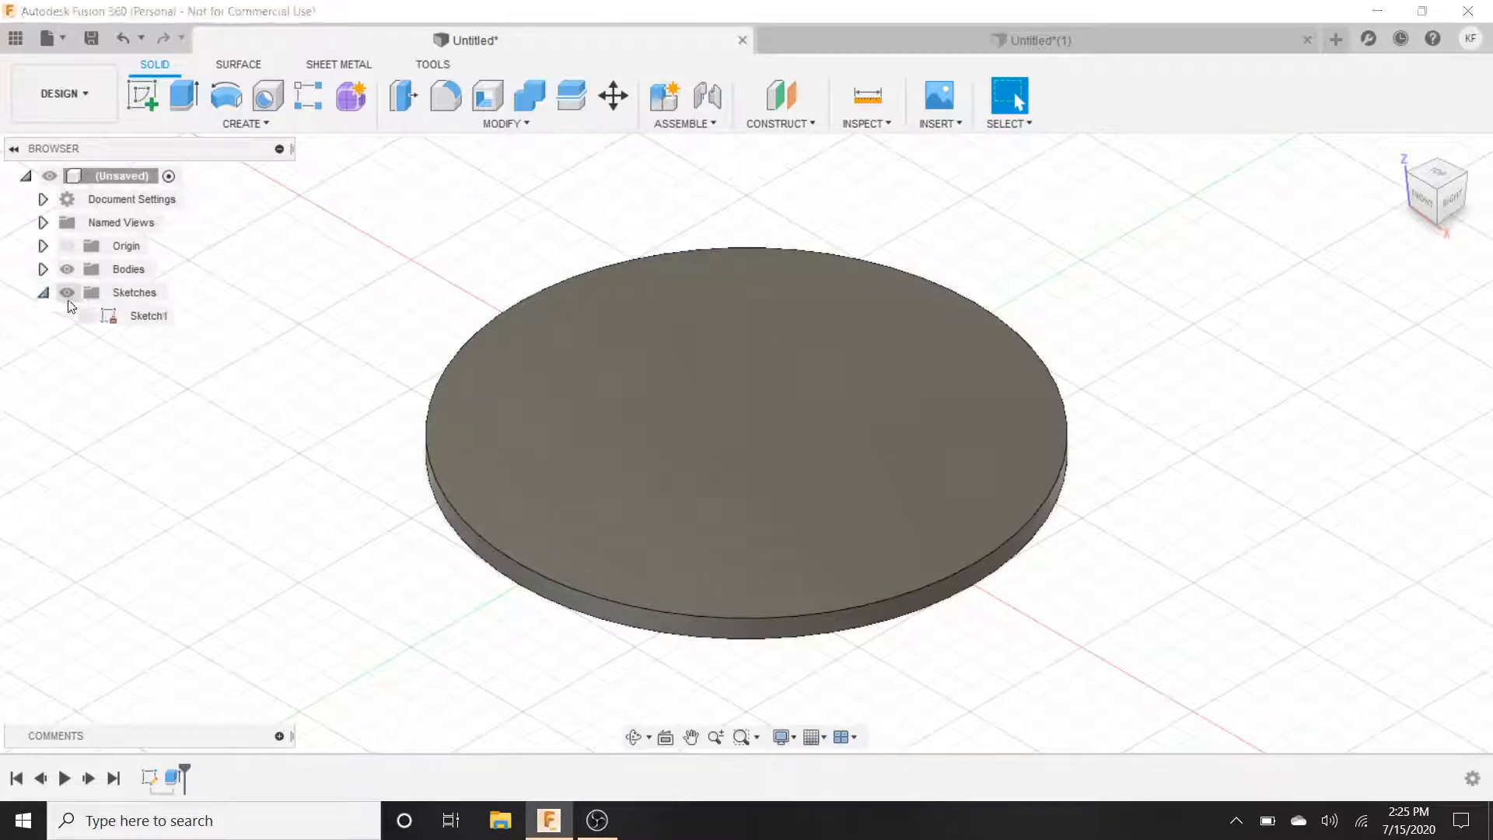
pyautogui.click(84, 315)
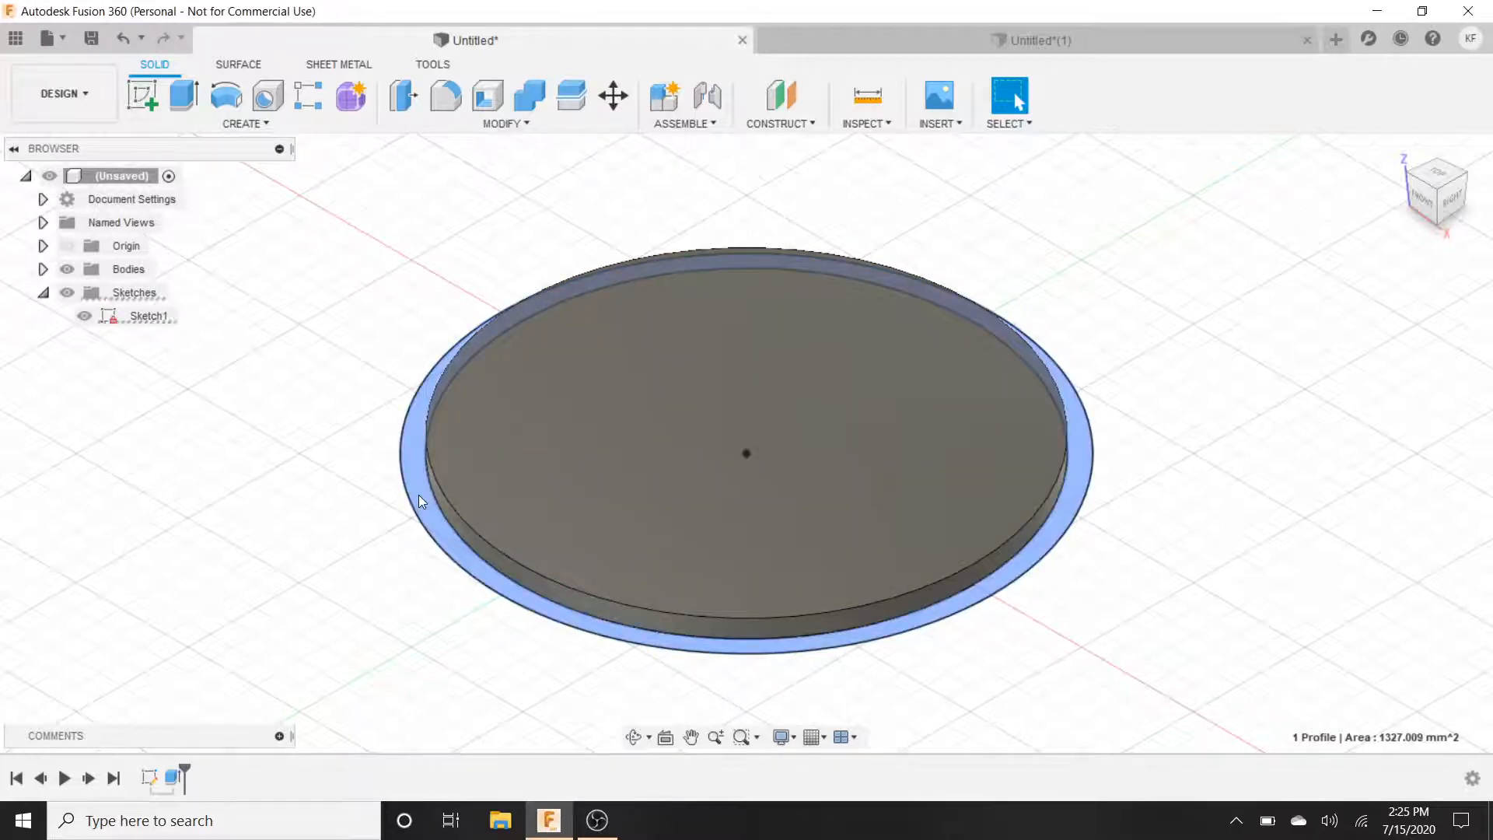
pyautogui.click(149, 316)
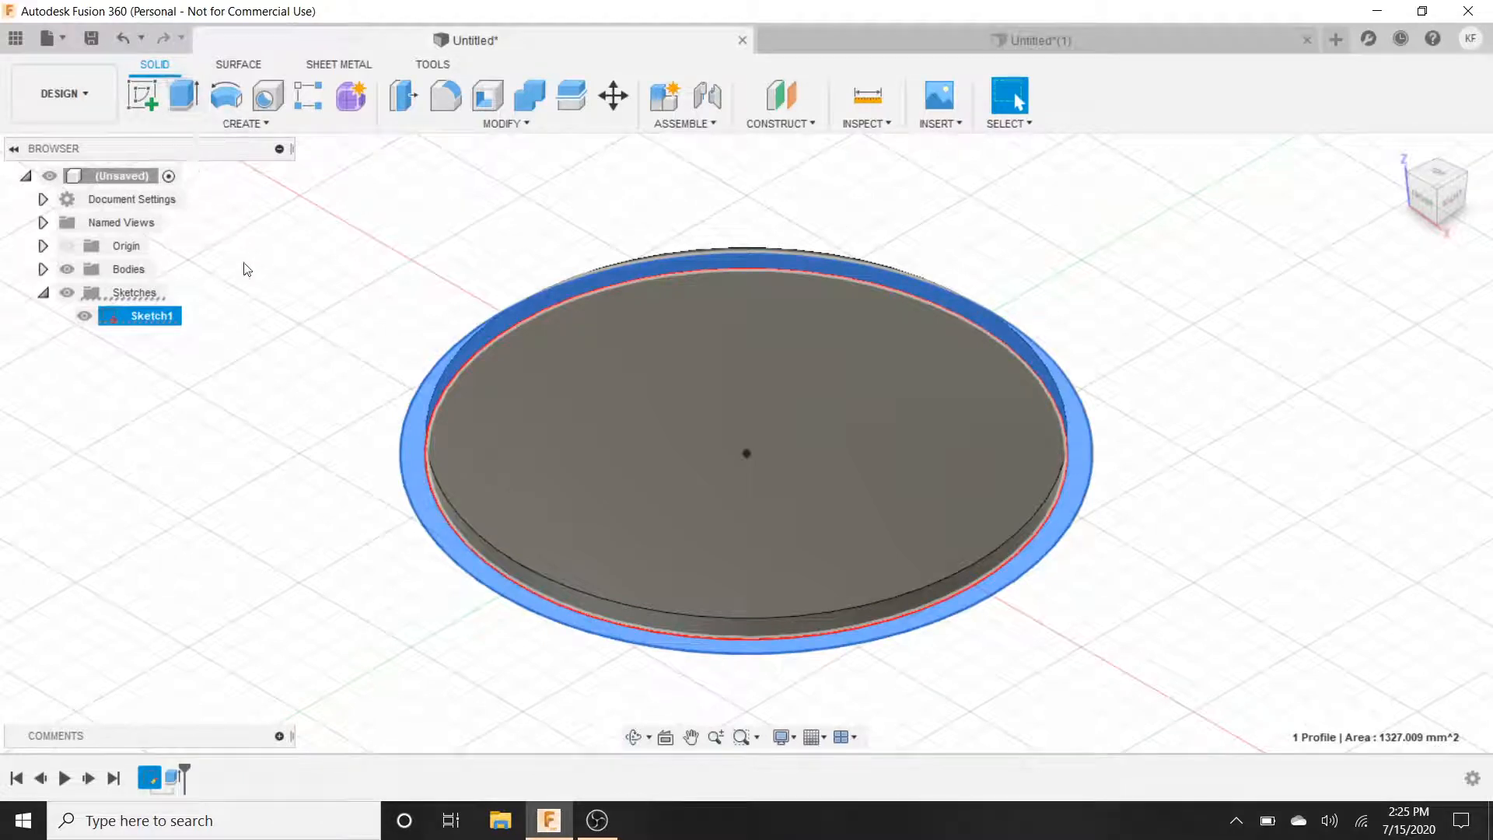
pyautogui.click(185, 97)
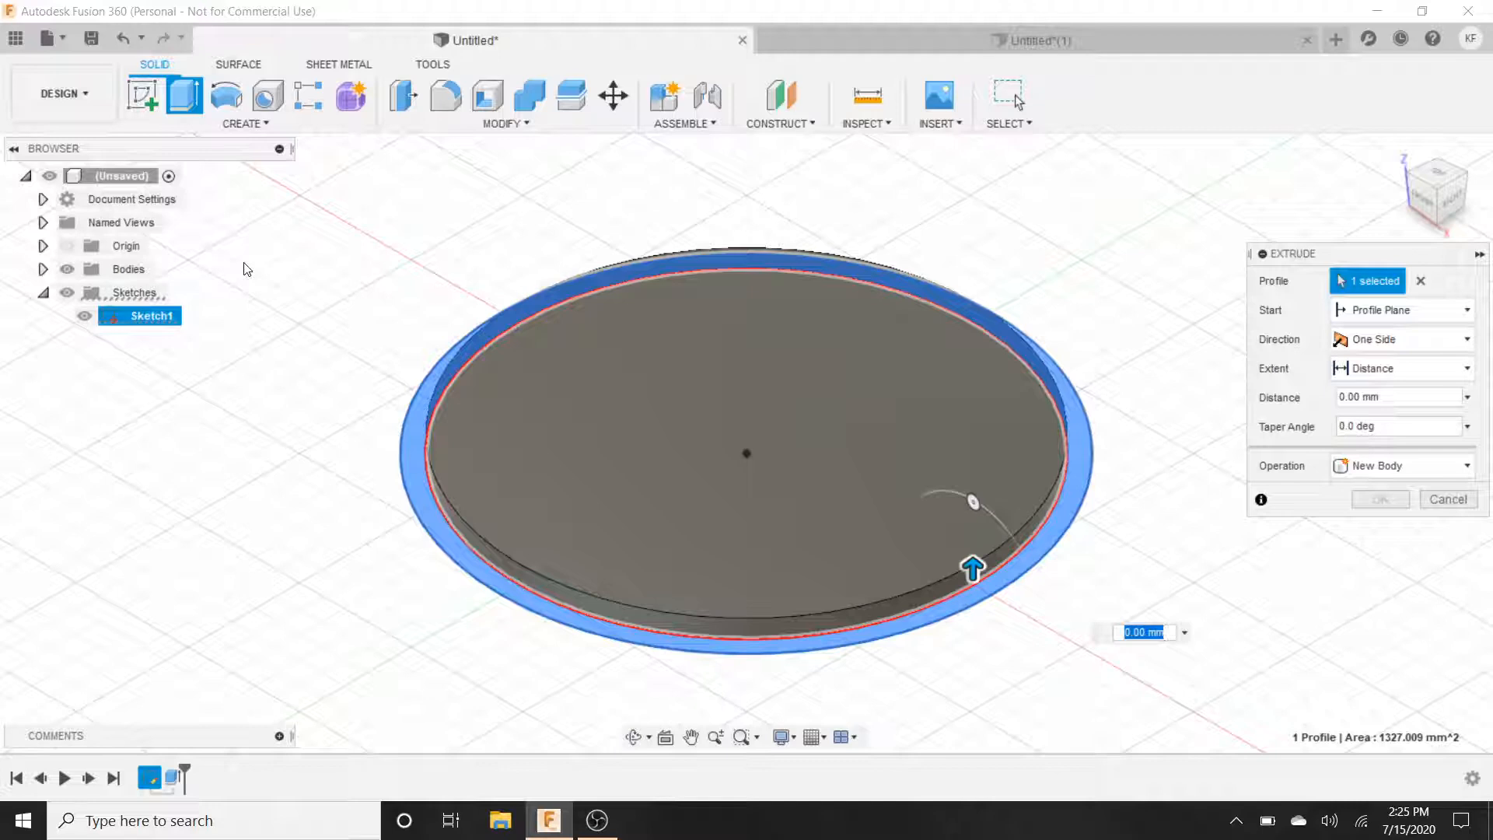
pyautogui.write('6')
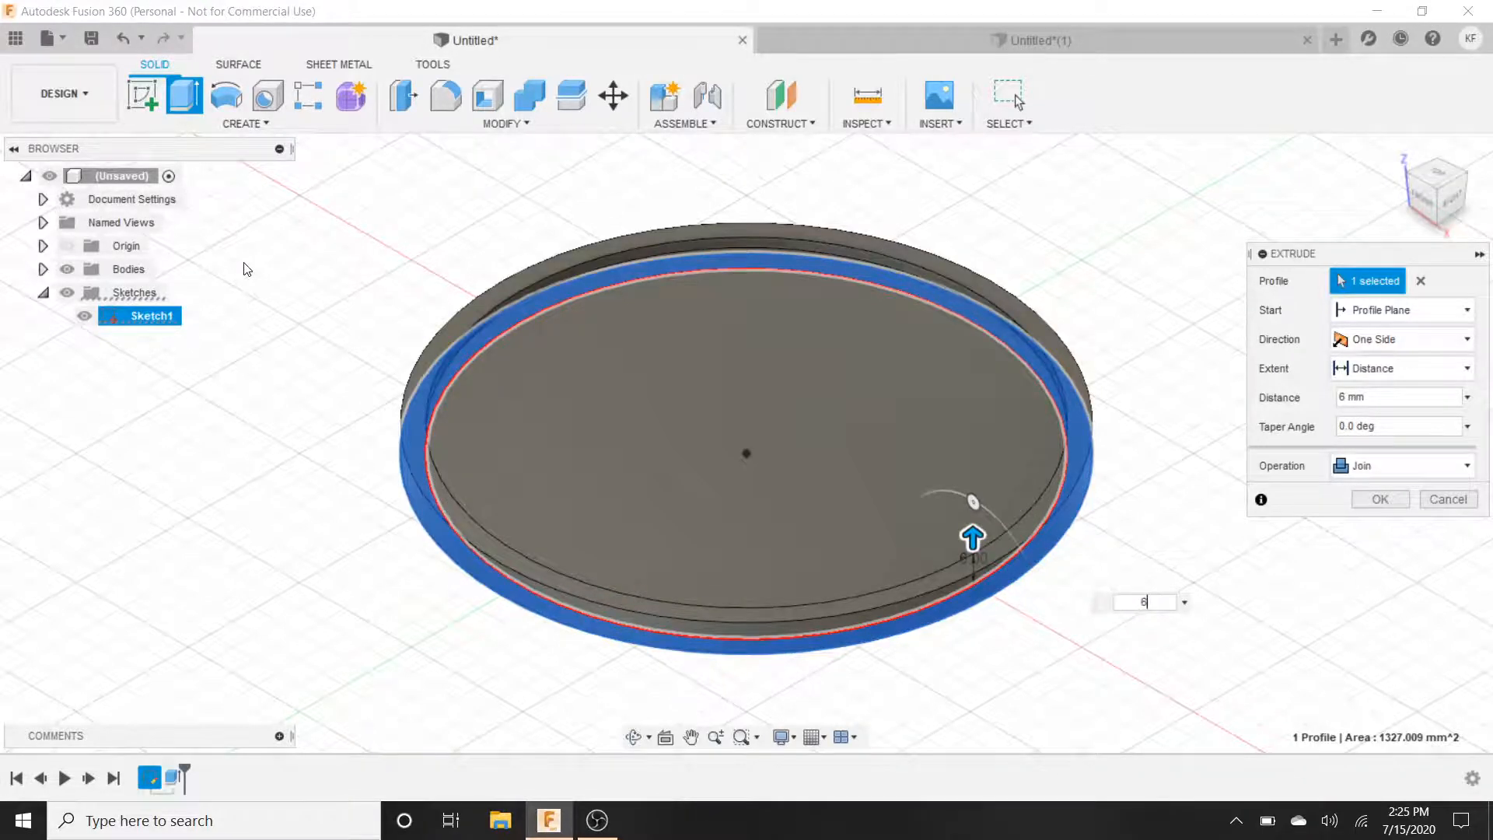
pyautogui.click(1380, 497)
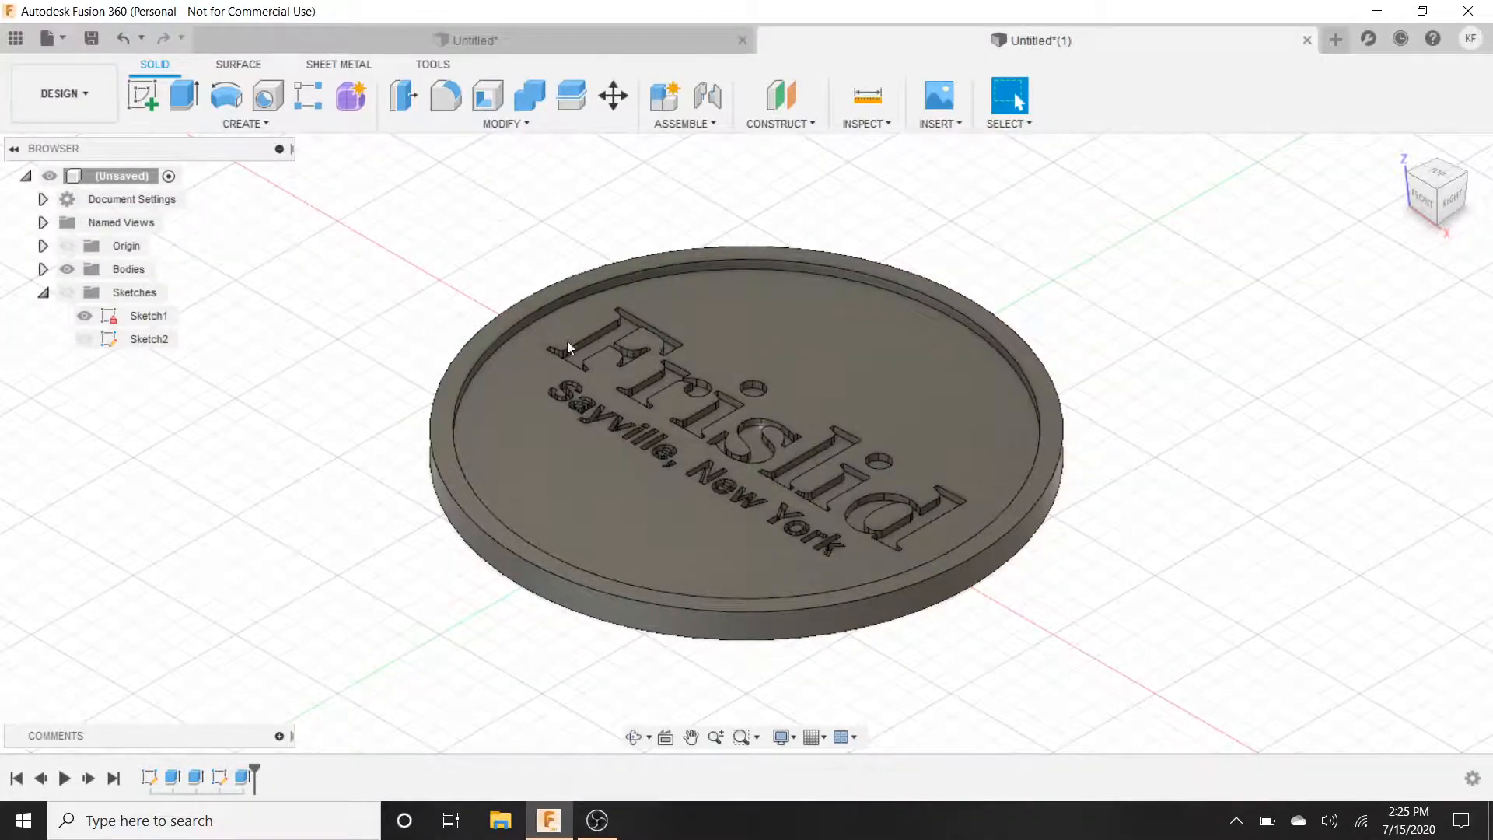
pyautogui.moveTo(494, 40)
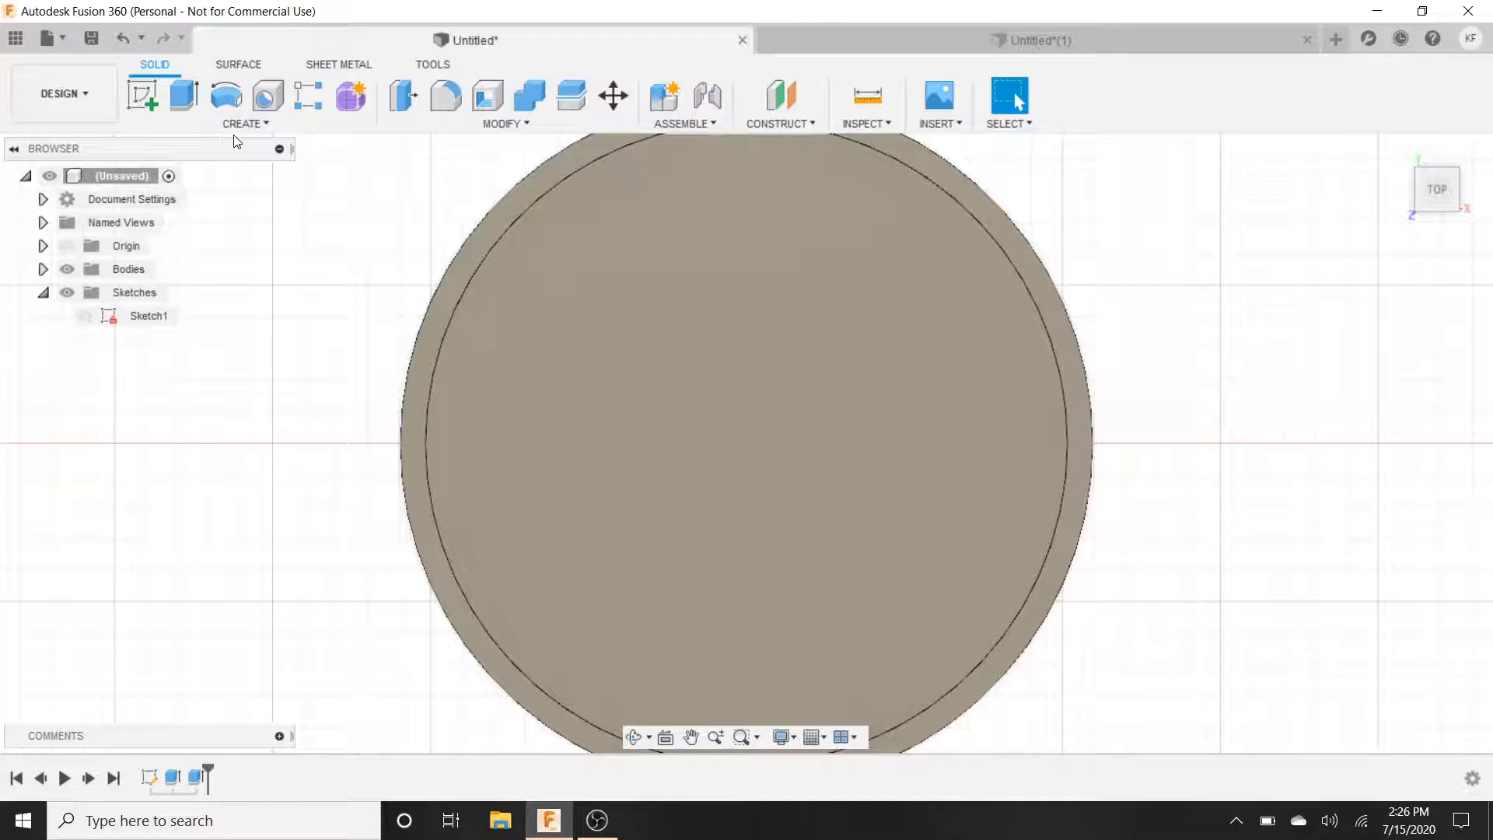
pyautogui.moveTo(141, 95)
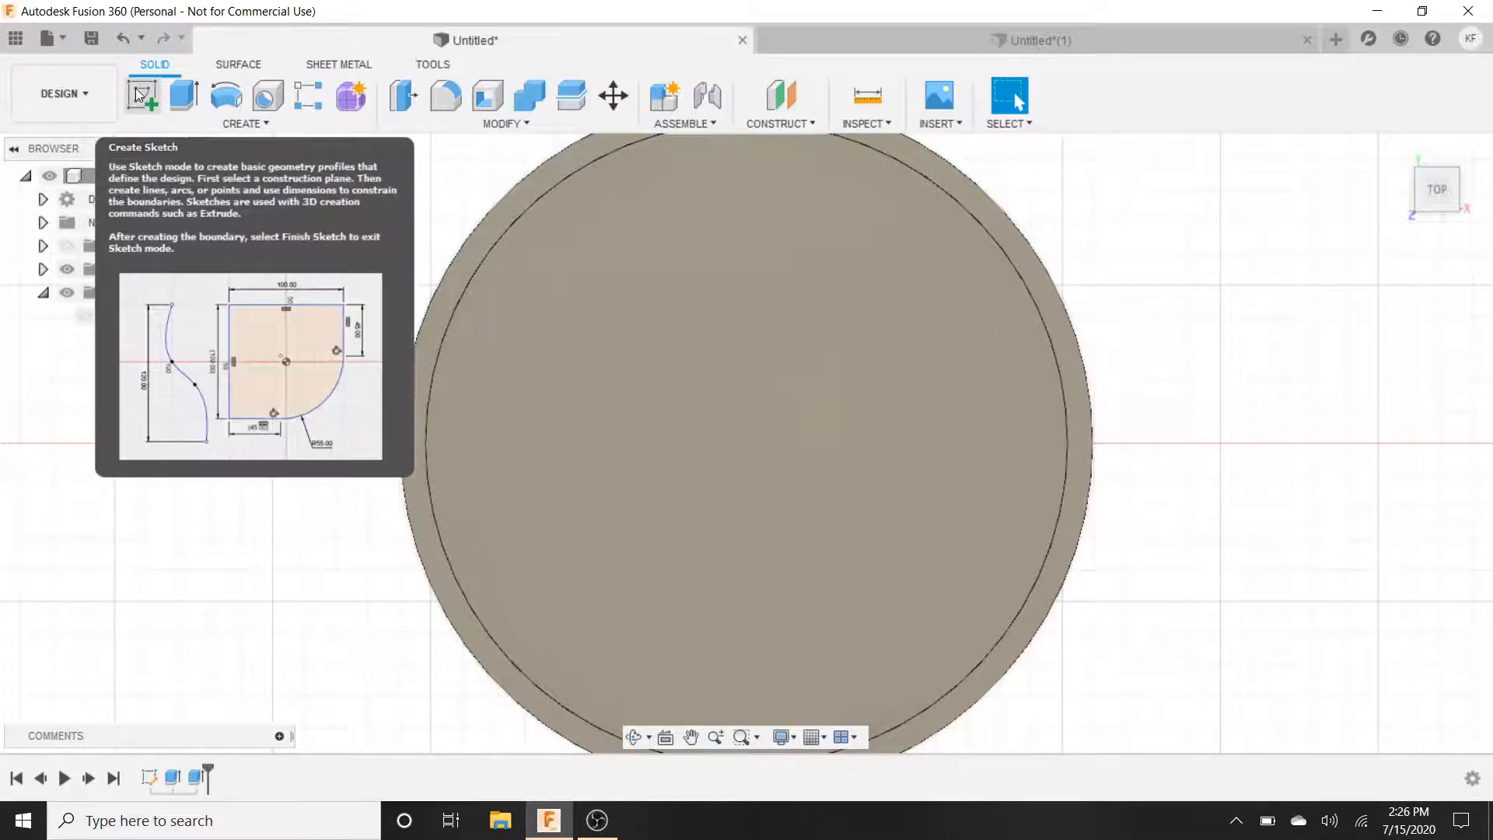
# - Start a second sketch on the coaster and go to the sketch Create tools for text
pyautogui.click(141, 95)
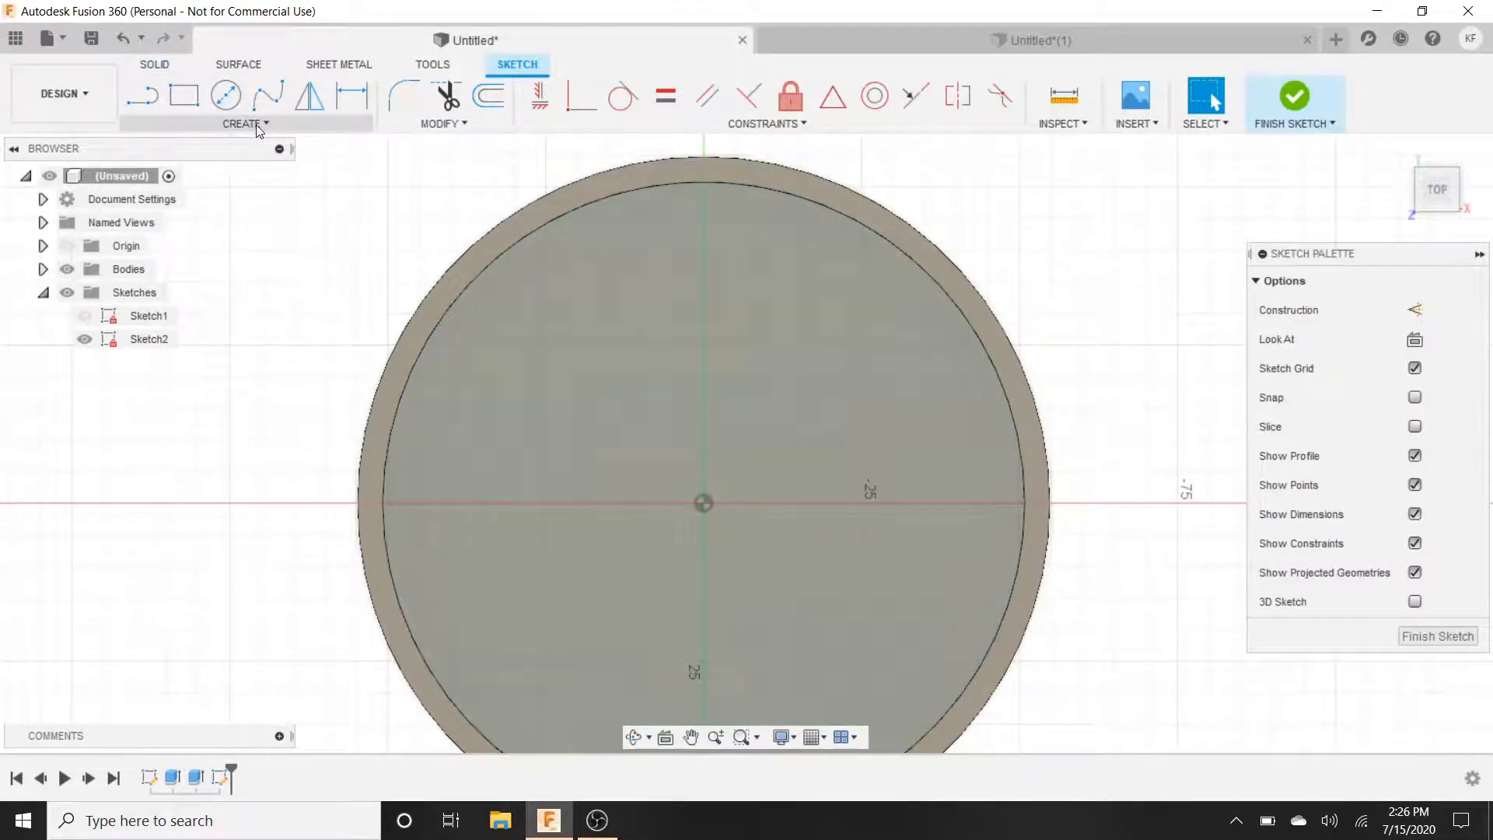
pyautogui.click(244, 125)
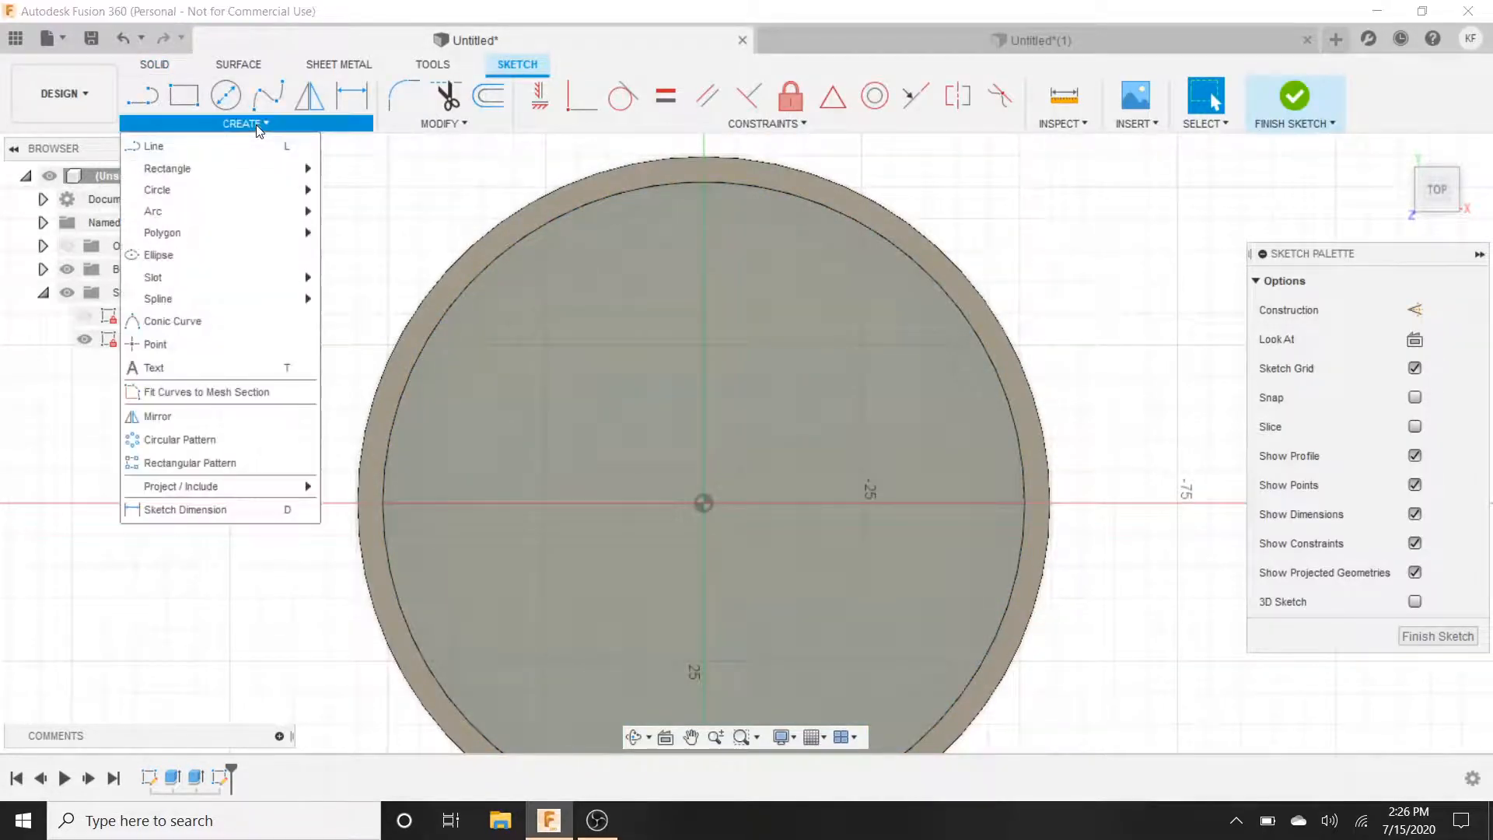
pyautogui.moveTo(154, 367)
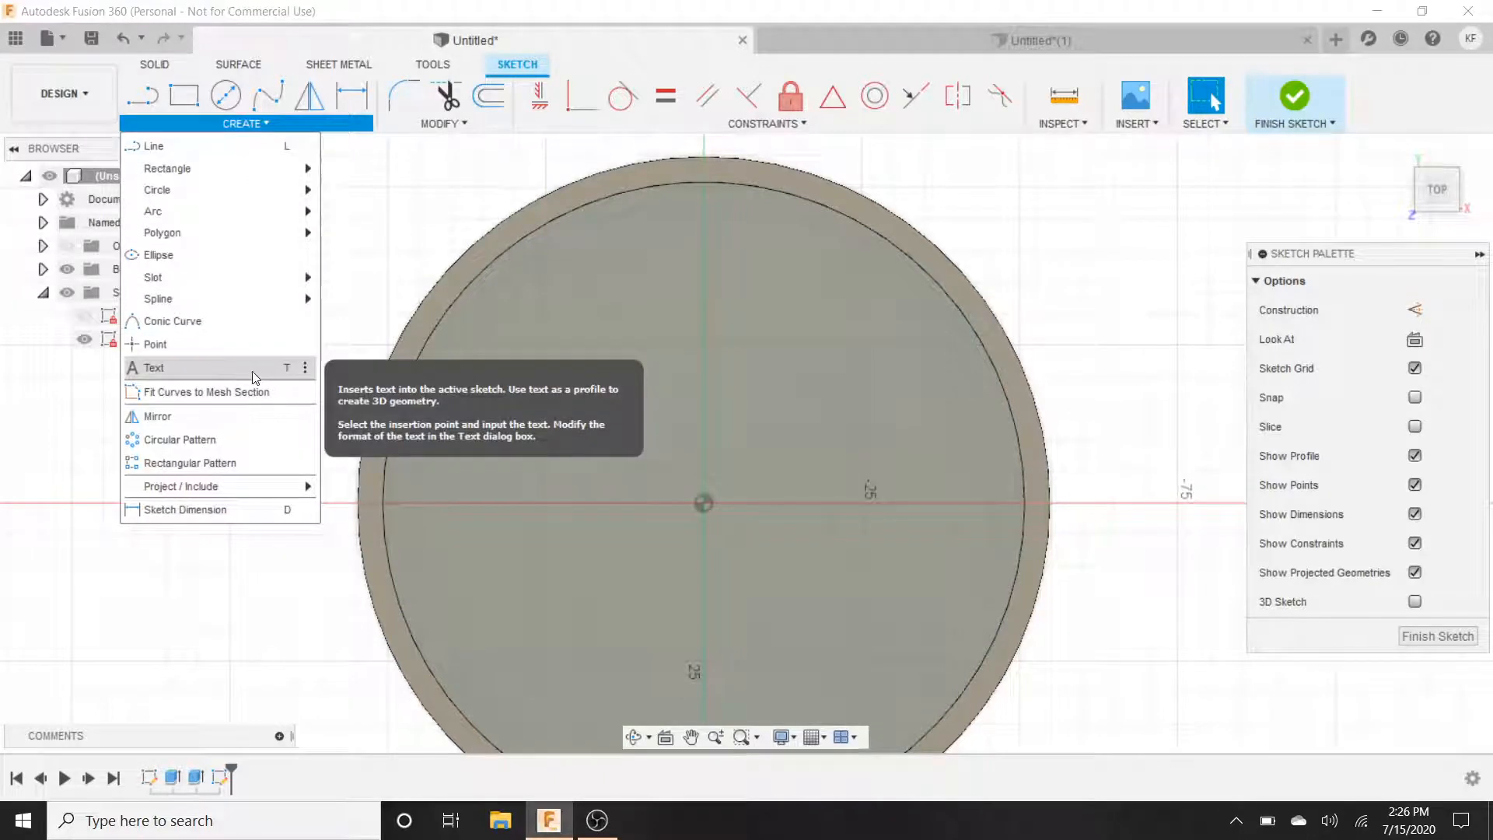
pyautogui.moveTo(292, 374)
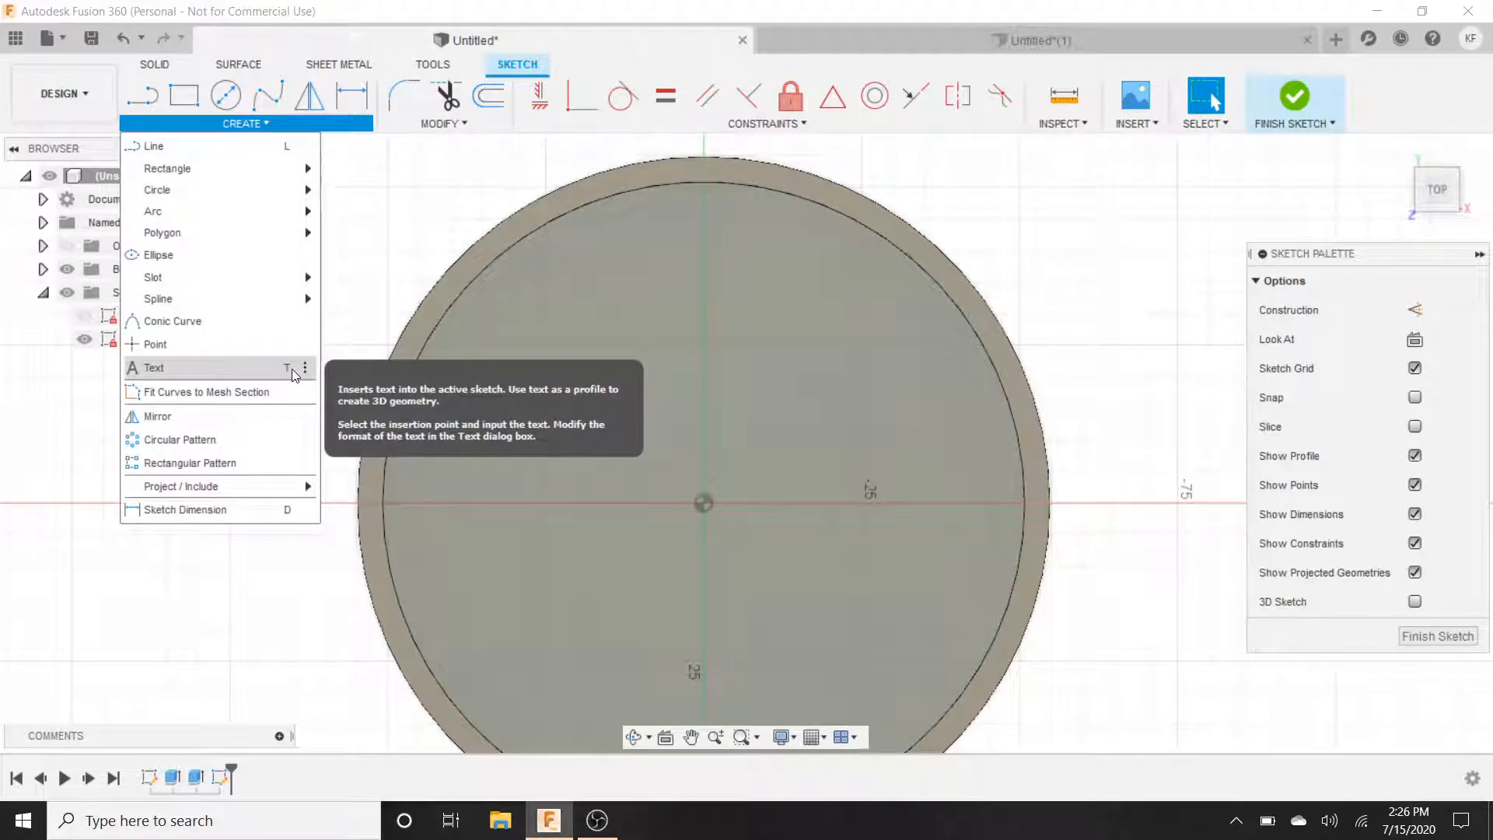
pyautogui.moveTo(216, 371)
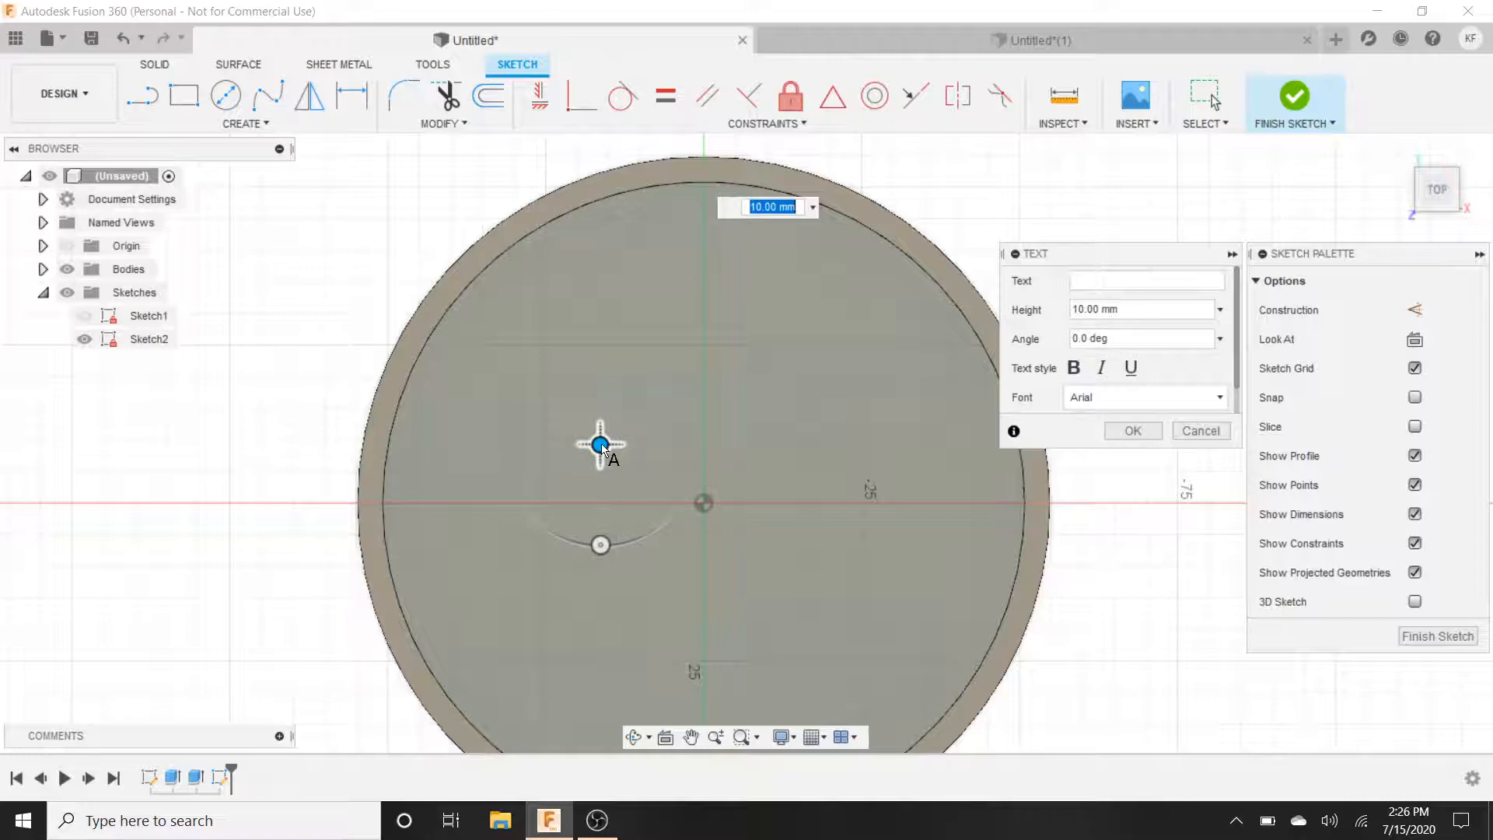
# - Set the text 1 in tall reading 'Frislid', bold, in the Georgia font
pyautogui.write('1in')
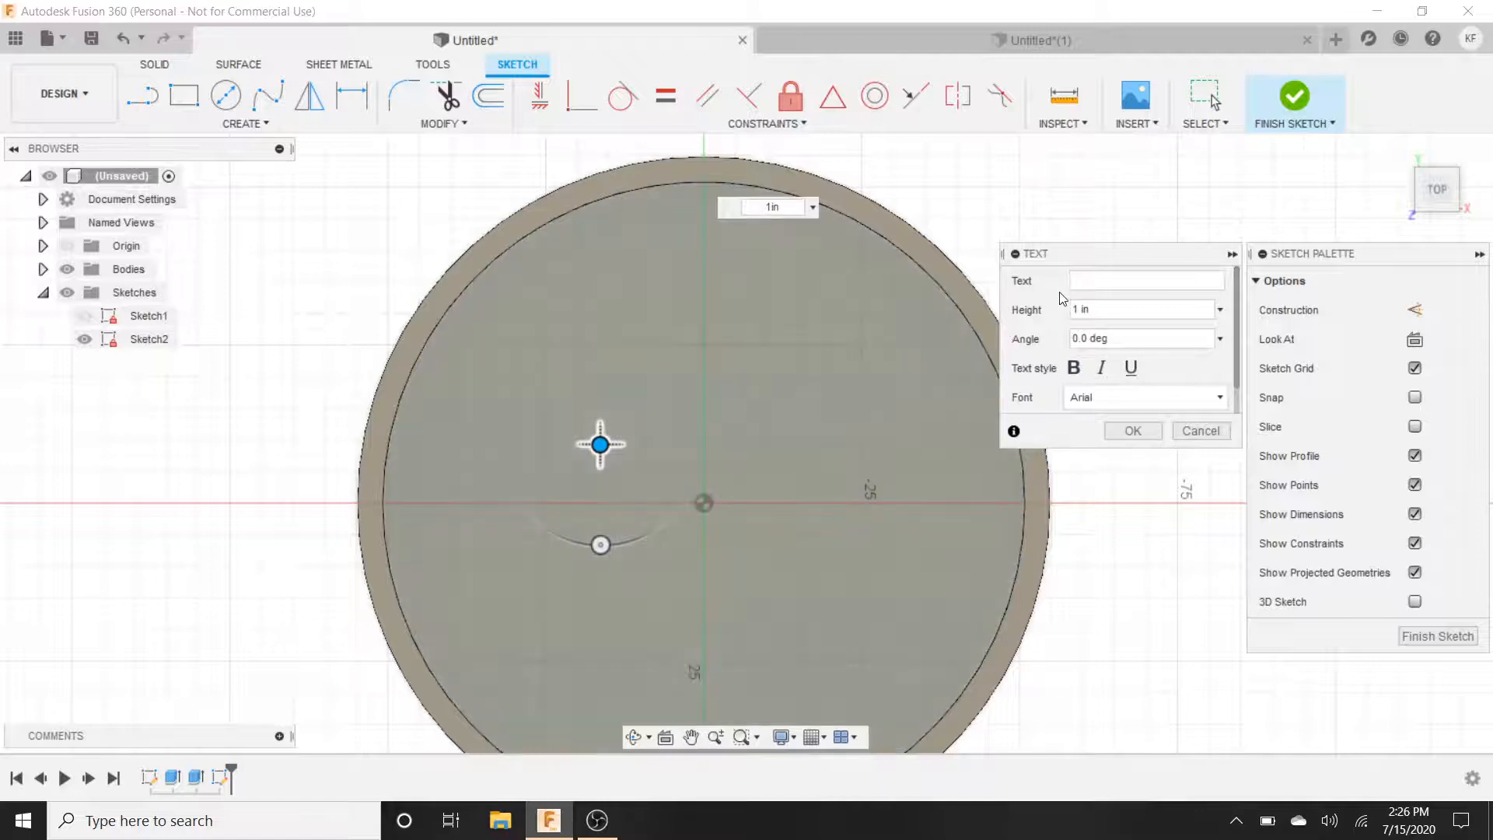
pyautogui.click(1146, 280)
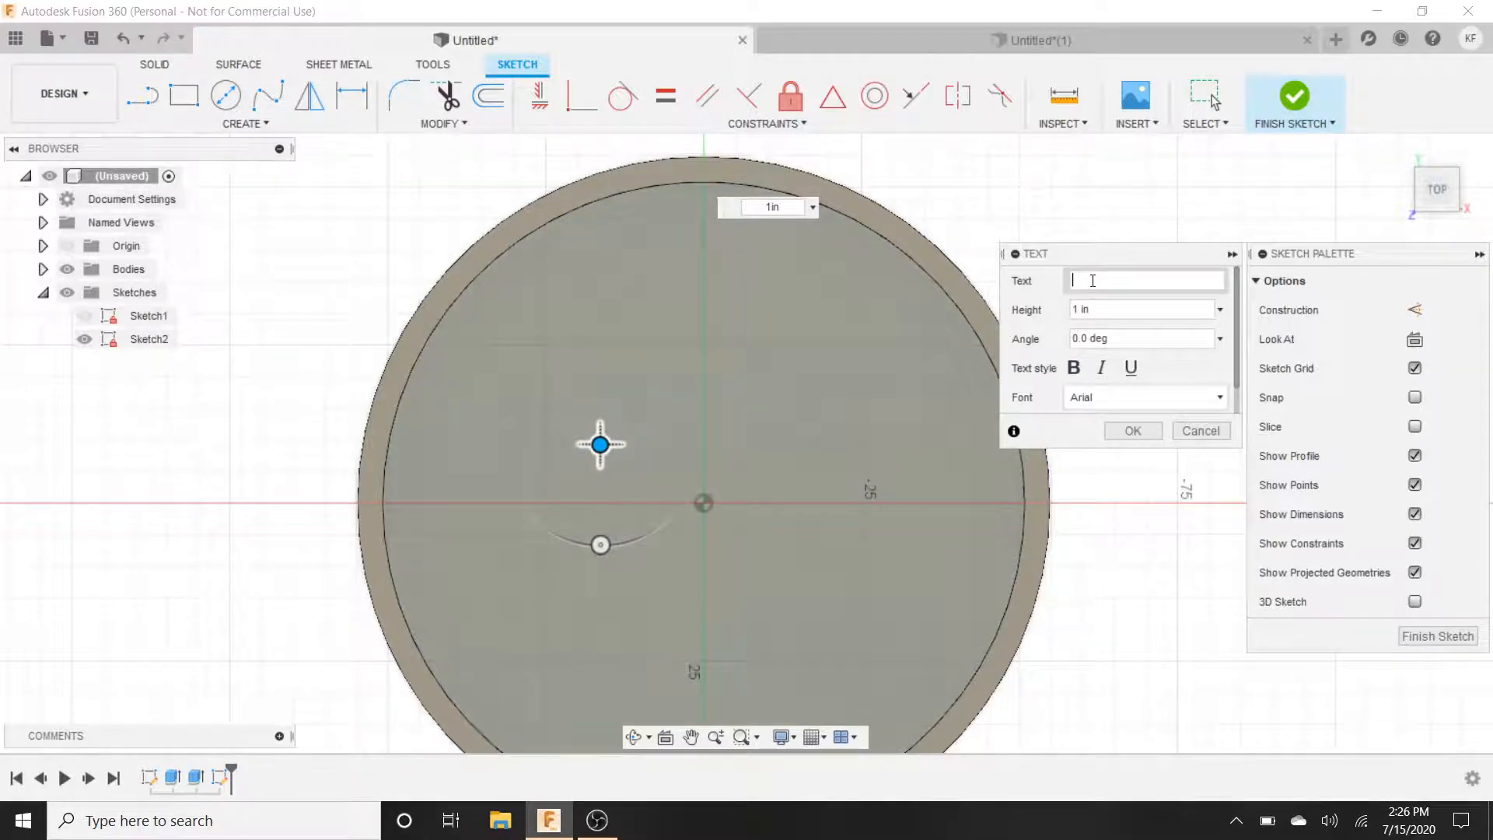
pyautogui.write('Frislid')
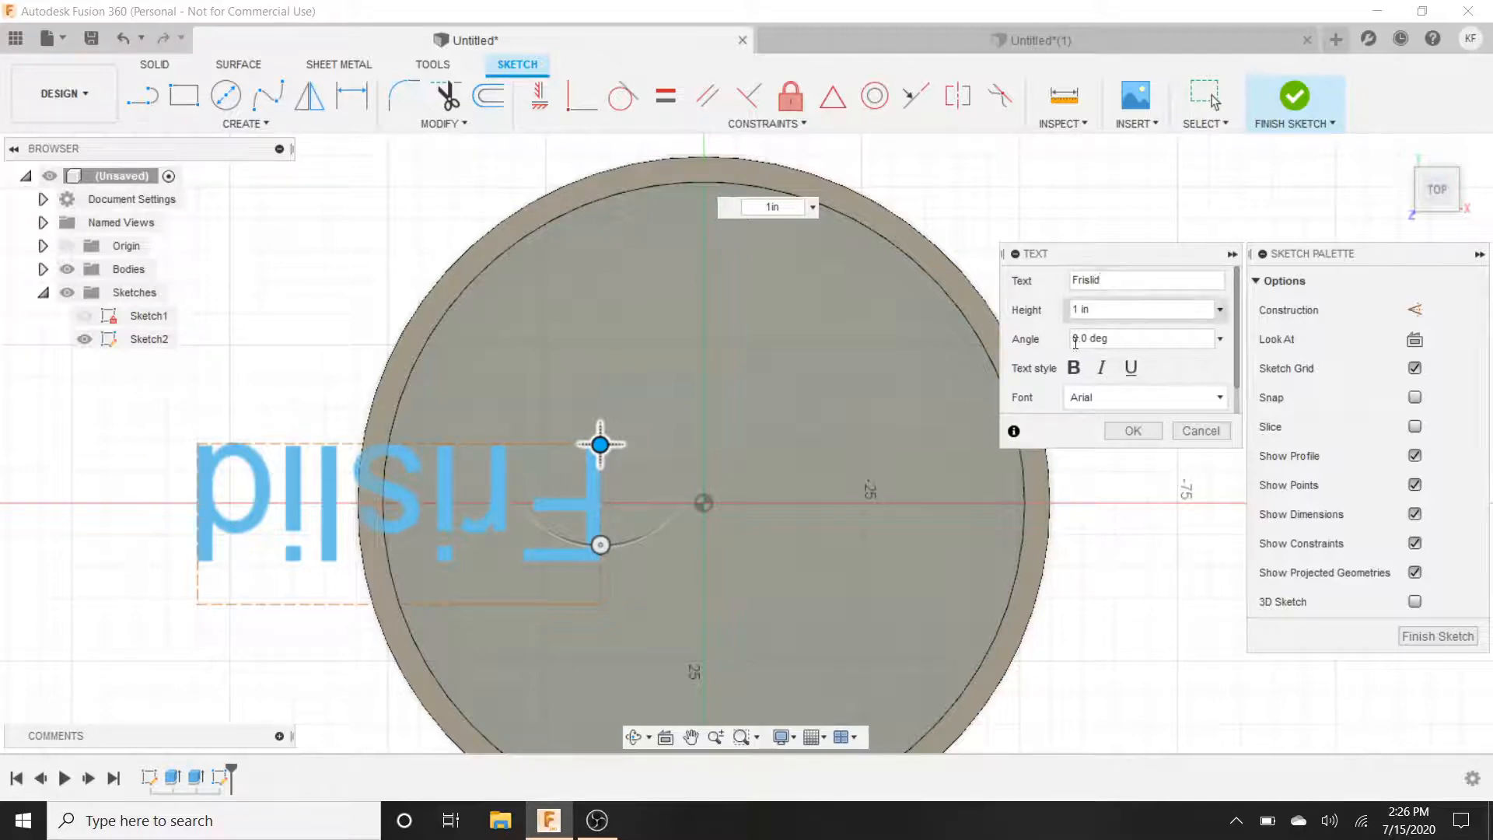
pyautogui.moveTo(1073, 367)
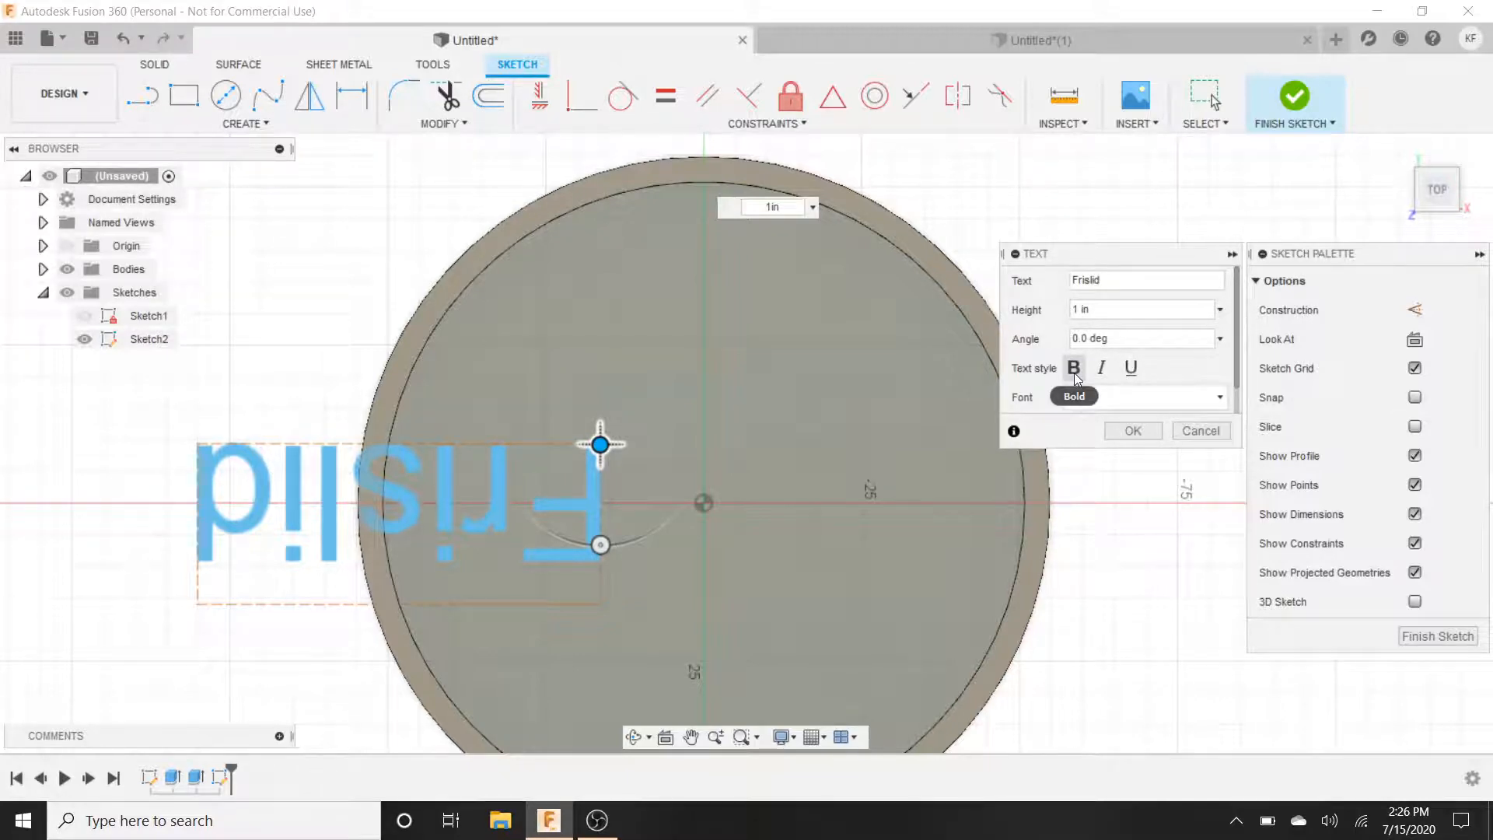
pyautogui.click(1073, 368)
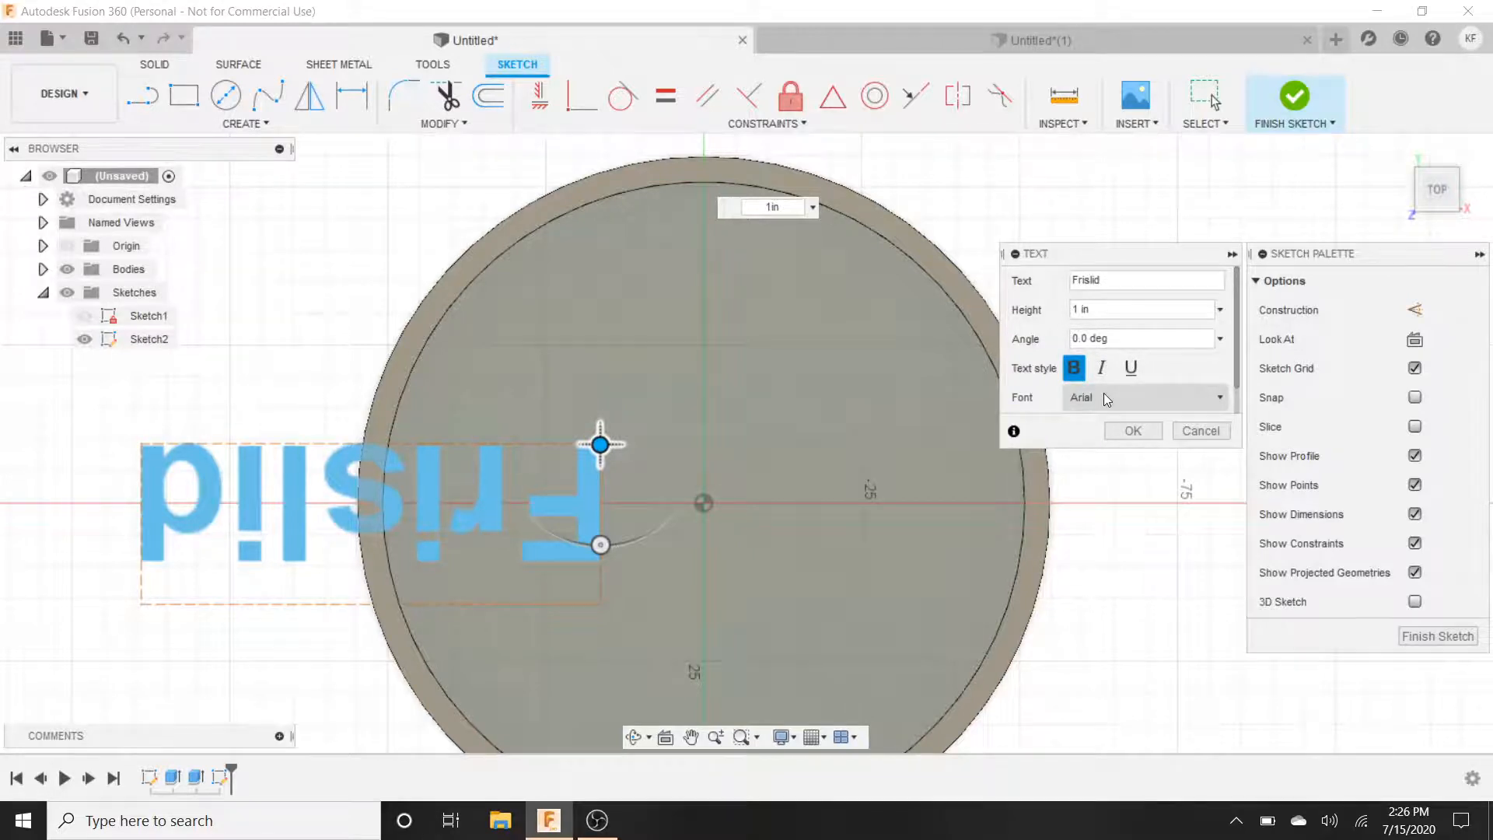
pyautogui.click(1218, 397)
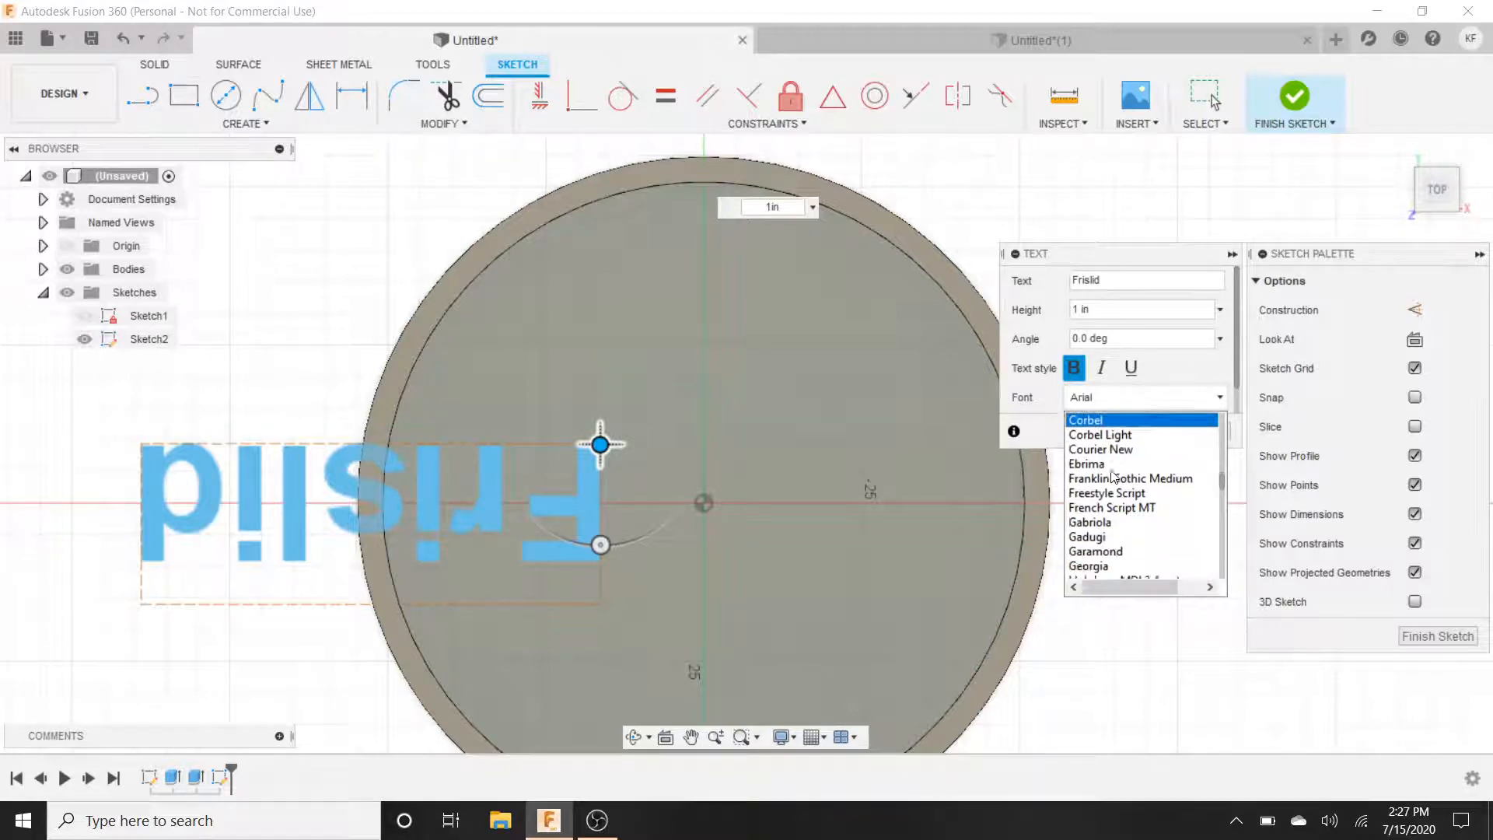
pyautogui.scroll(-3)
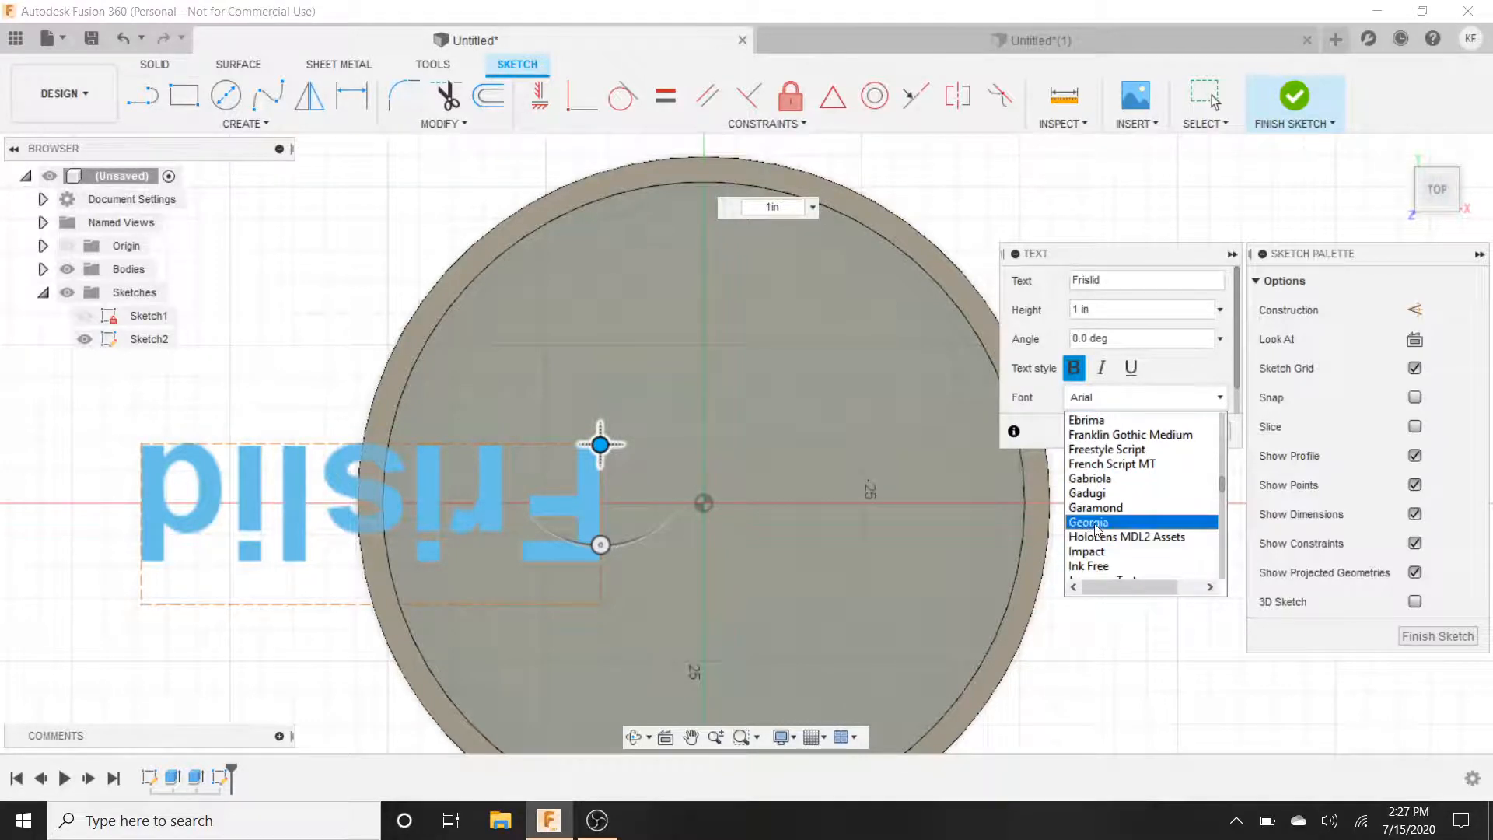
pyautogui.click(1089, 522)
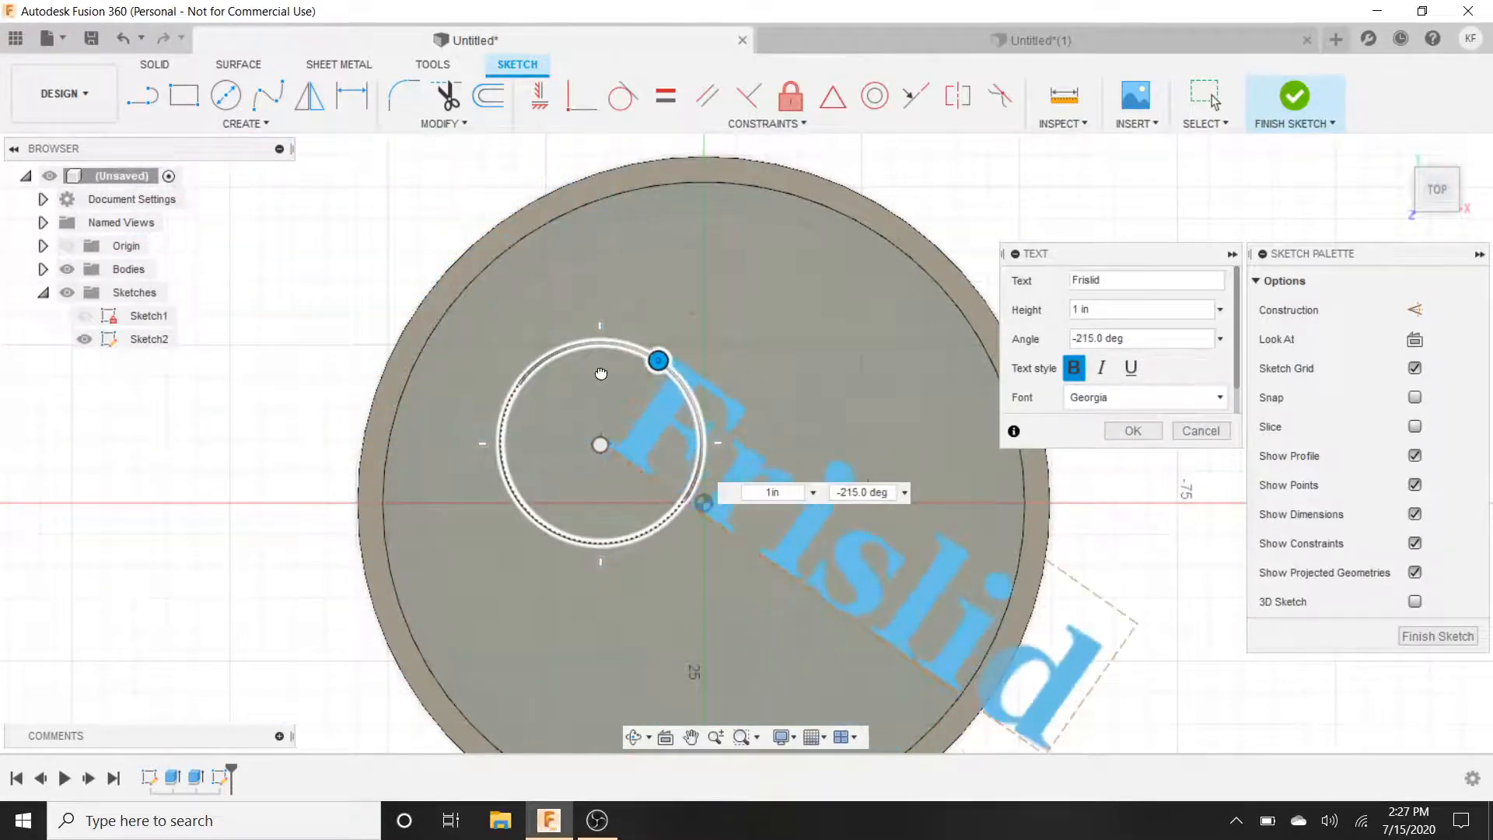
# - Rotate 'Frislid' upright to -180°, centre it across the coaster and confirm it
pyautogui.moveTo(658, 359); pyautogui.dragTo(600, 340)
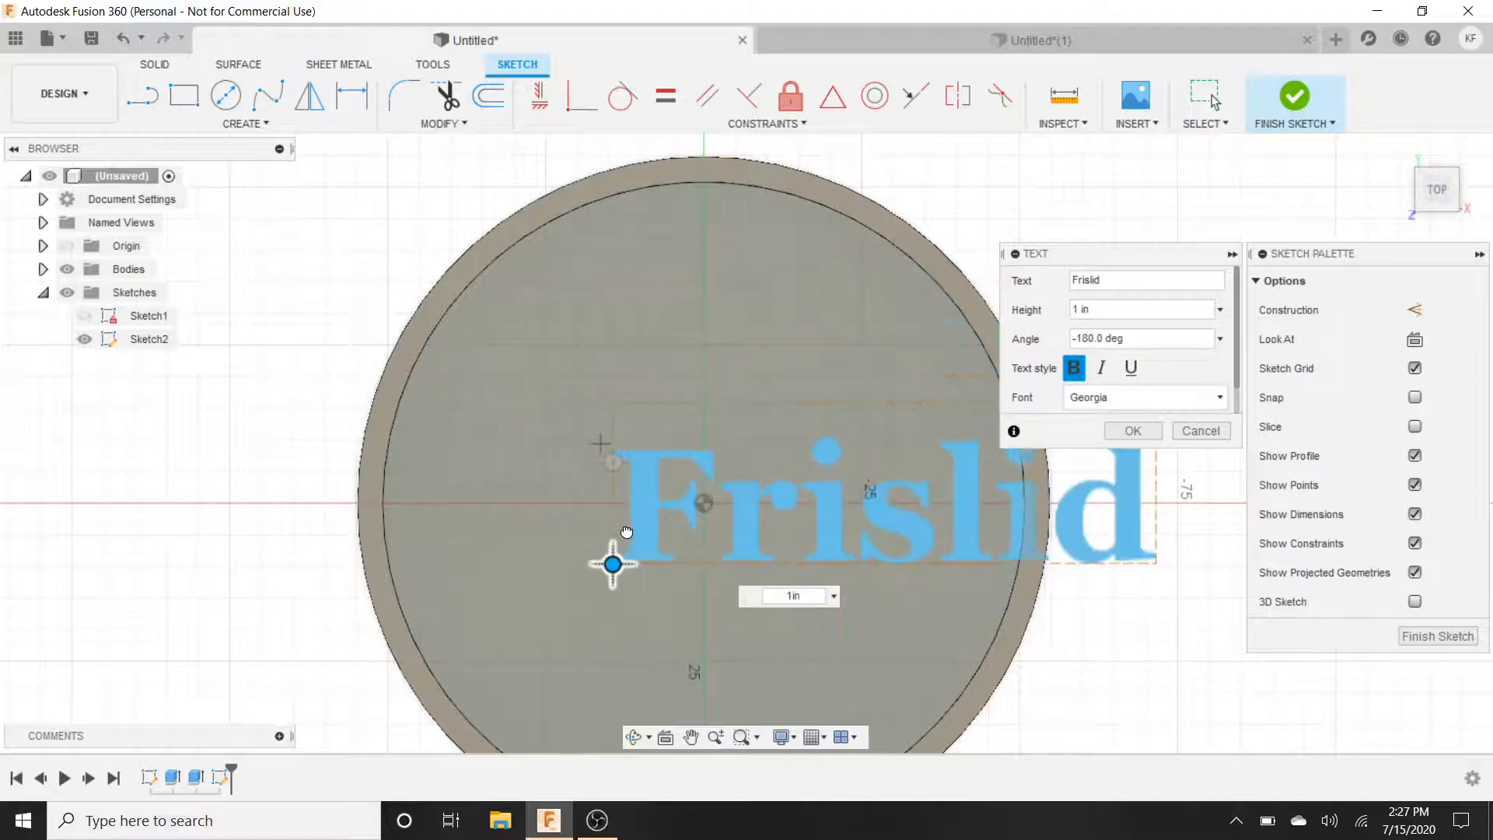
pyautogui.moveTo(612, 563); pyautogui.dragTo(417, 532)
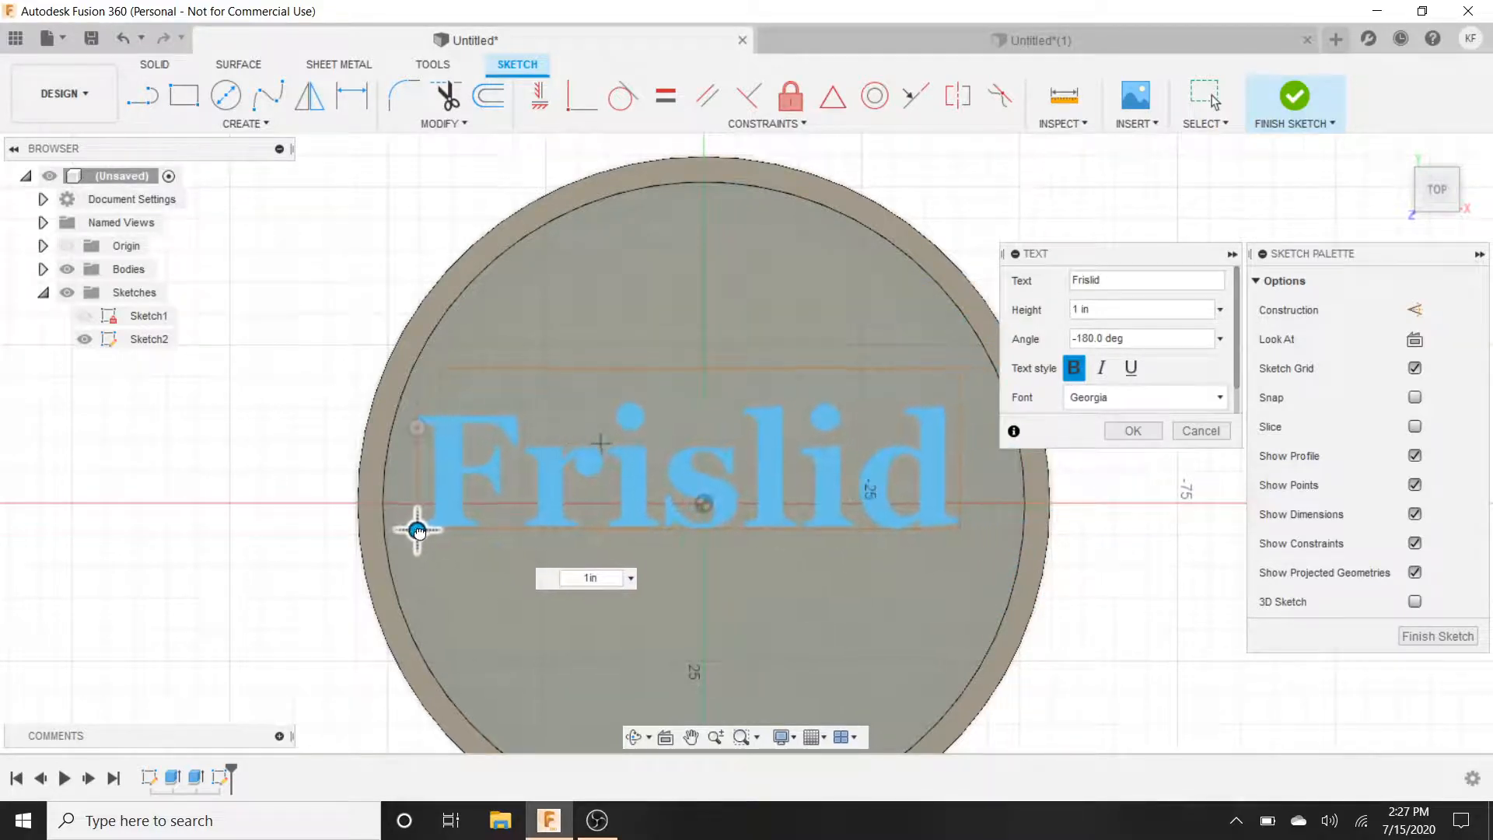
pyautogui.moveTo(417, 531); pyautogui.dragTo(457, 524)
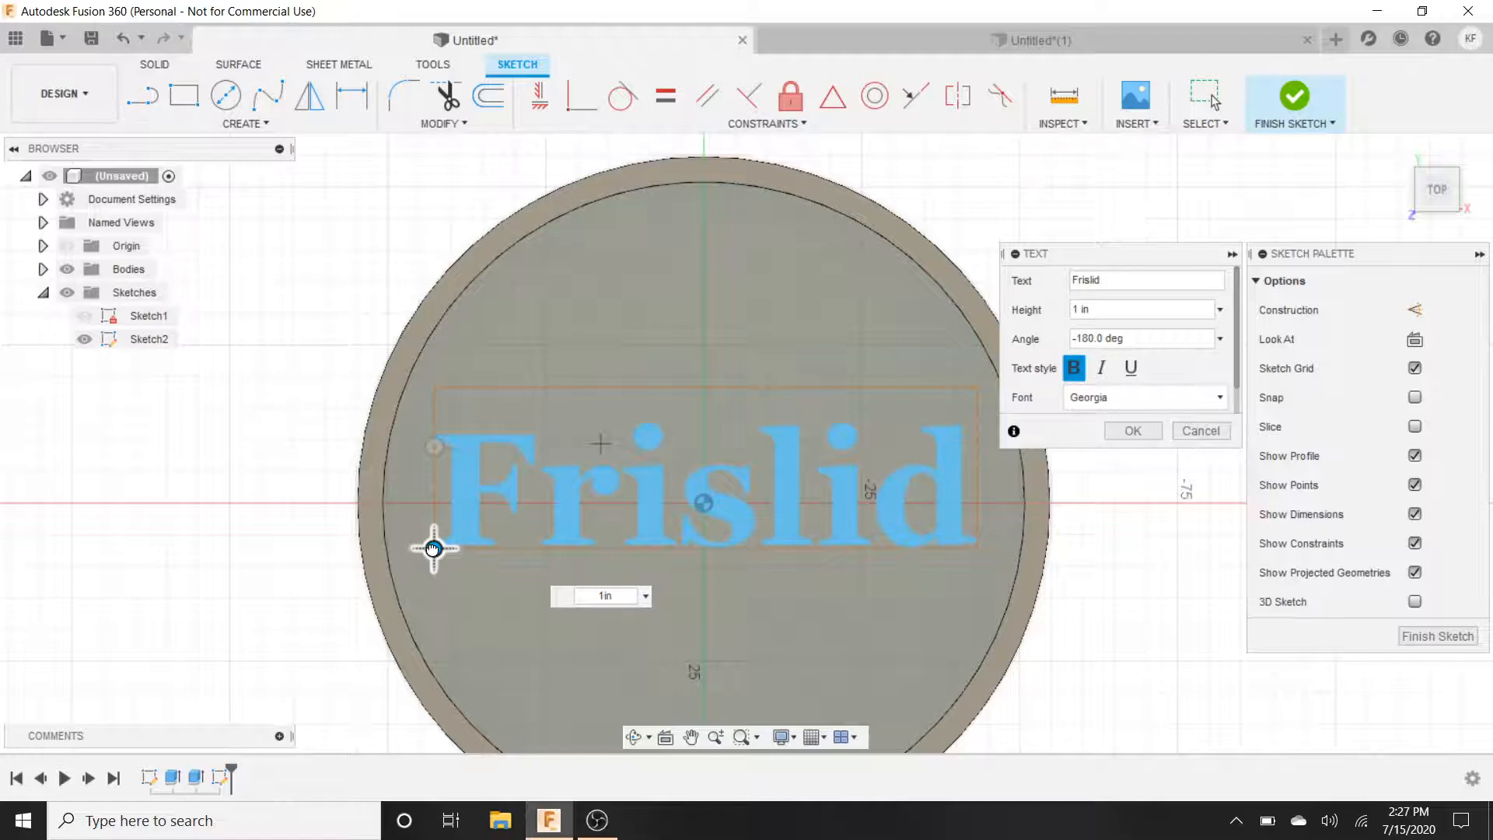
pyautogui.moveTo(433, 548); pyautogui.dragTo(434, 534)
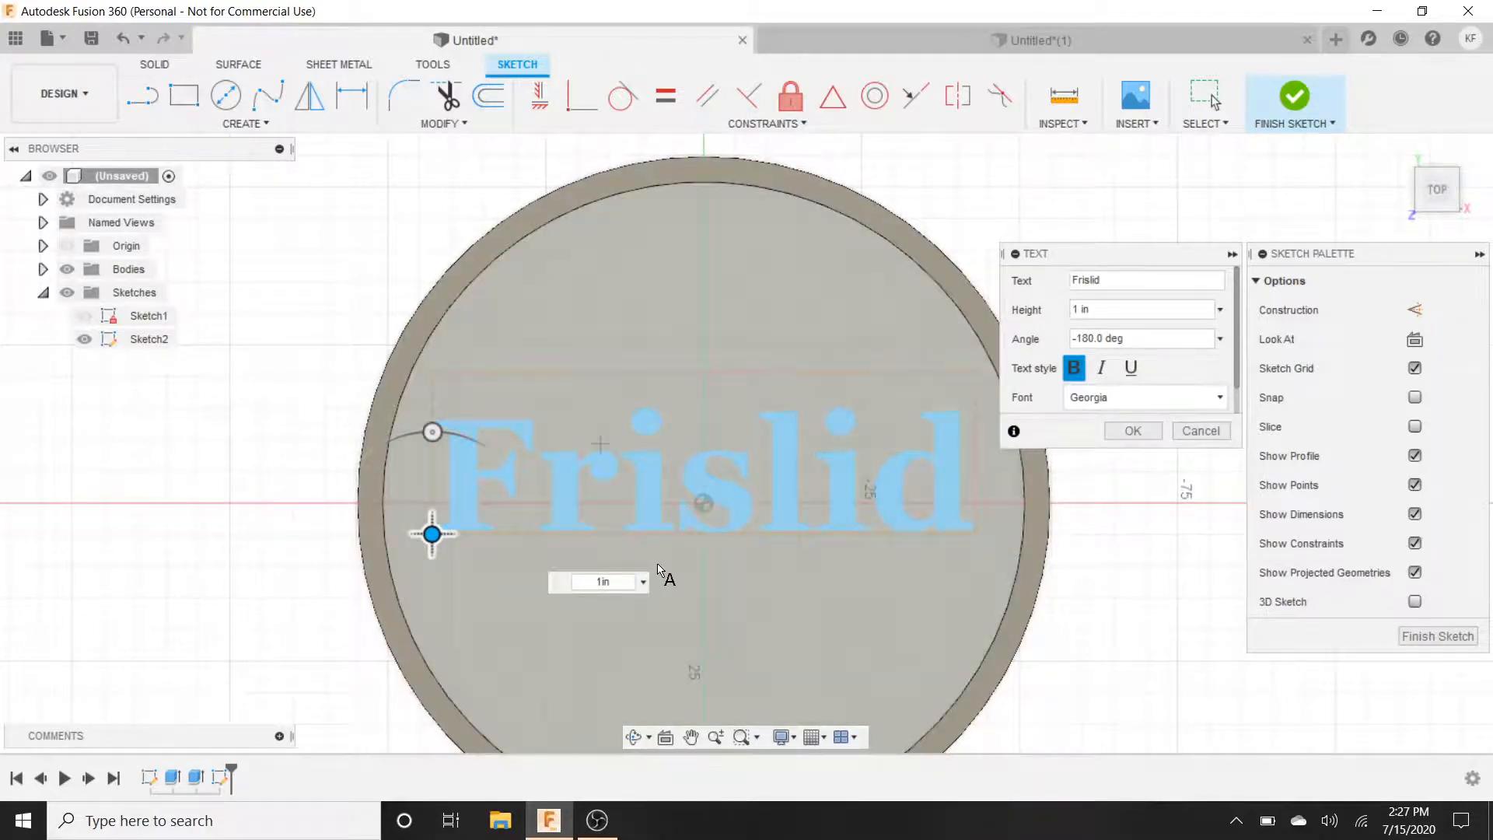
pyautogui.click(1132, 431)
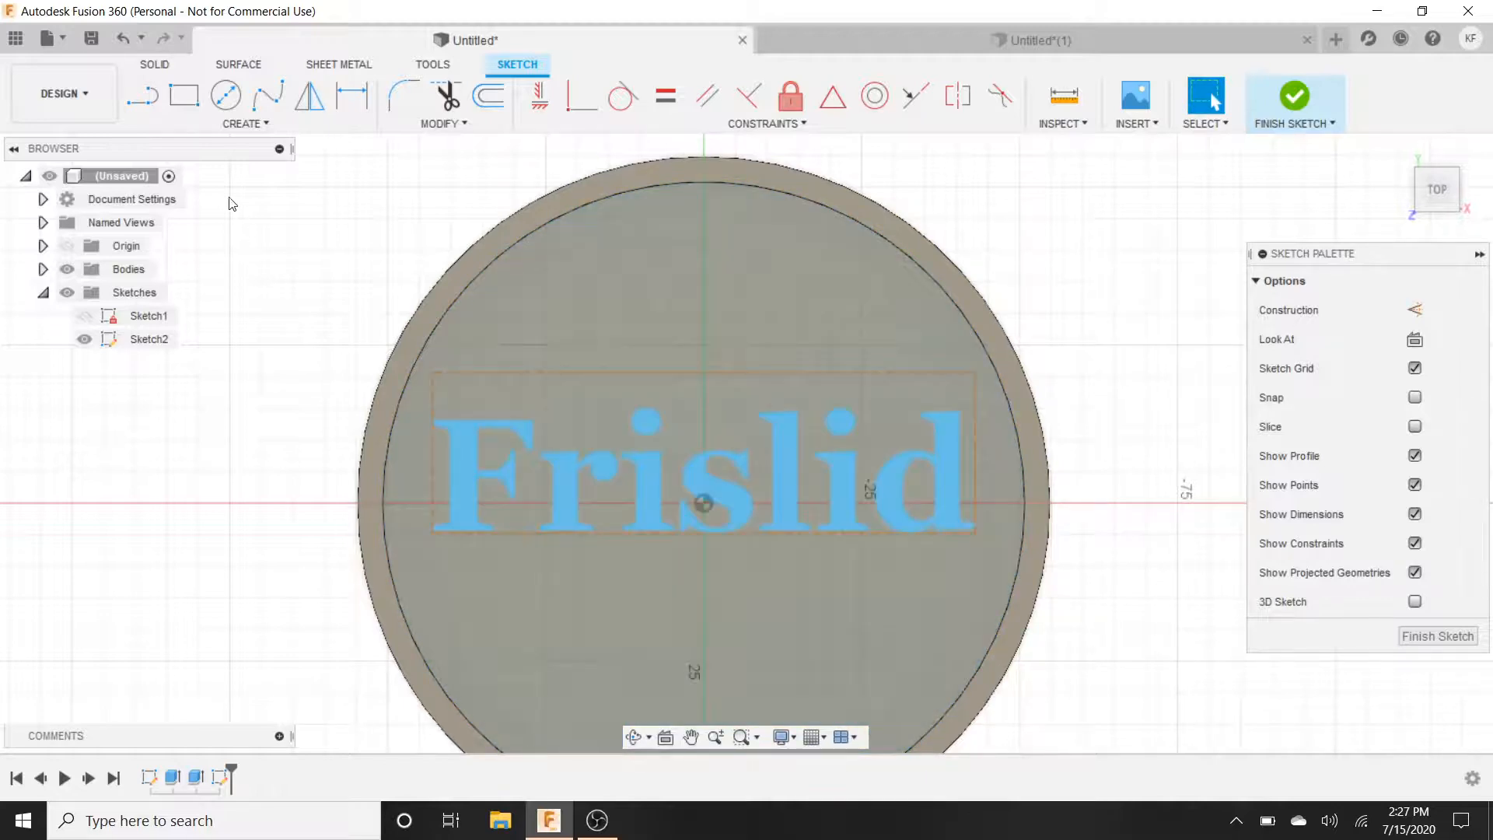
# - Add a second 8 mm text below Frislid reading 'Sayville, New York'
pyautogui.click(244, 122)
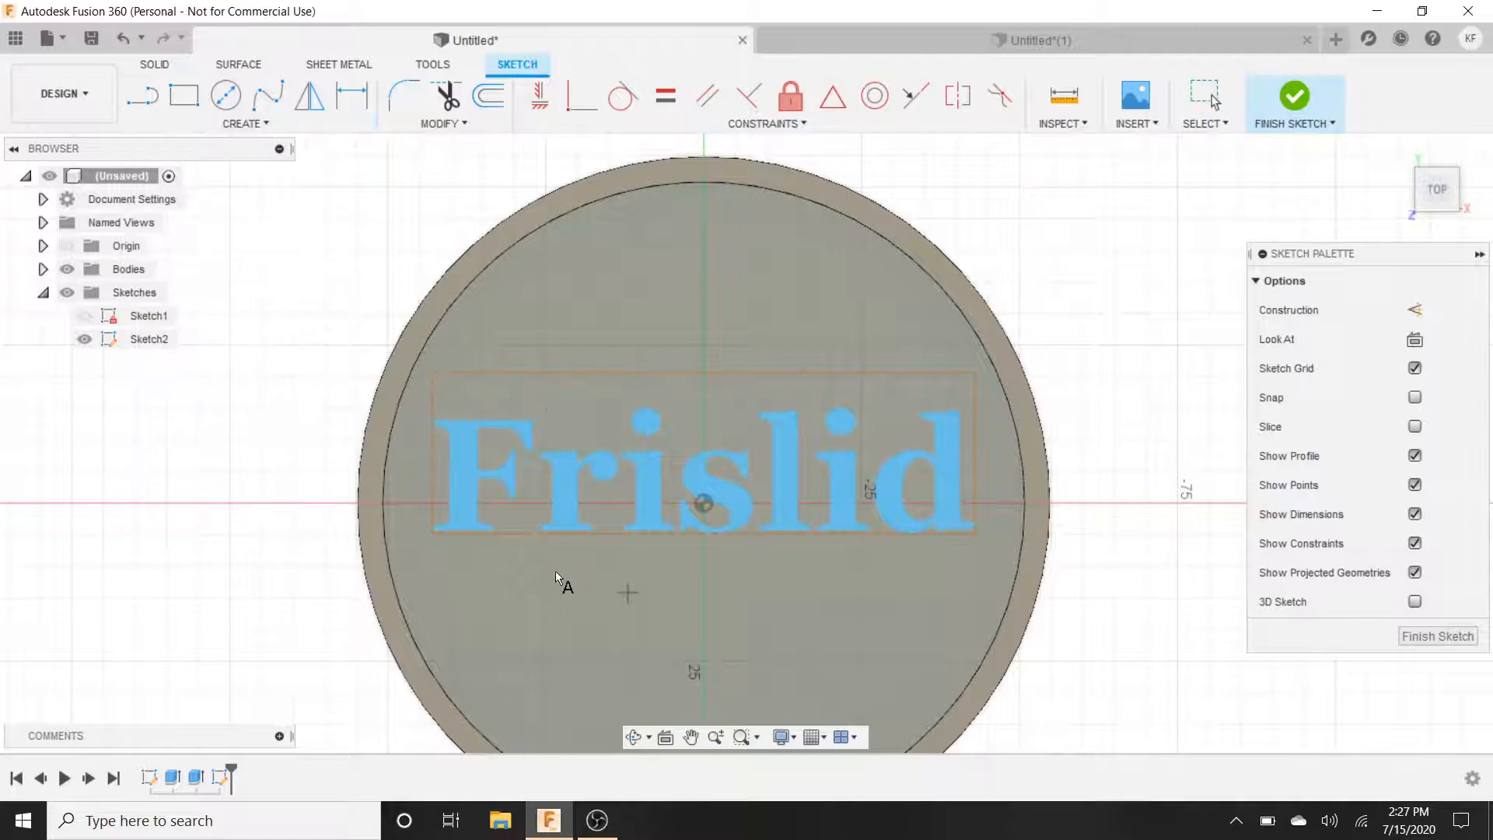
pyautogui.click(495, 578)
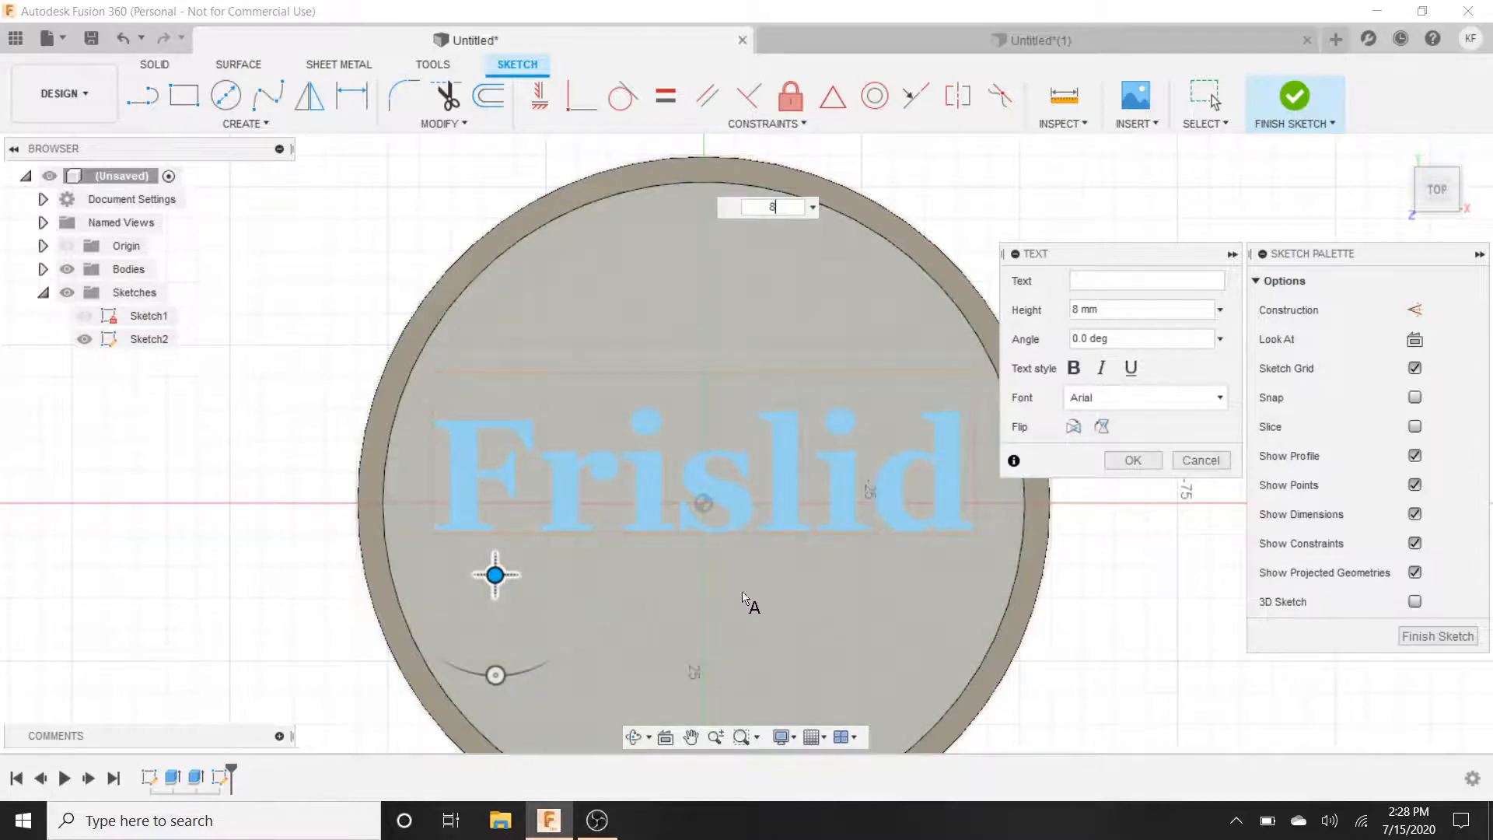
pyautogui.click(1146, 280)
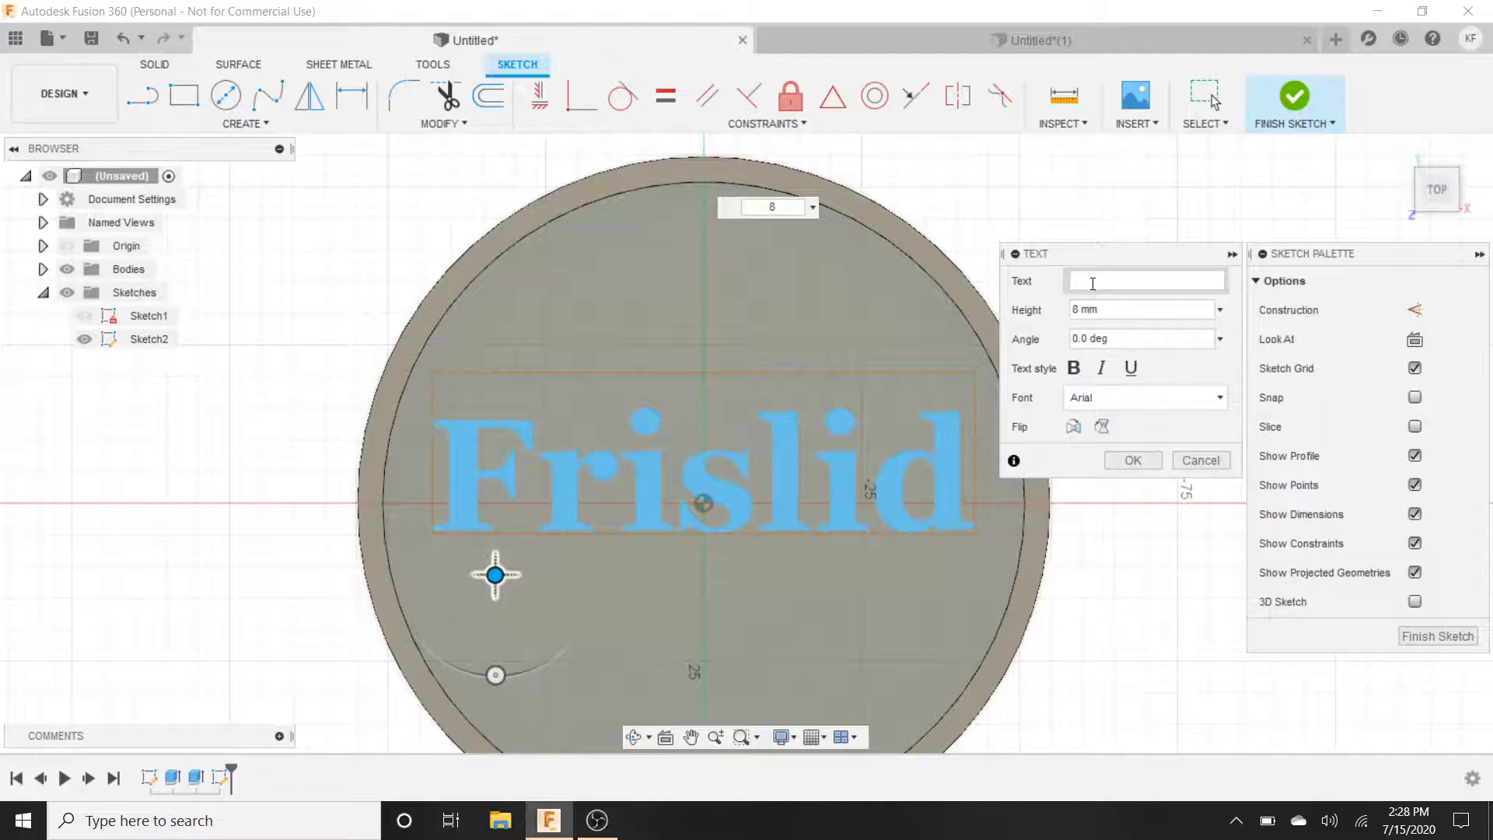
pyautogui.write('Say')
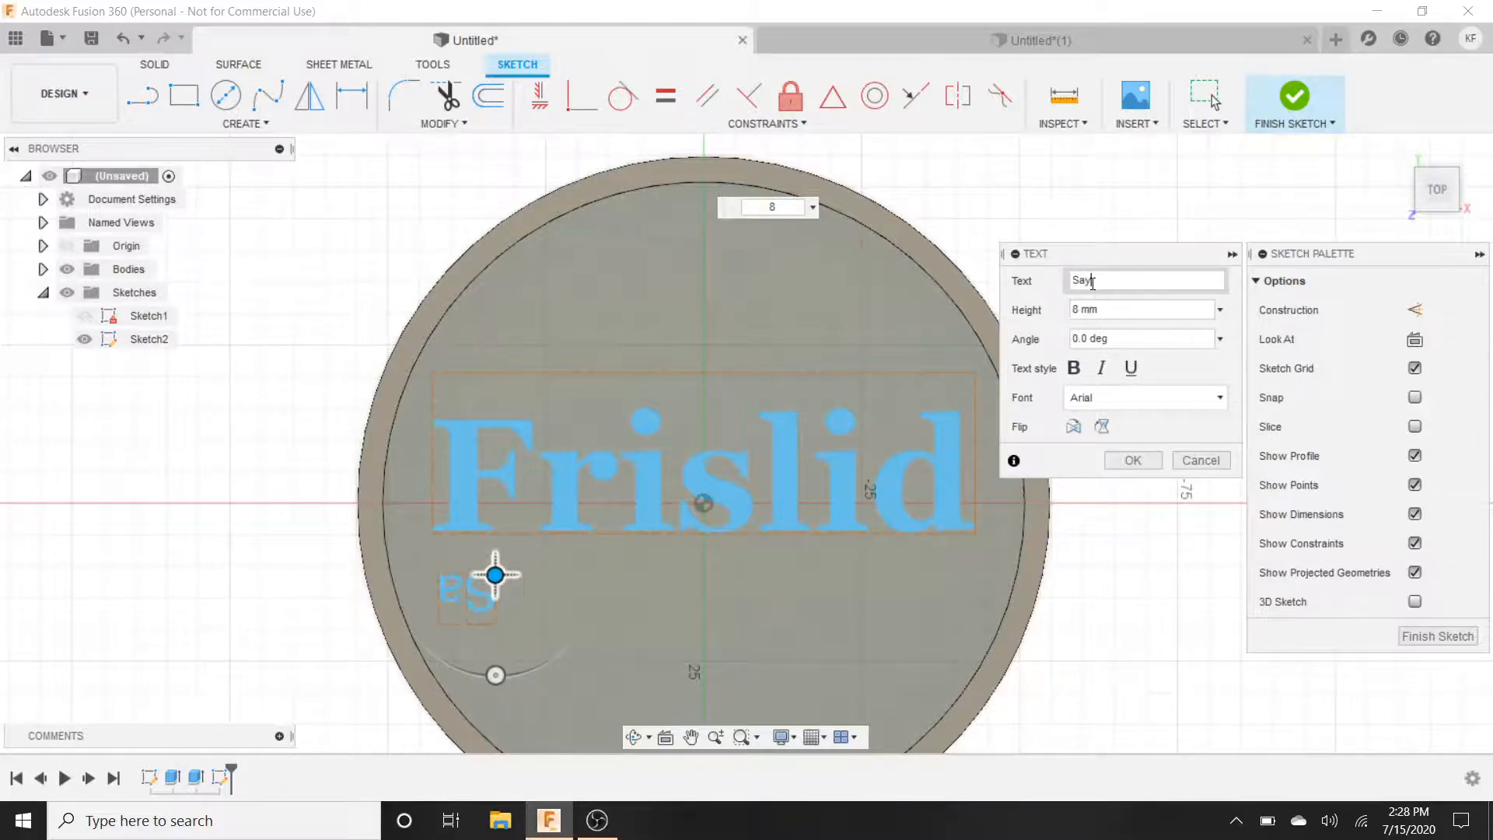
pyautogui.write('ville')
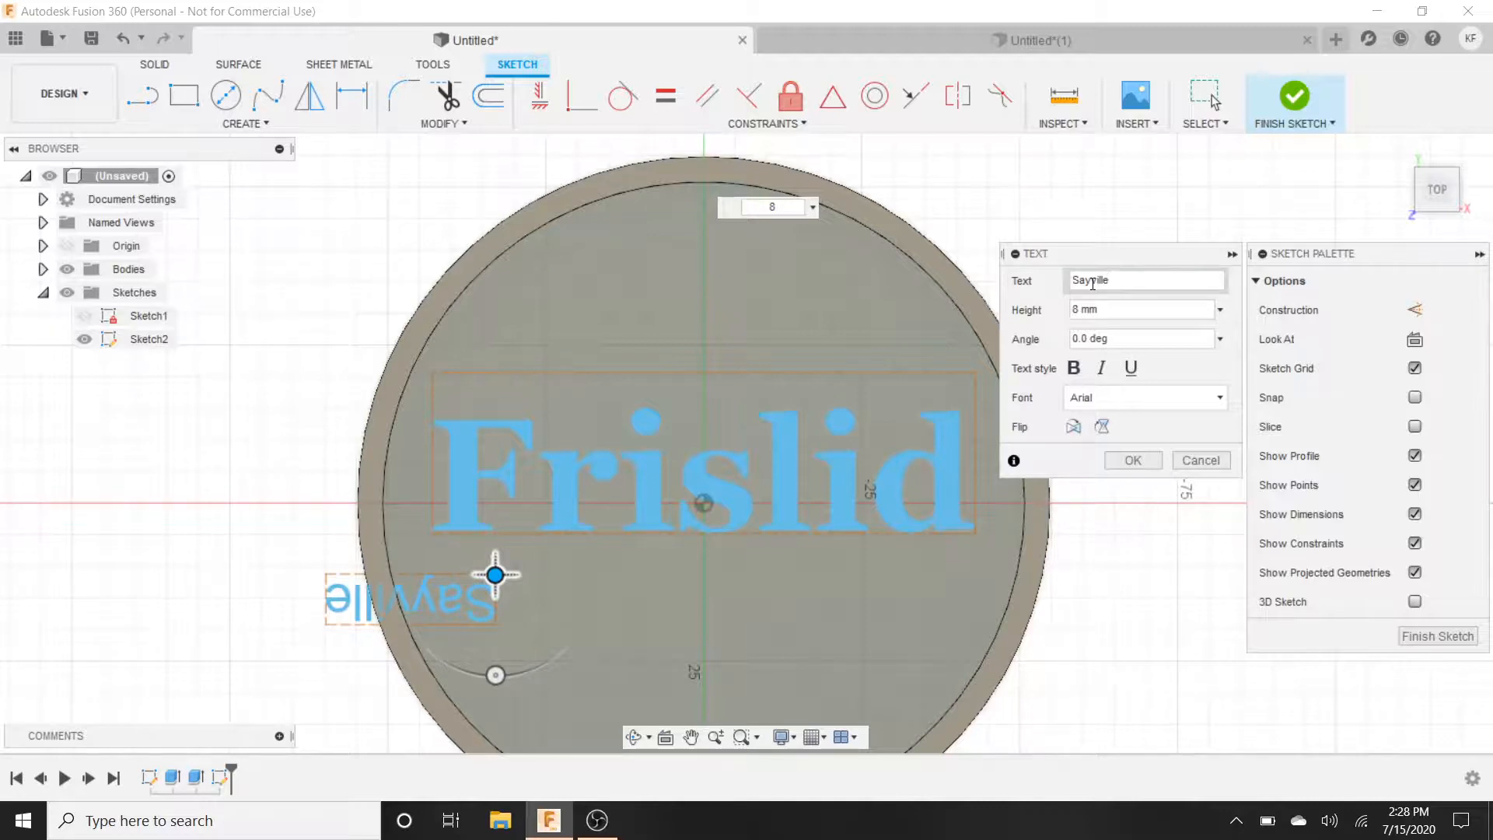
pyautogui.write(', New')
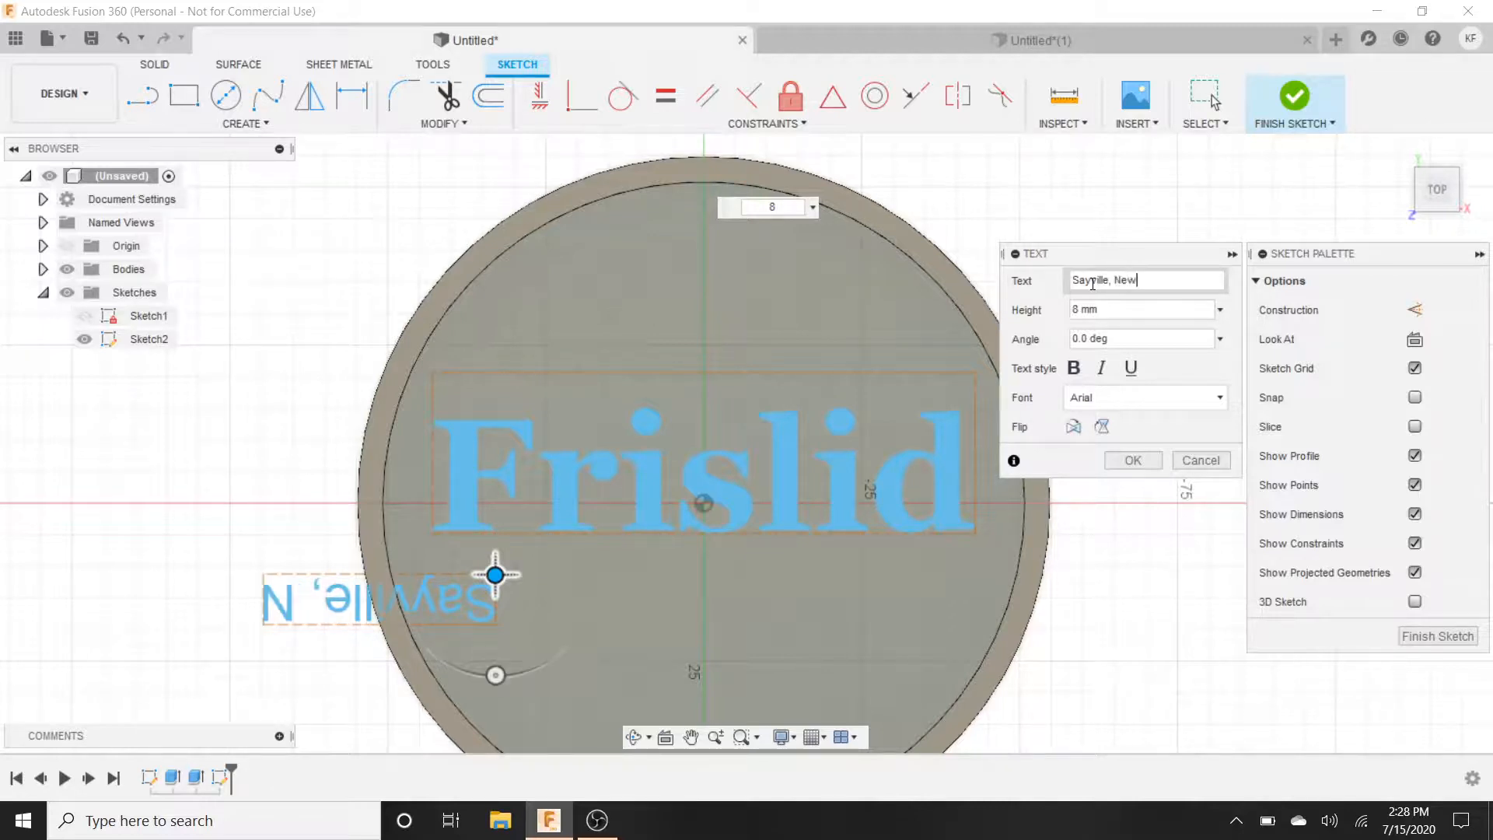
pyautogui.write('York')
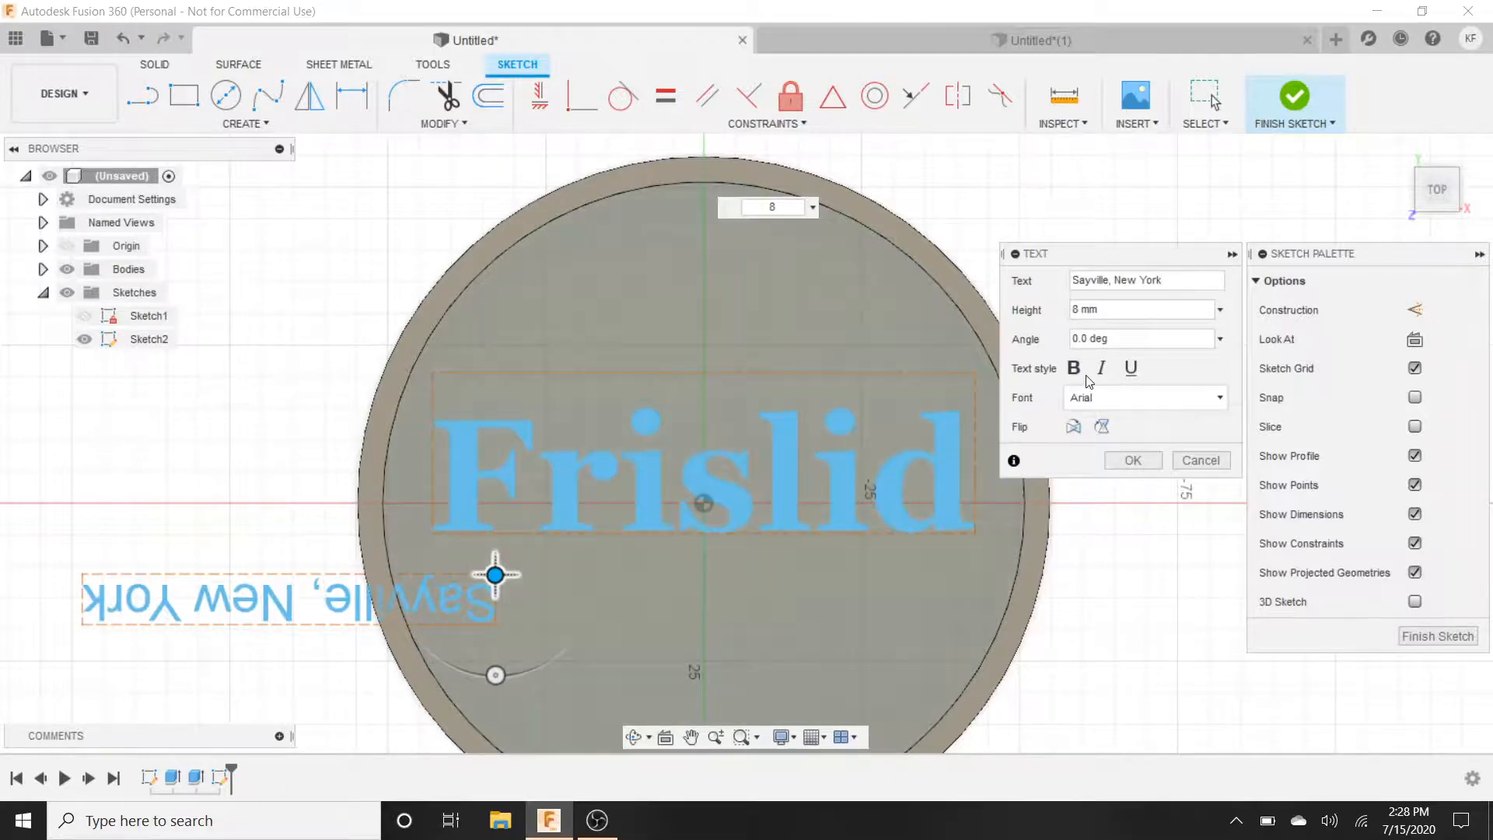
# - Make 'Sayville, New York' bold and rotate it upright under Frislid
pyautogui.click(1073, 368)
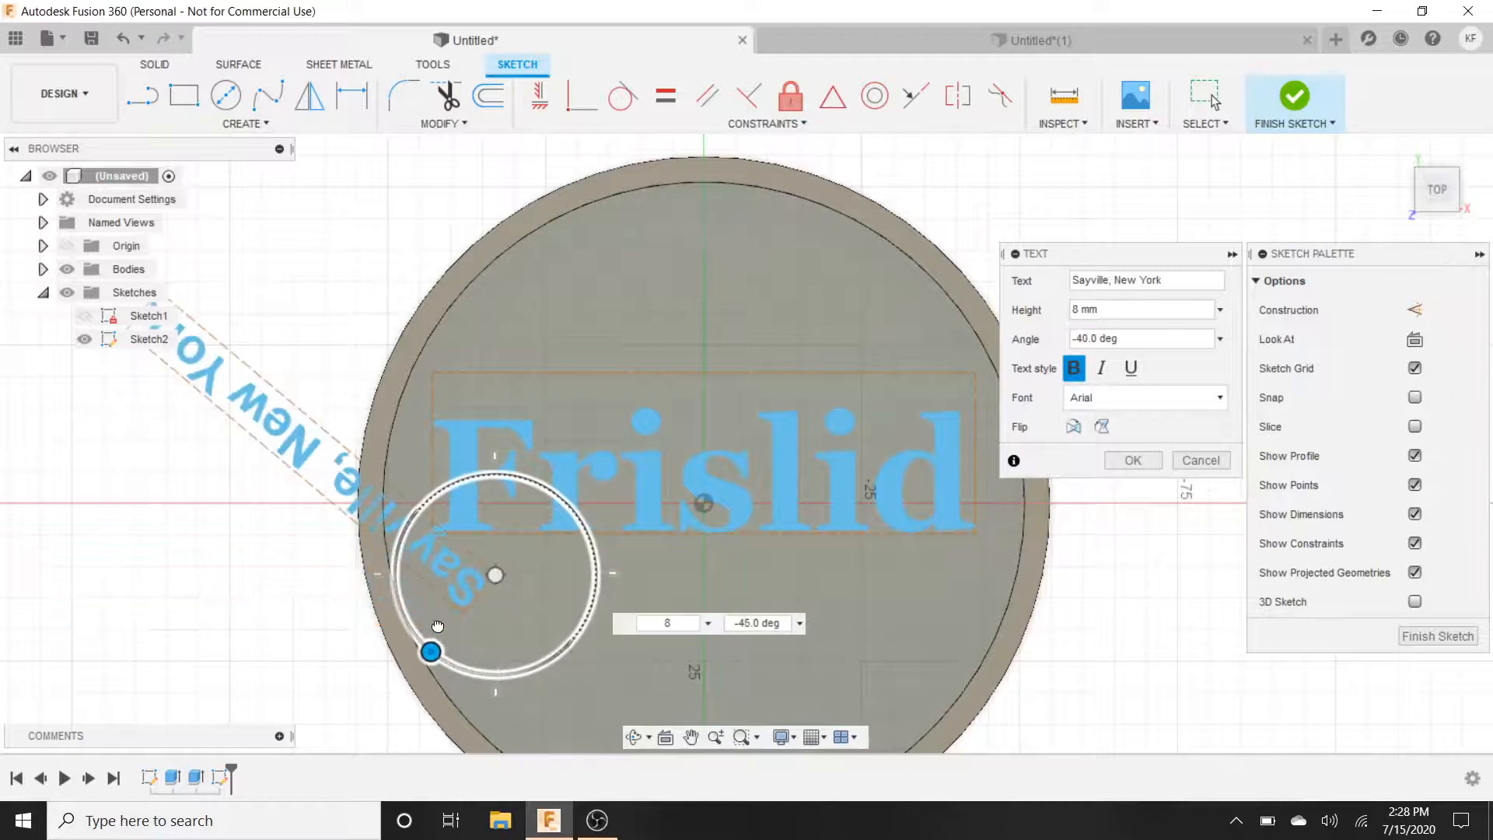
pyautogui.moveTo(431, 652); pyautogui.dragTo(495, 473)
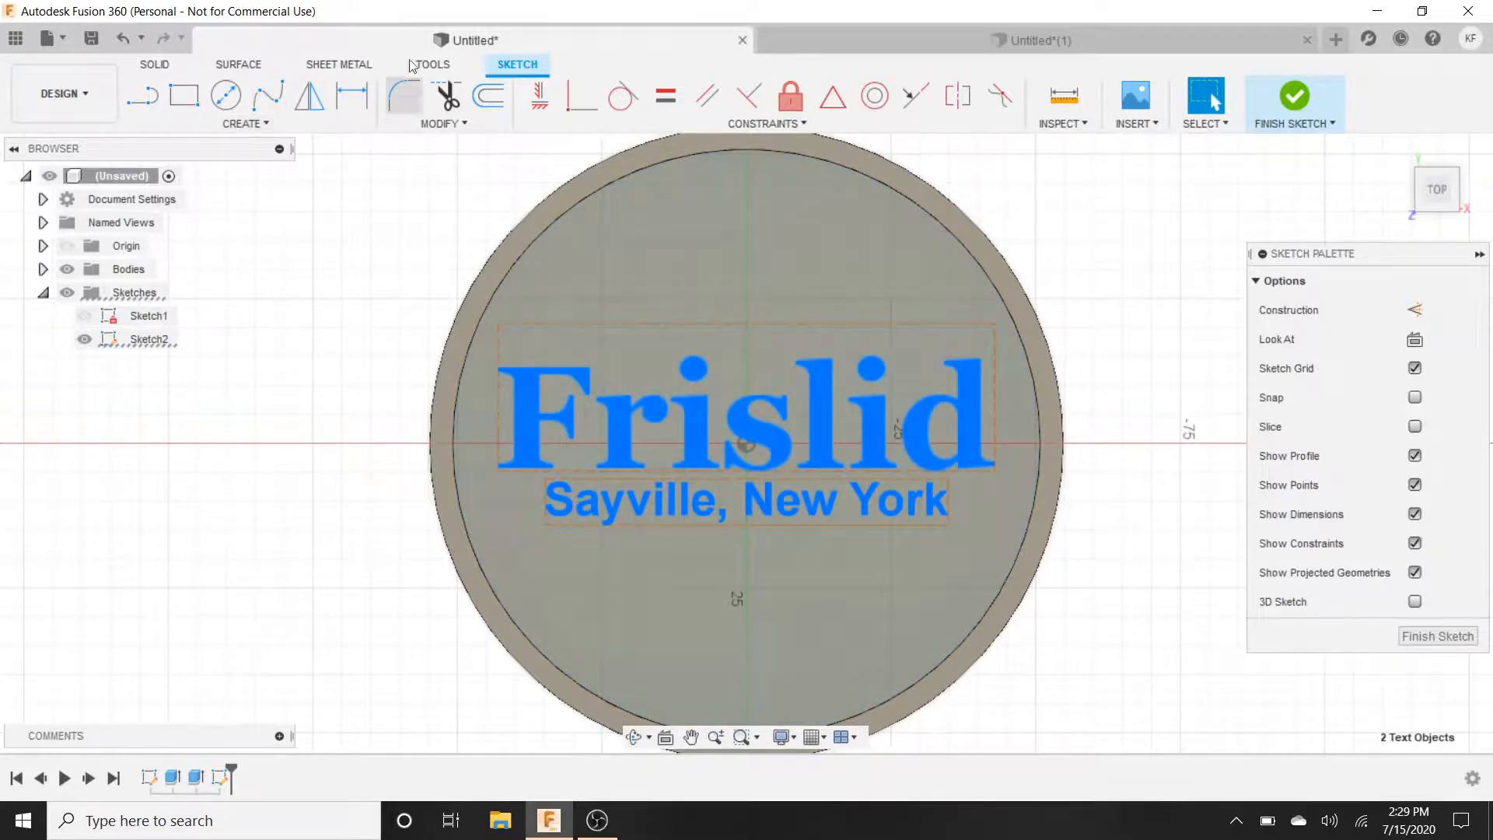
# - Select both text lines, finish the sketch and extrude them -1 mm into the disc
pyautogui.click(762, 299)
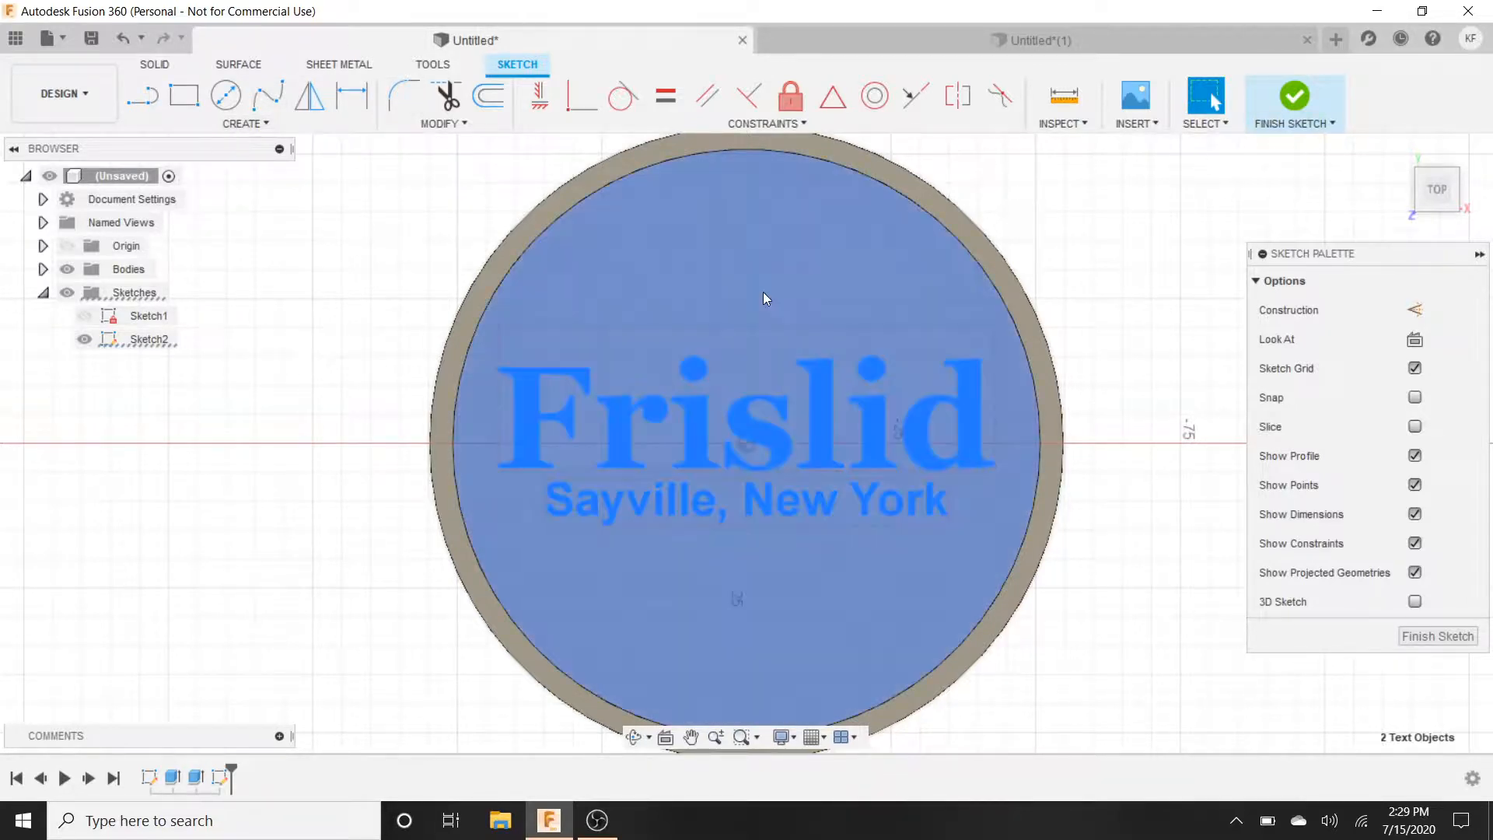
pyautogui.moveTo(1294, 103)
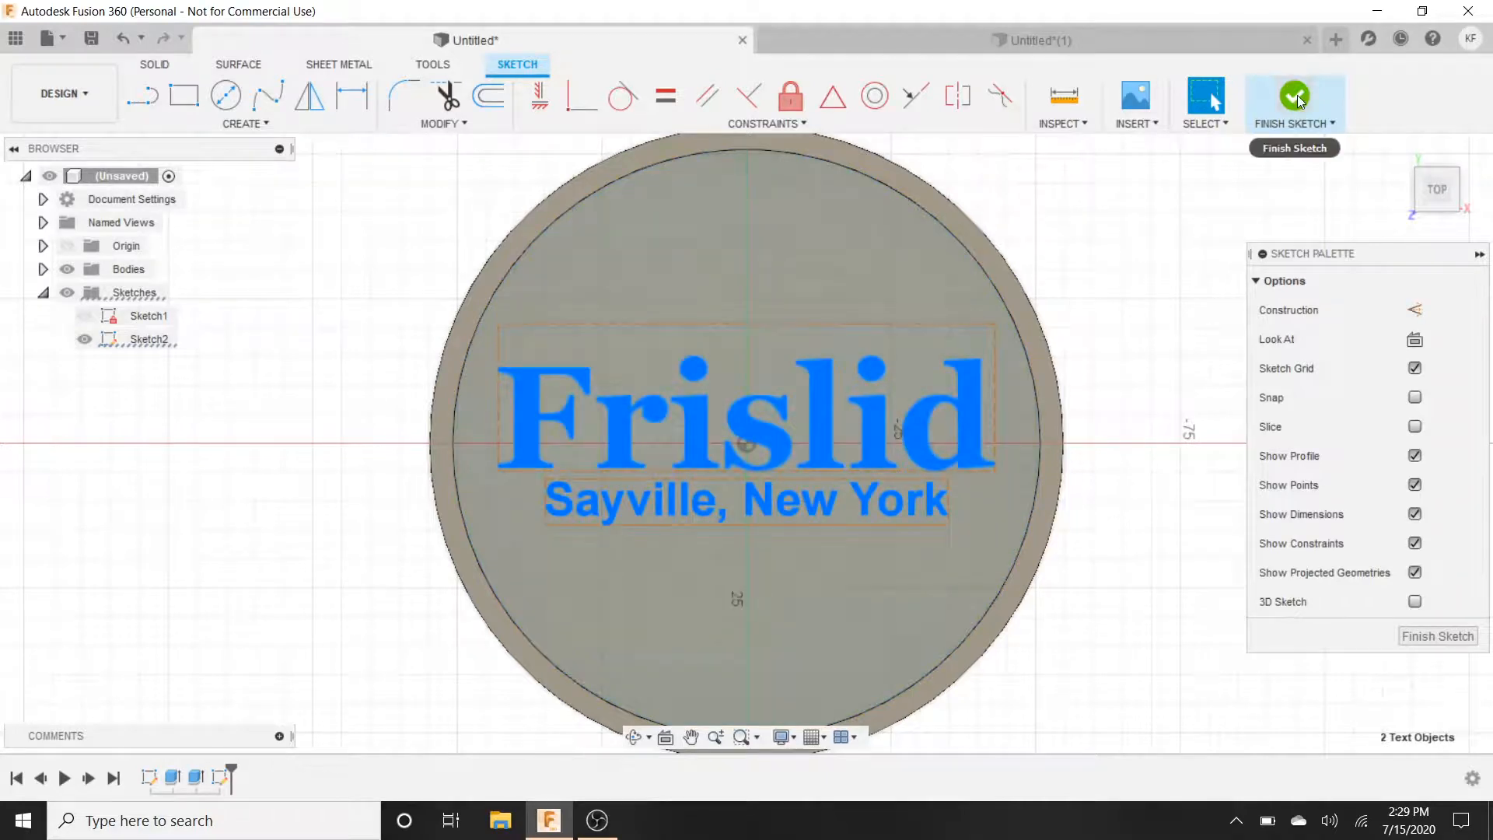
pyautogui.click(1293, 99)
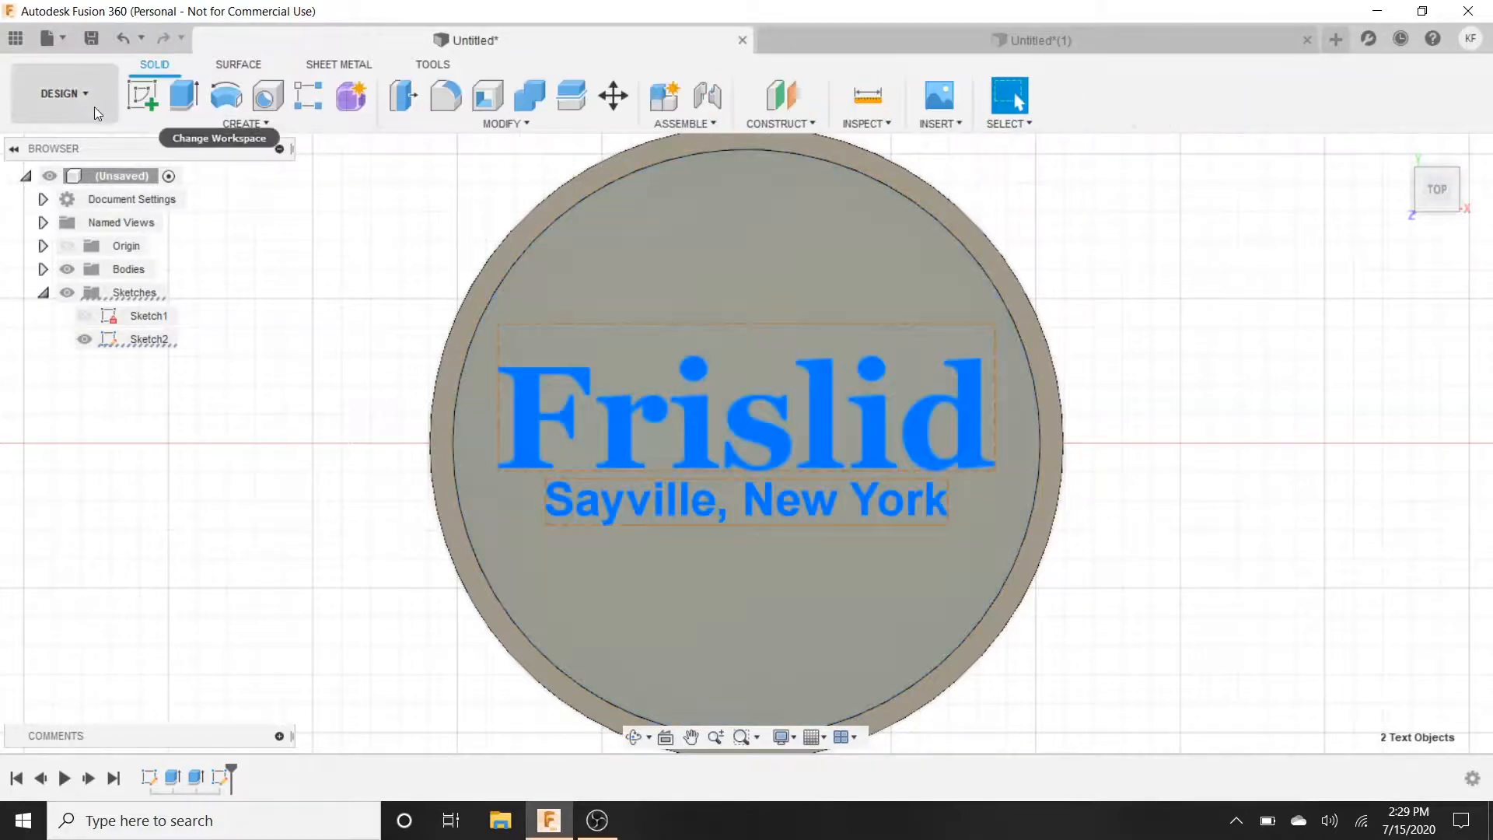
pyautogui.click(183, 95)
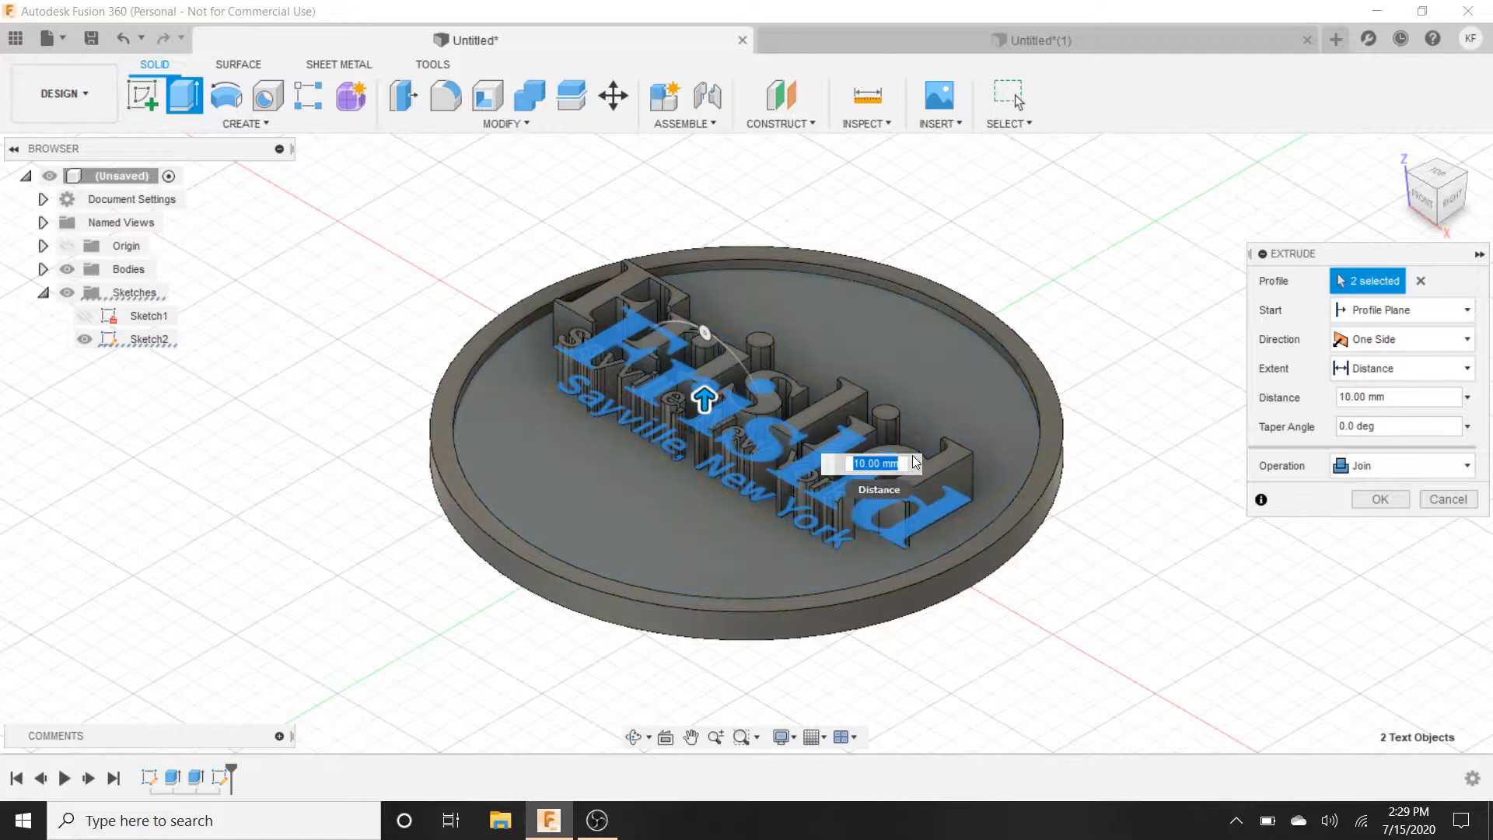
pyautogui.write('-1')
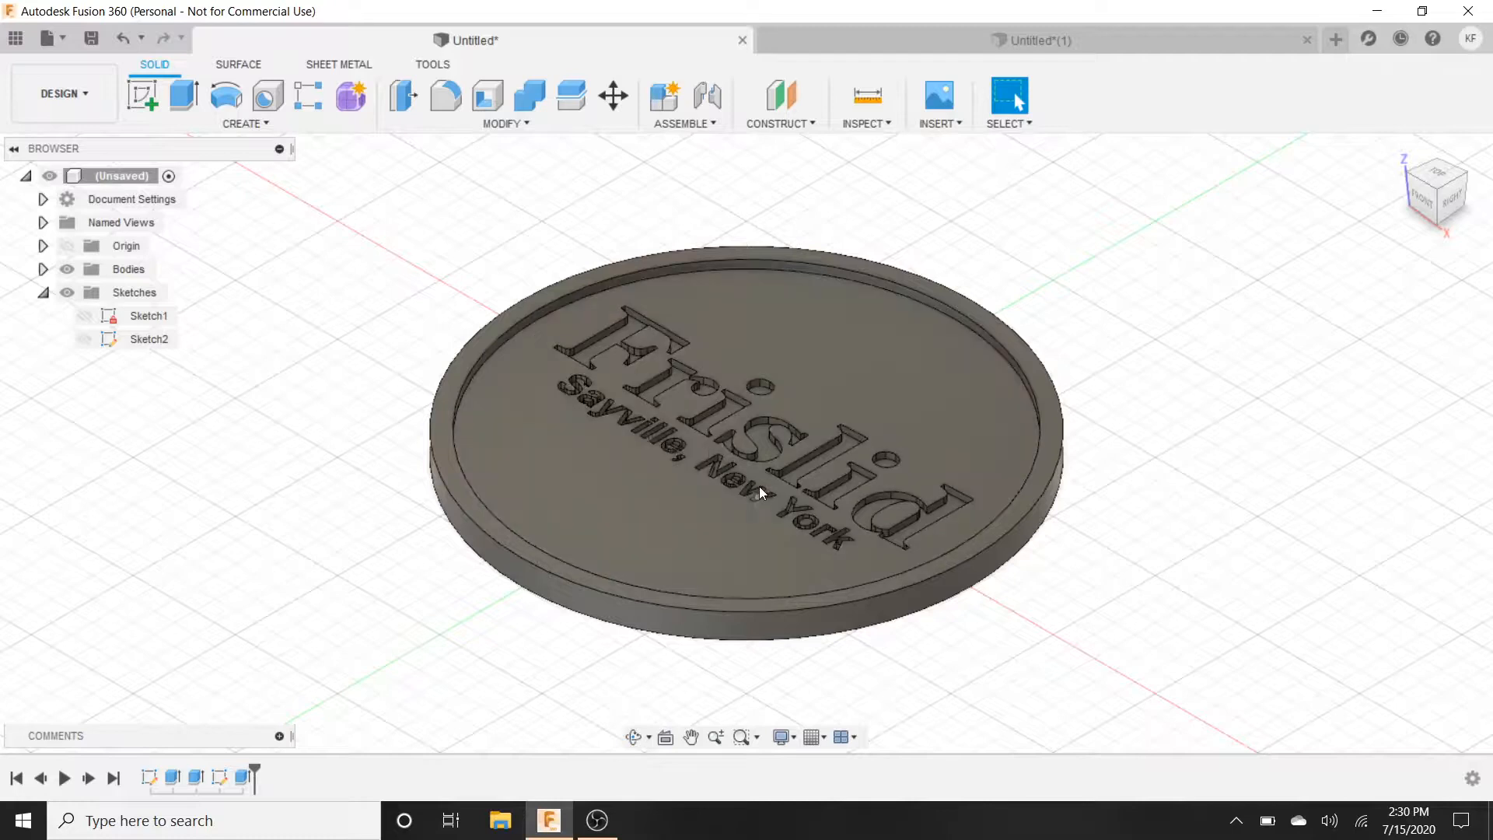
pyautogui.moveTo(762, 456)
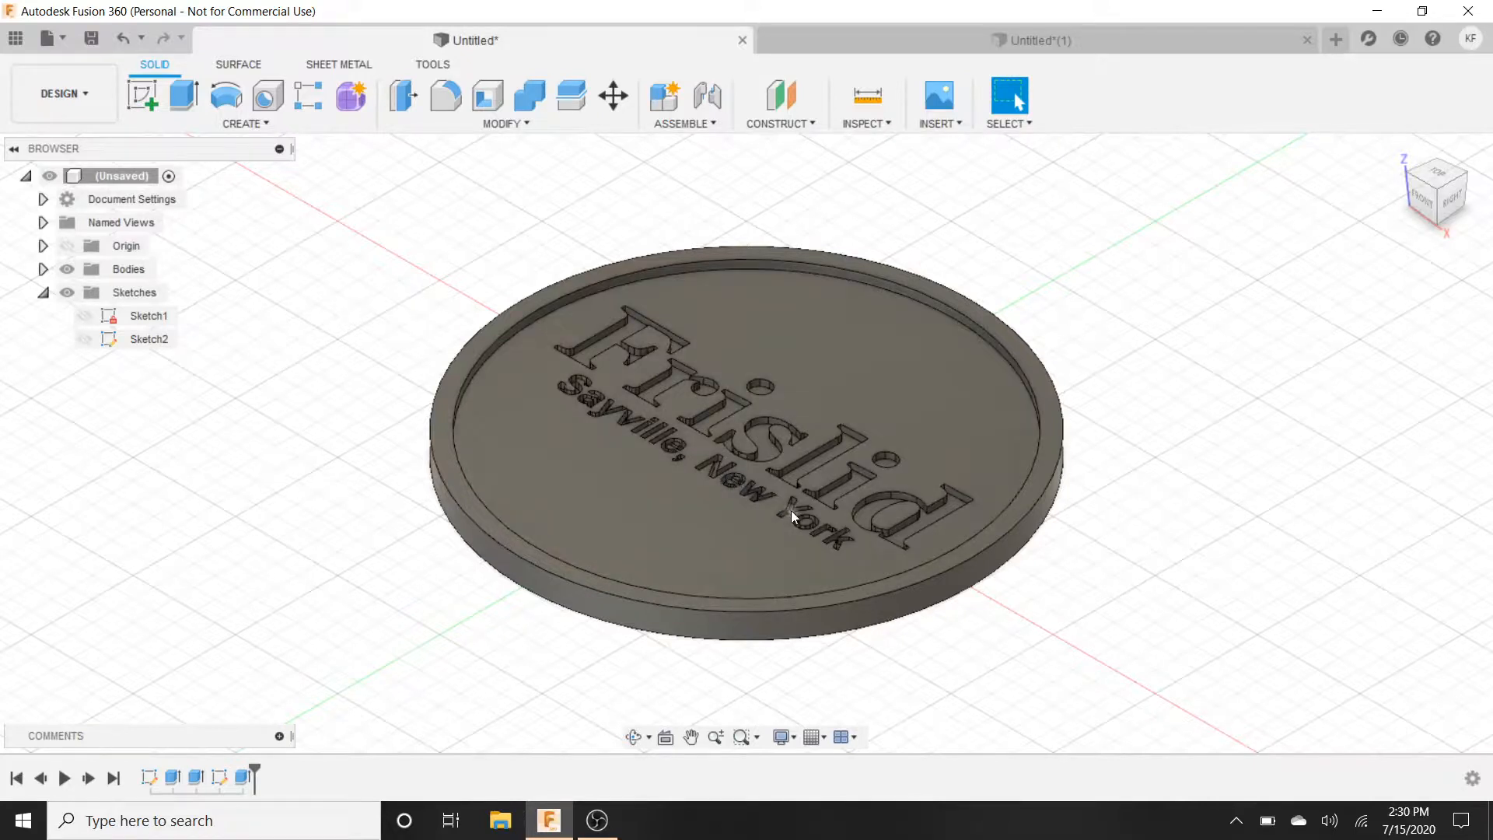
pyautogui.moveTo(627, 345)
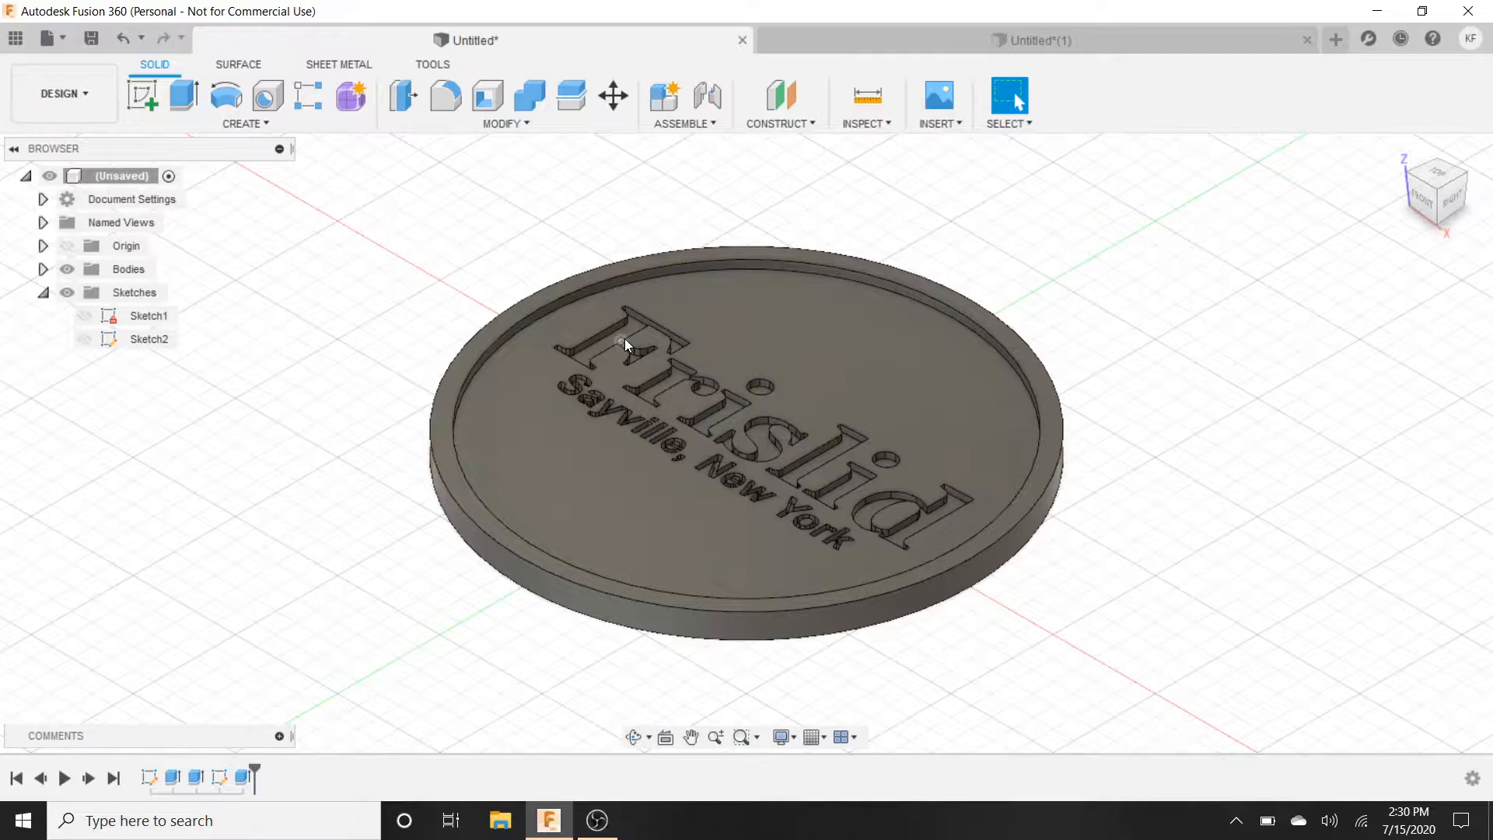
pyautogui.moveTo(61, 37)
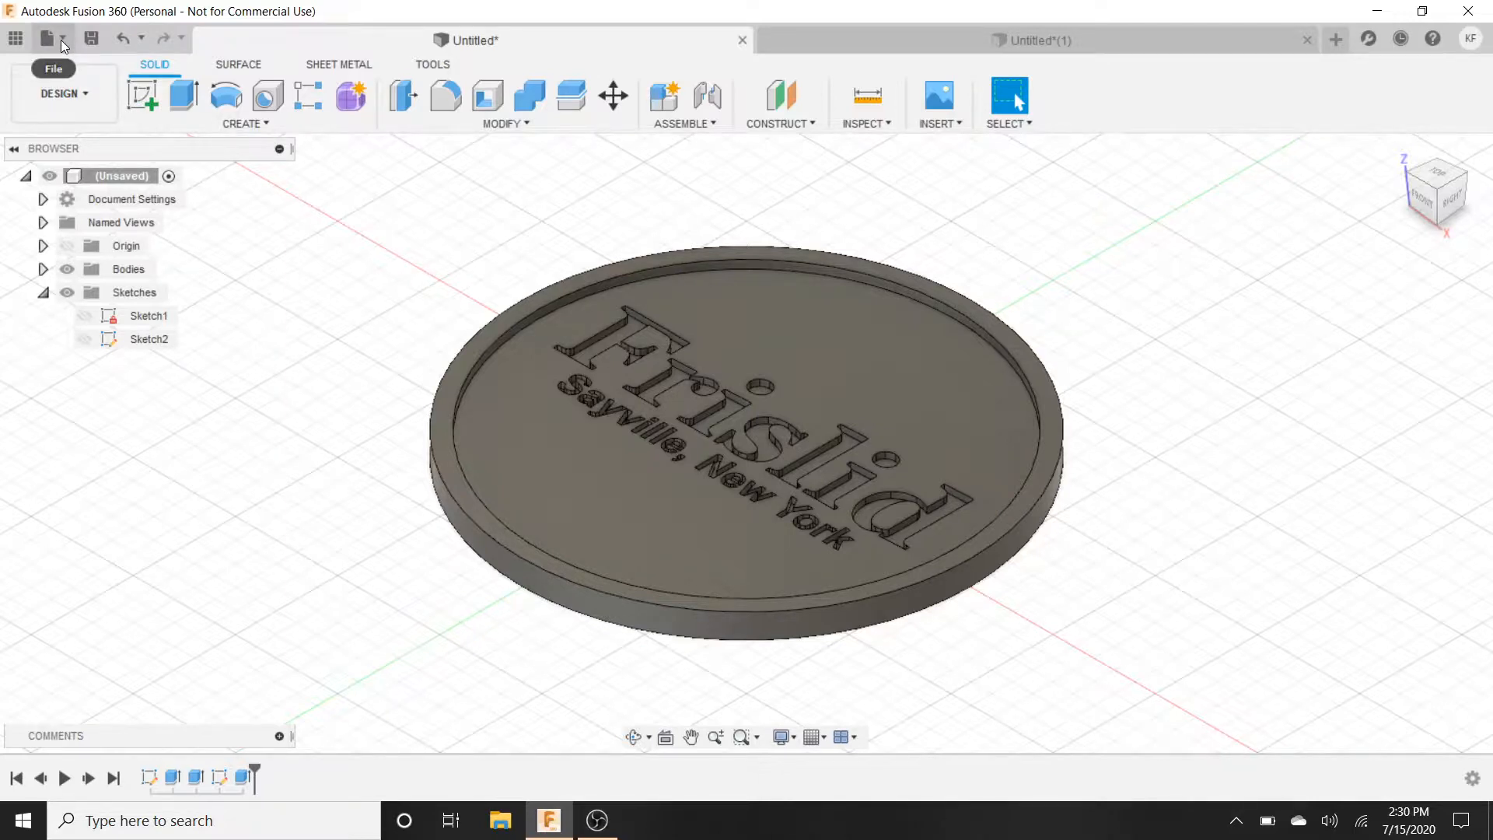
# - Save the design as 'Frislid Coaster' in the Admin Project
pyautogui.click(45, 38)
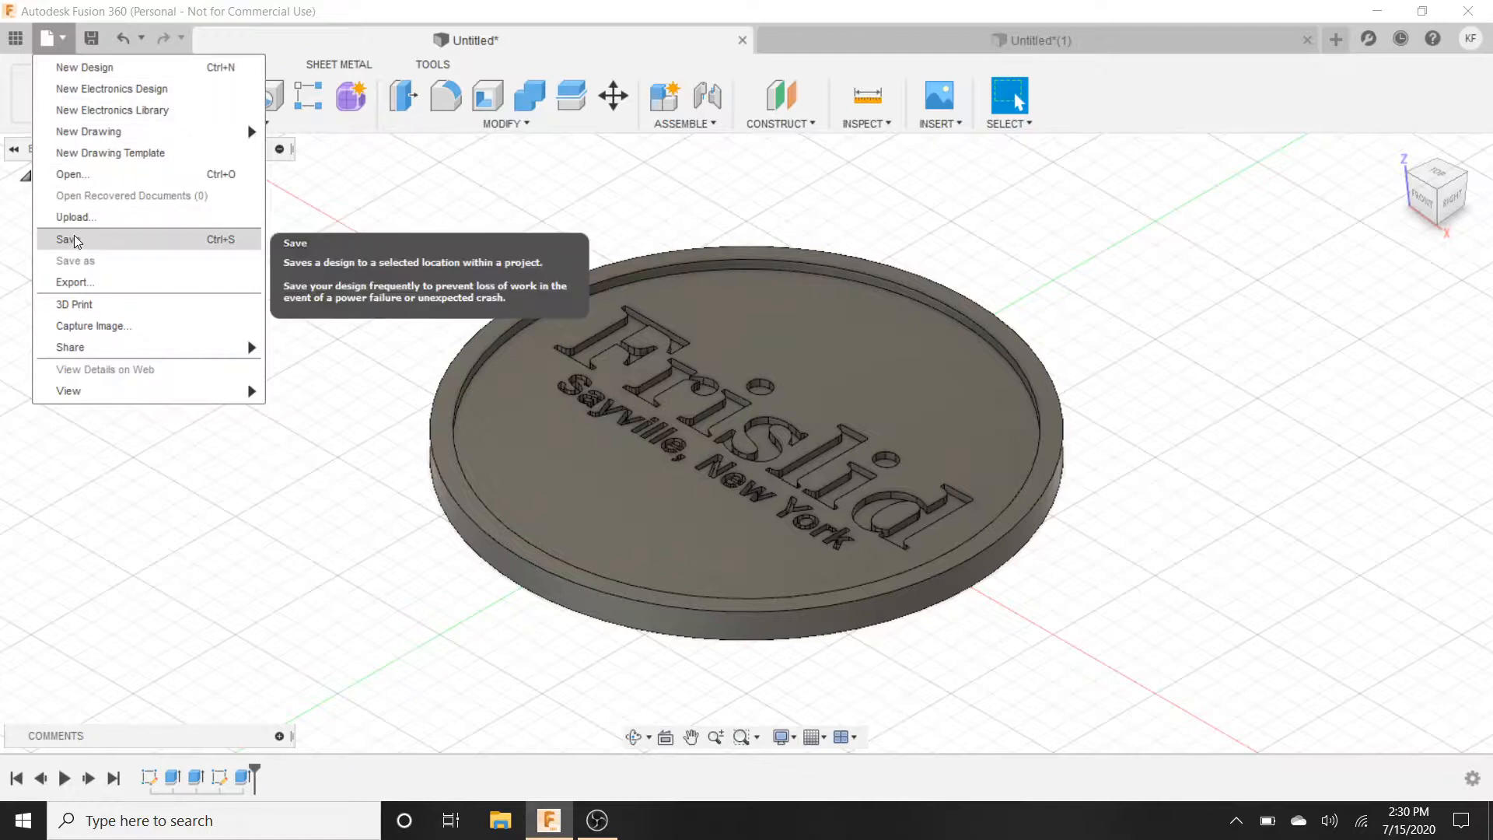
pyautogui.click(65, 239)
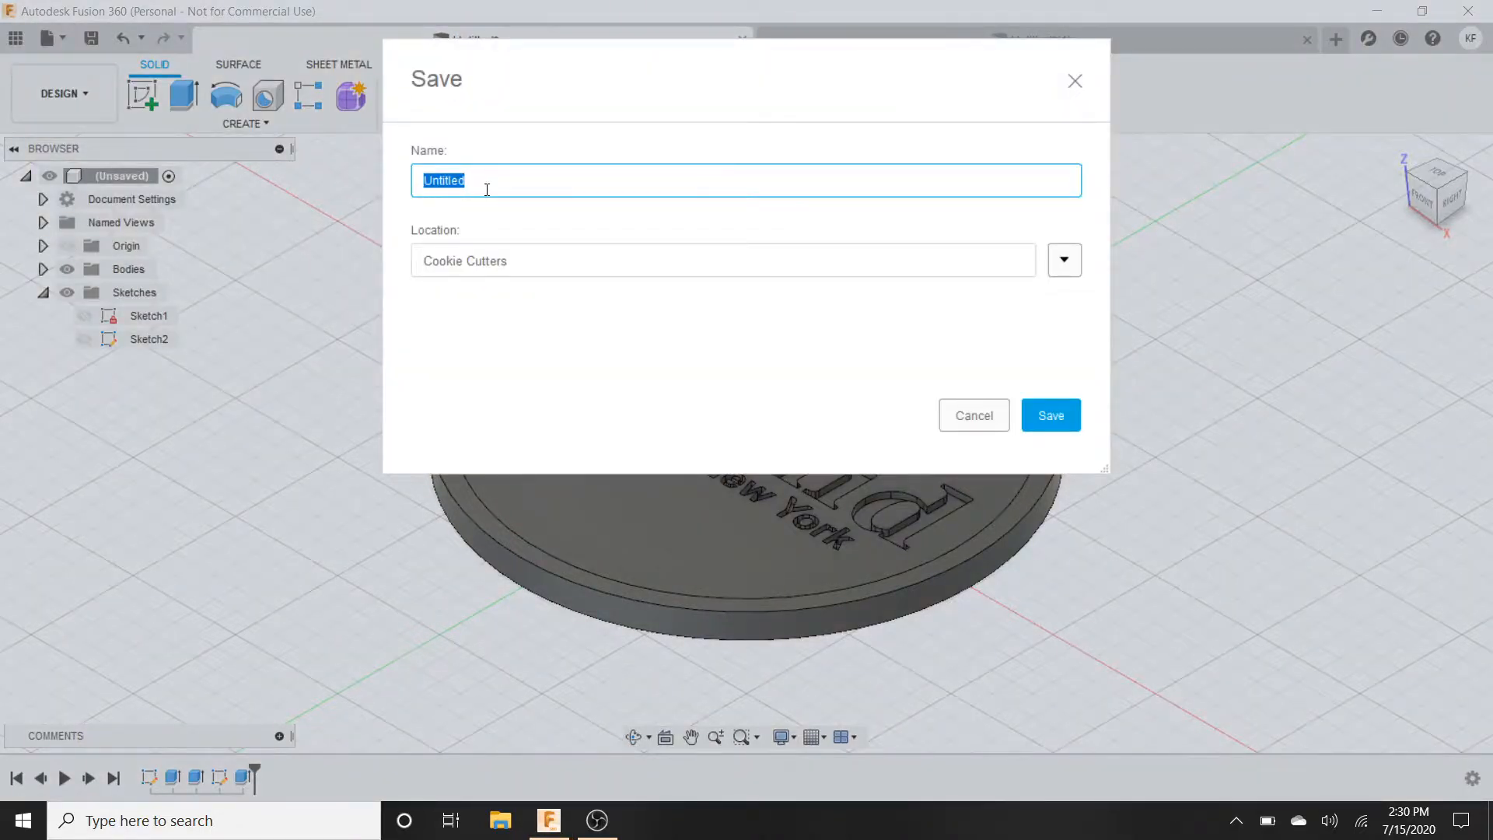
pyautogui.write('Frislid Coaster')
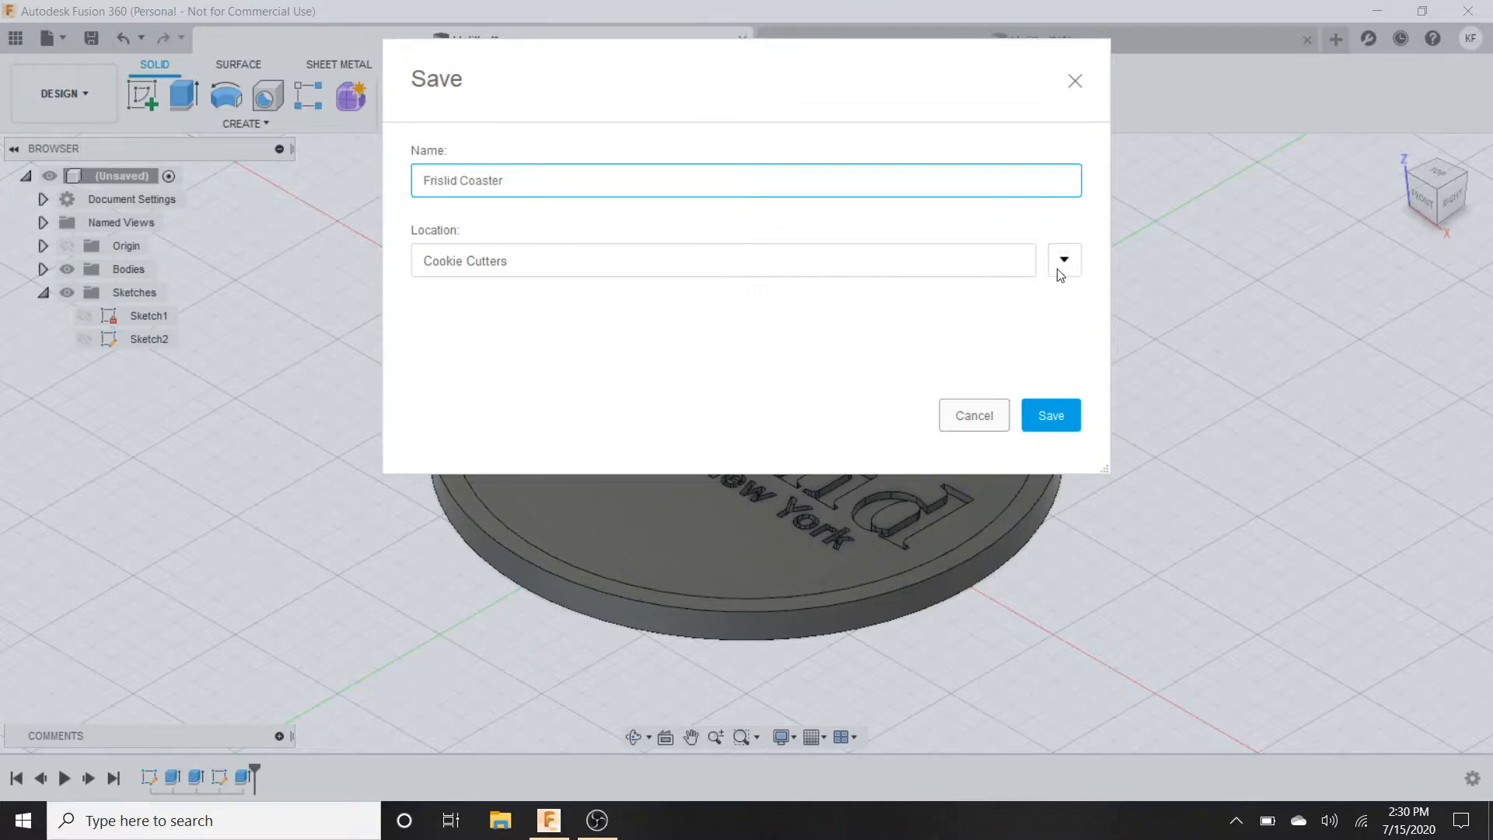
pyautogui.click(1064, 260)
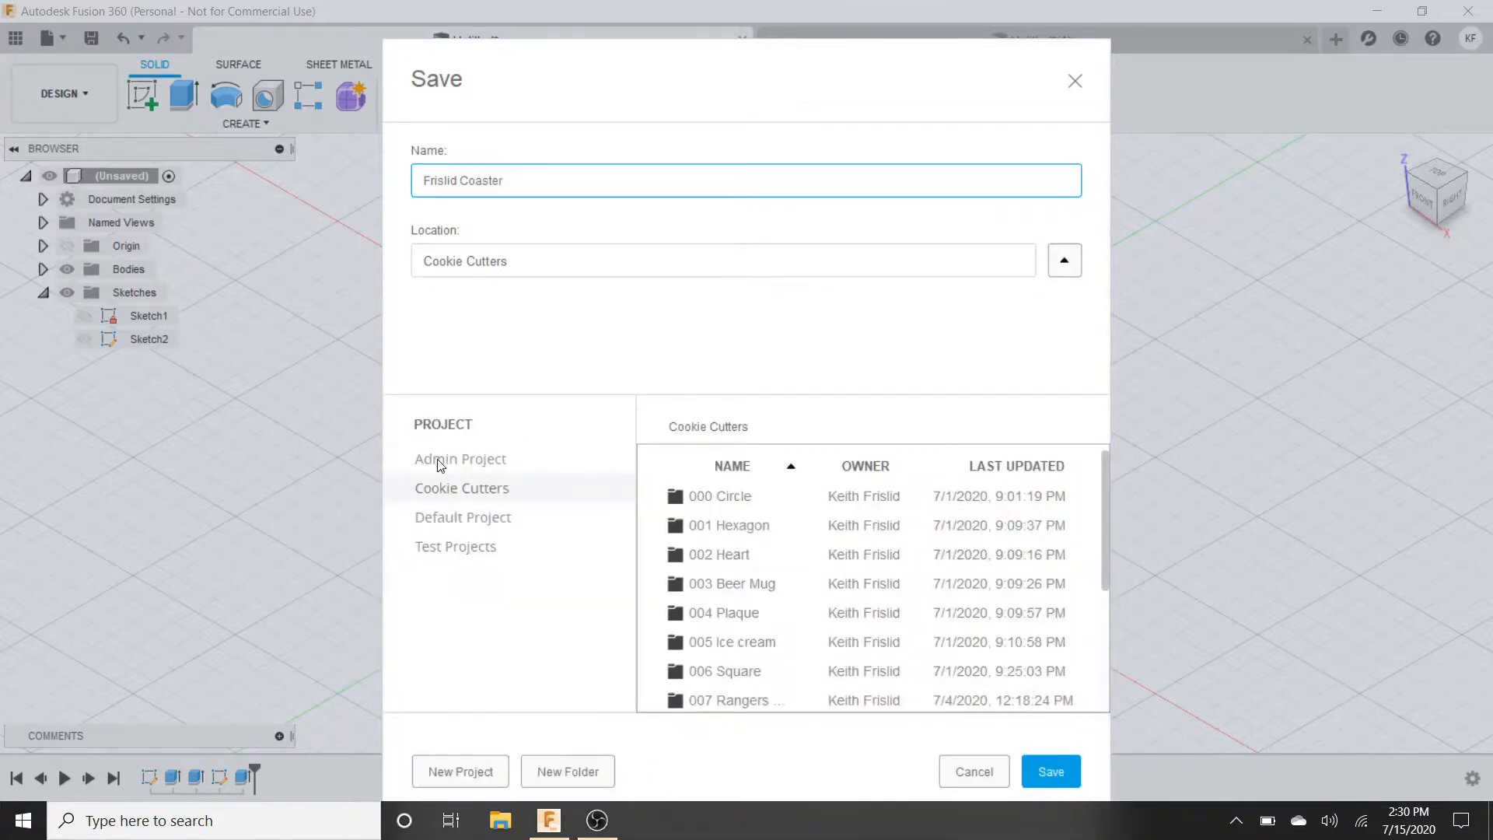
pyautogui.click(460, 457)
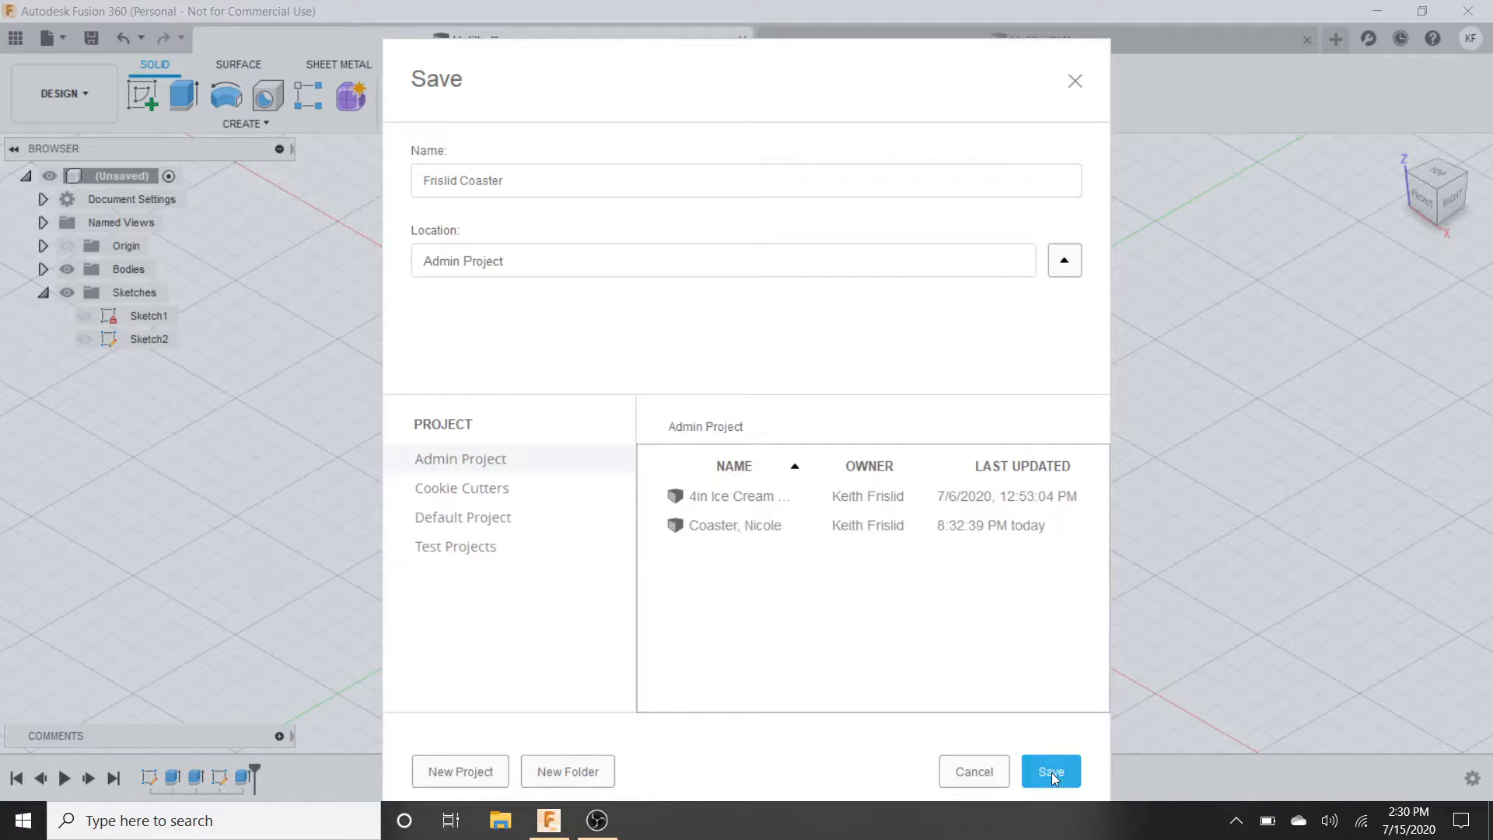
pyautogui.click(1050, 771)
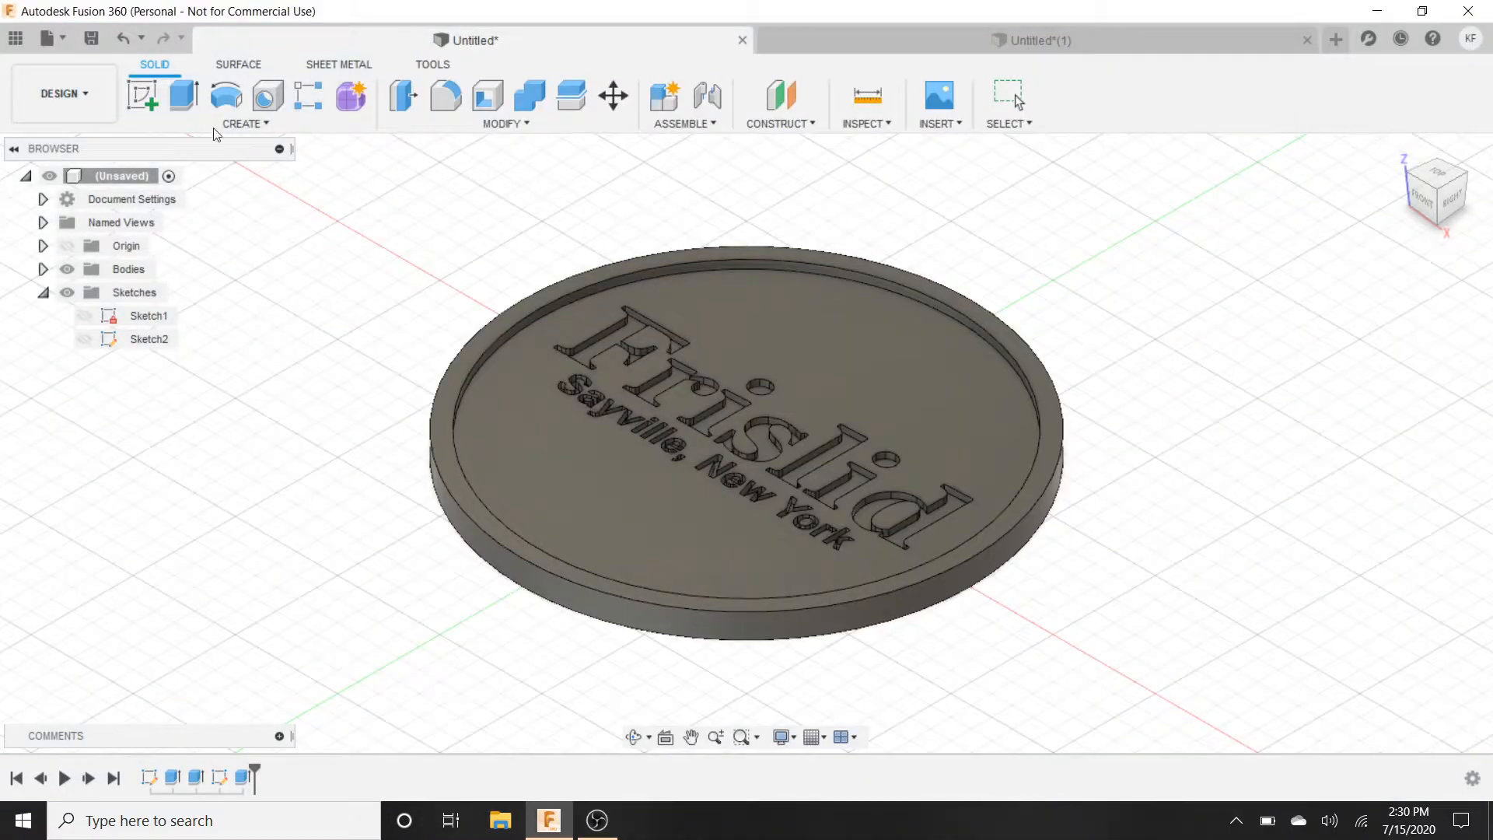
# - Export the coaster as an OBJ file and close the Job Status window
pyautogui.click(47, 37)
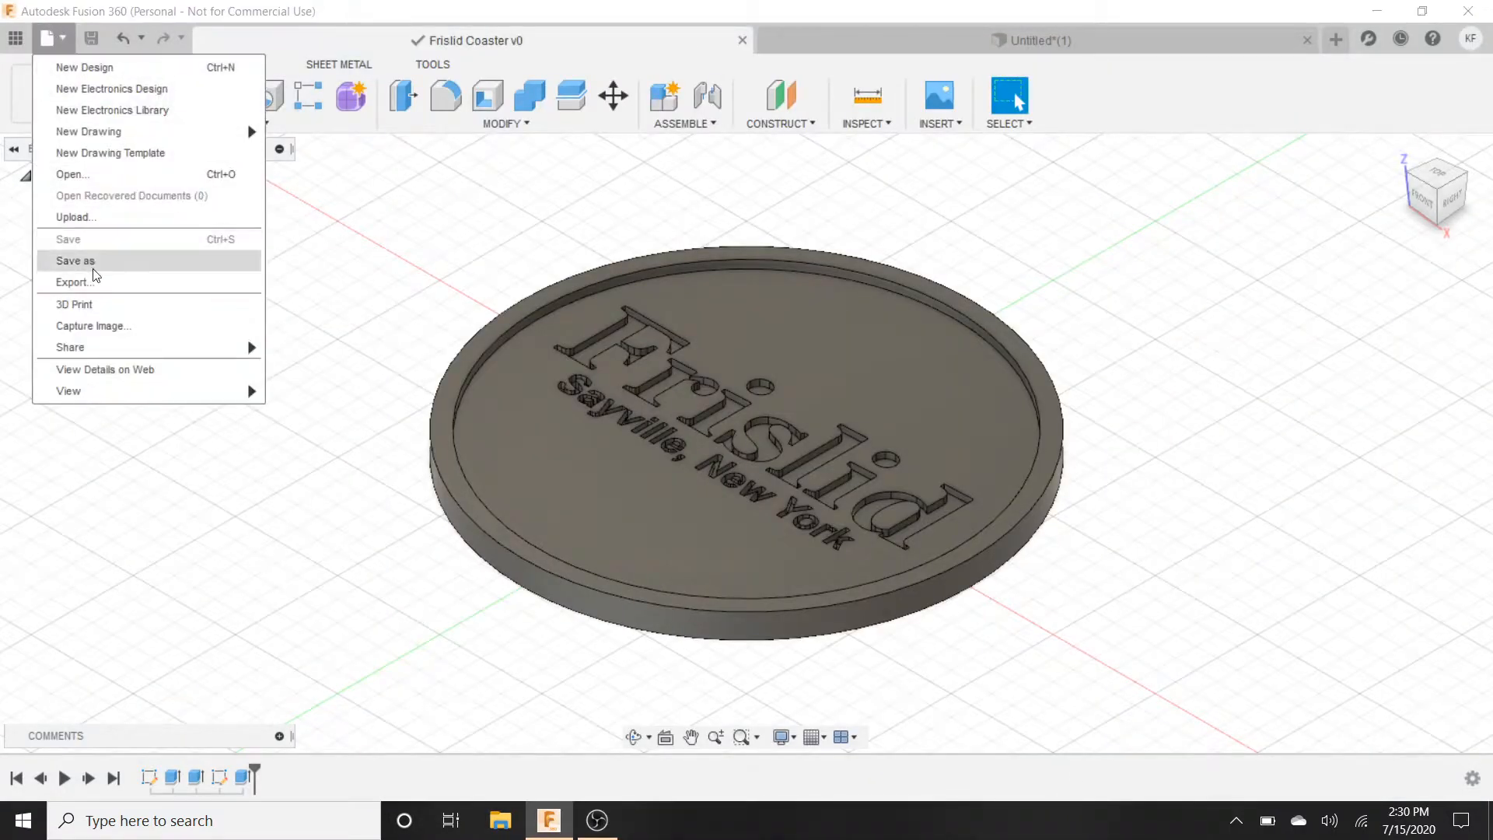
pyautogui.click(73, 282)
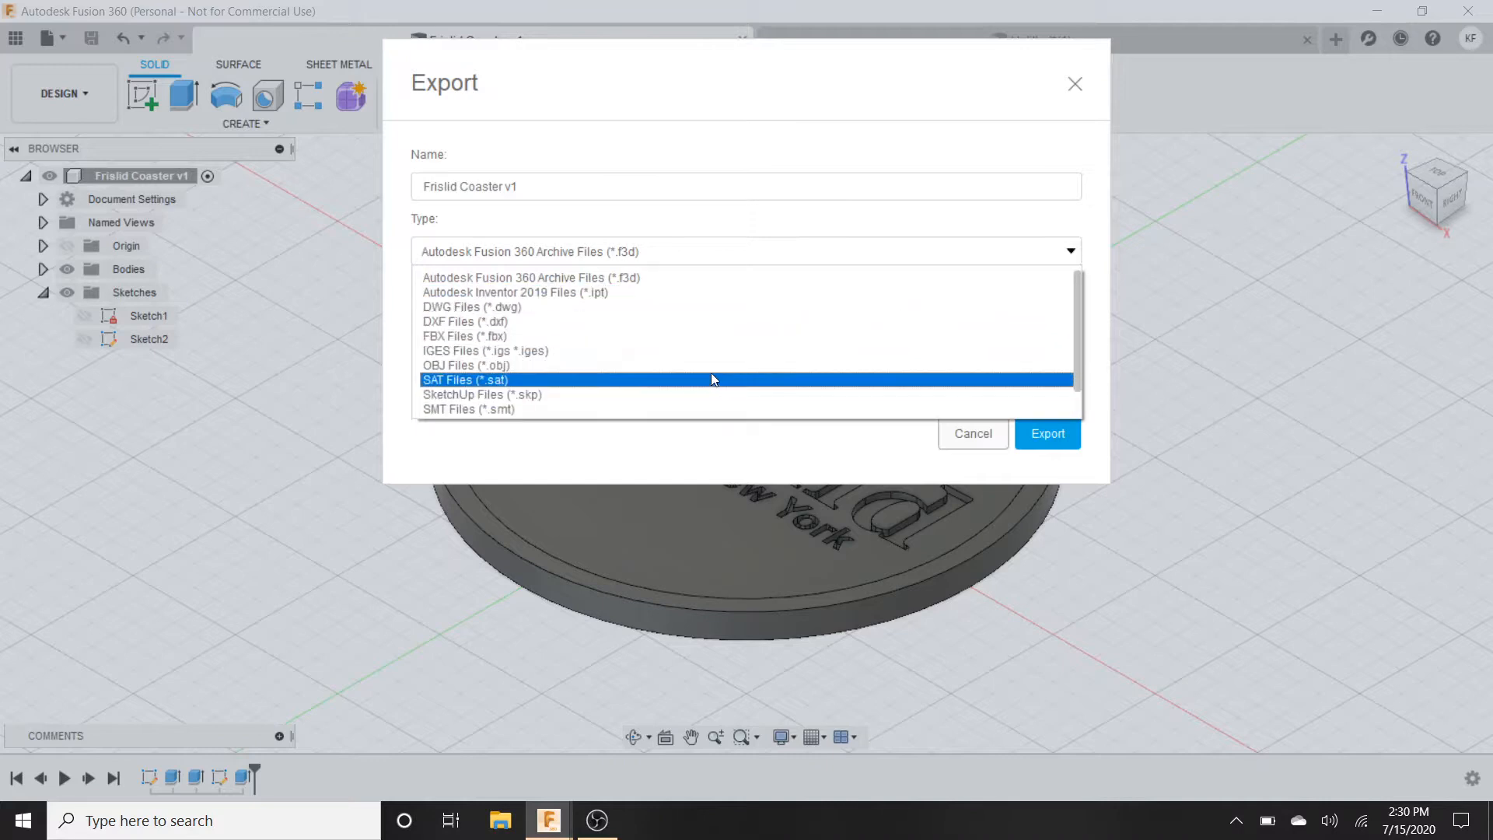
pyautogui.click(465, 364)
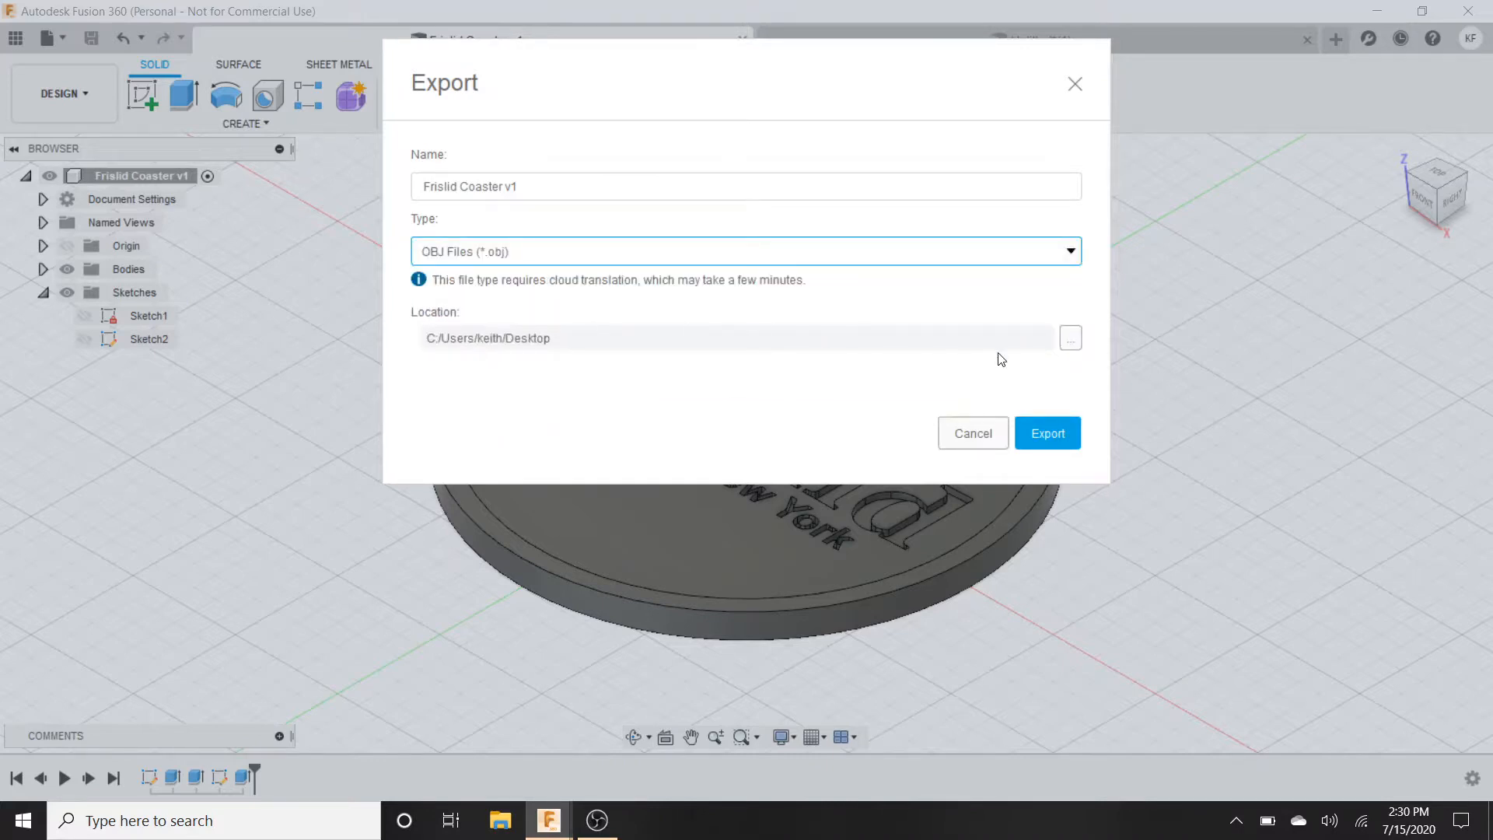
pyautogui.click(1046, 433)
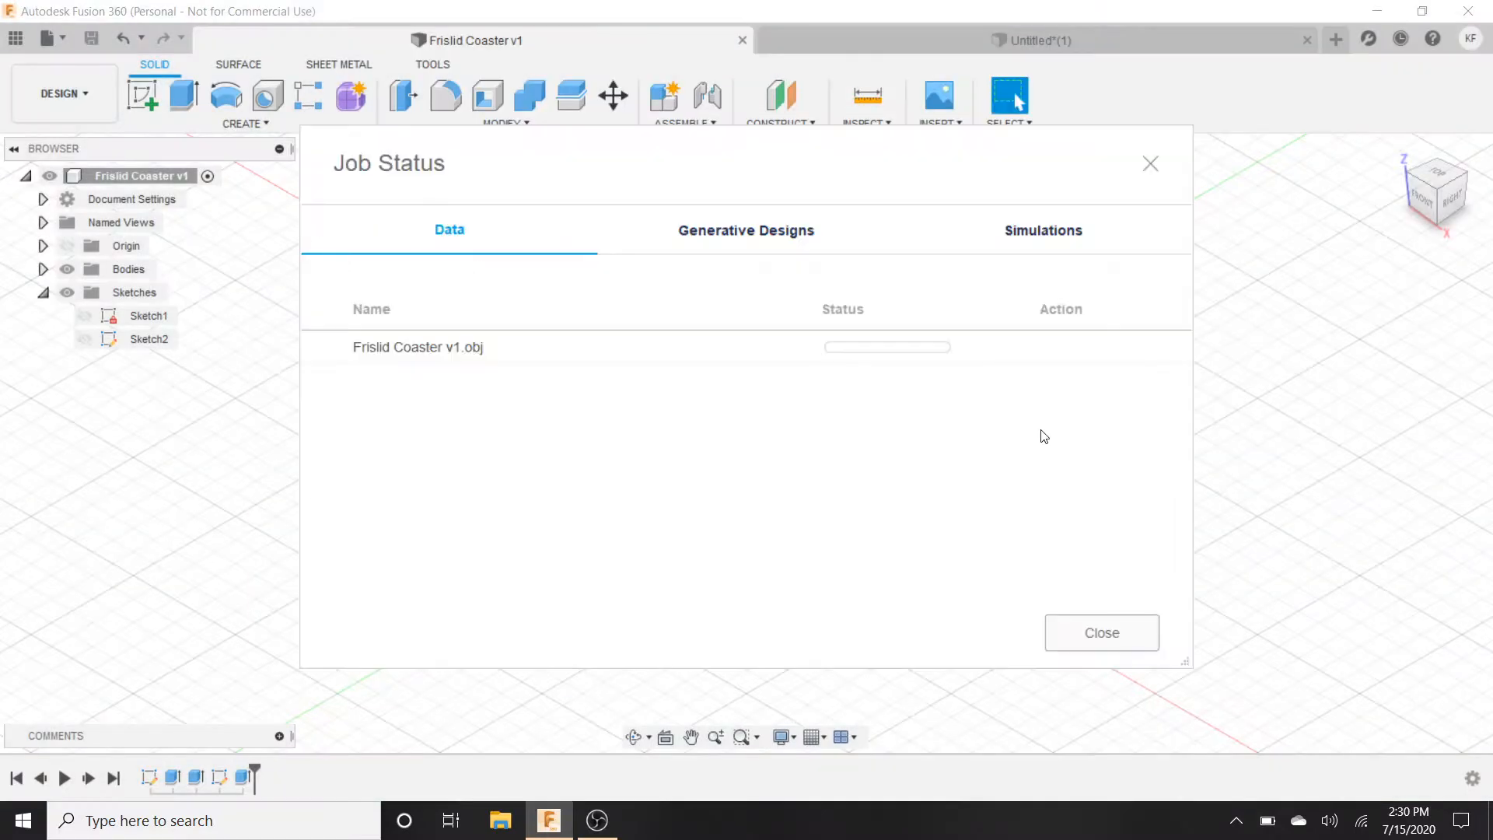
pyautogui.moveTo(861, 375)
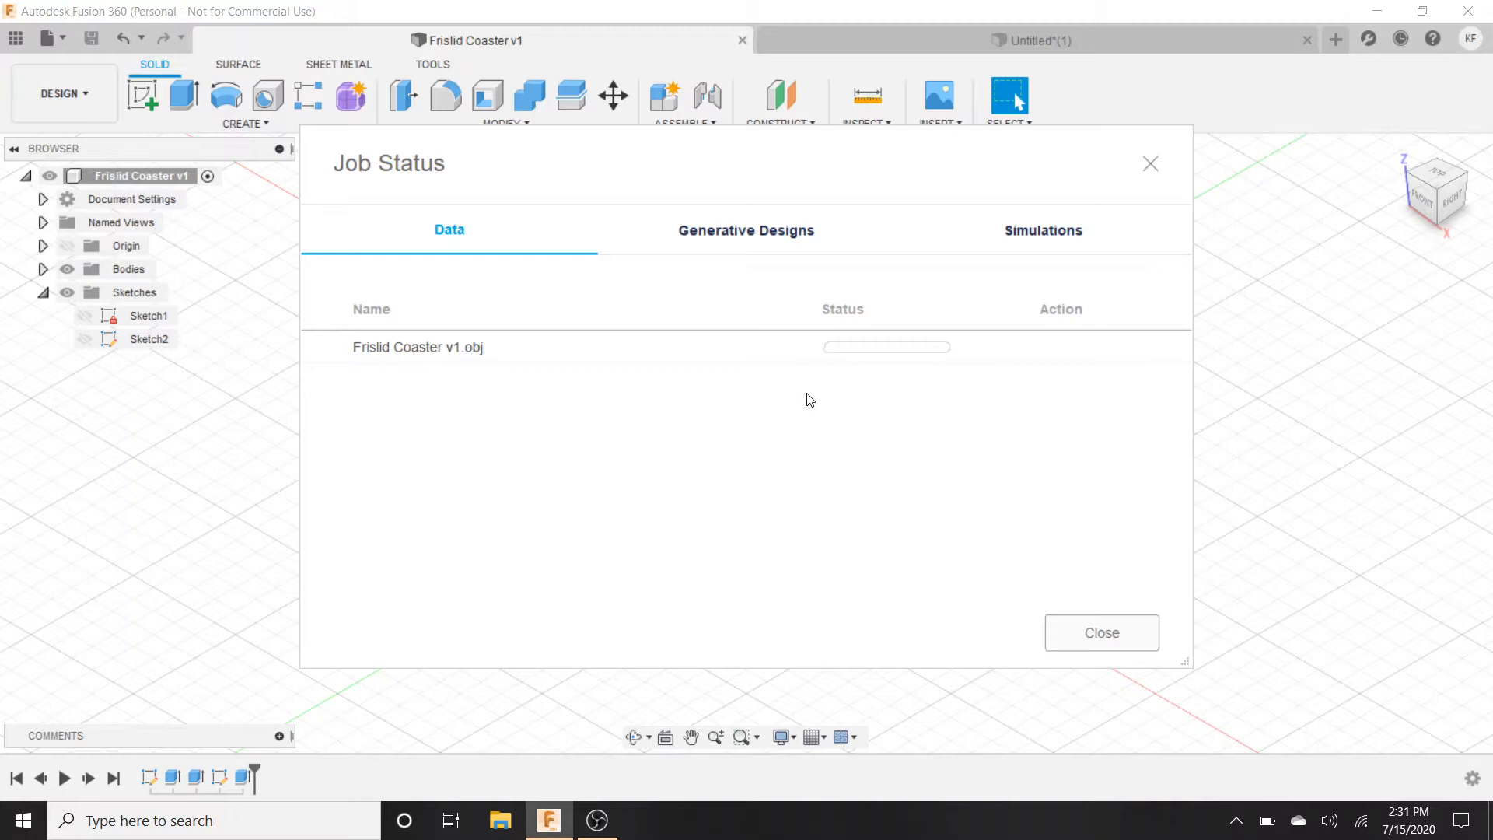
pyautogui.moveTo(995, 317)
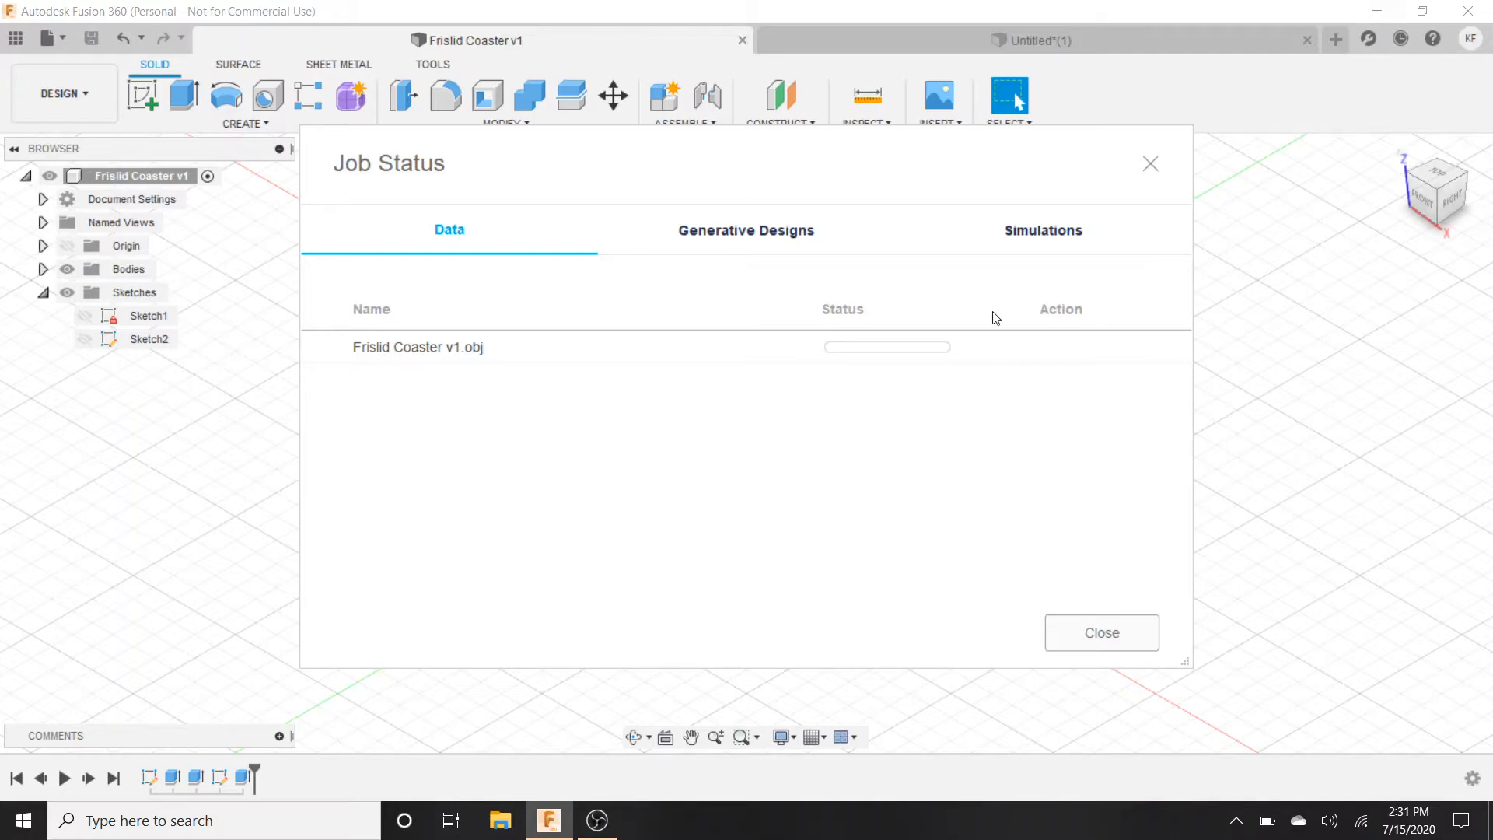
pyautogui.moveTo(807, 380)
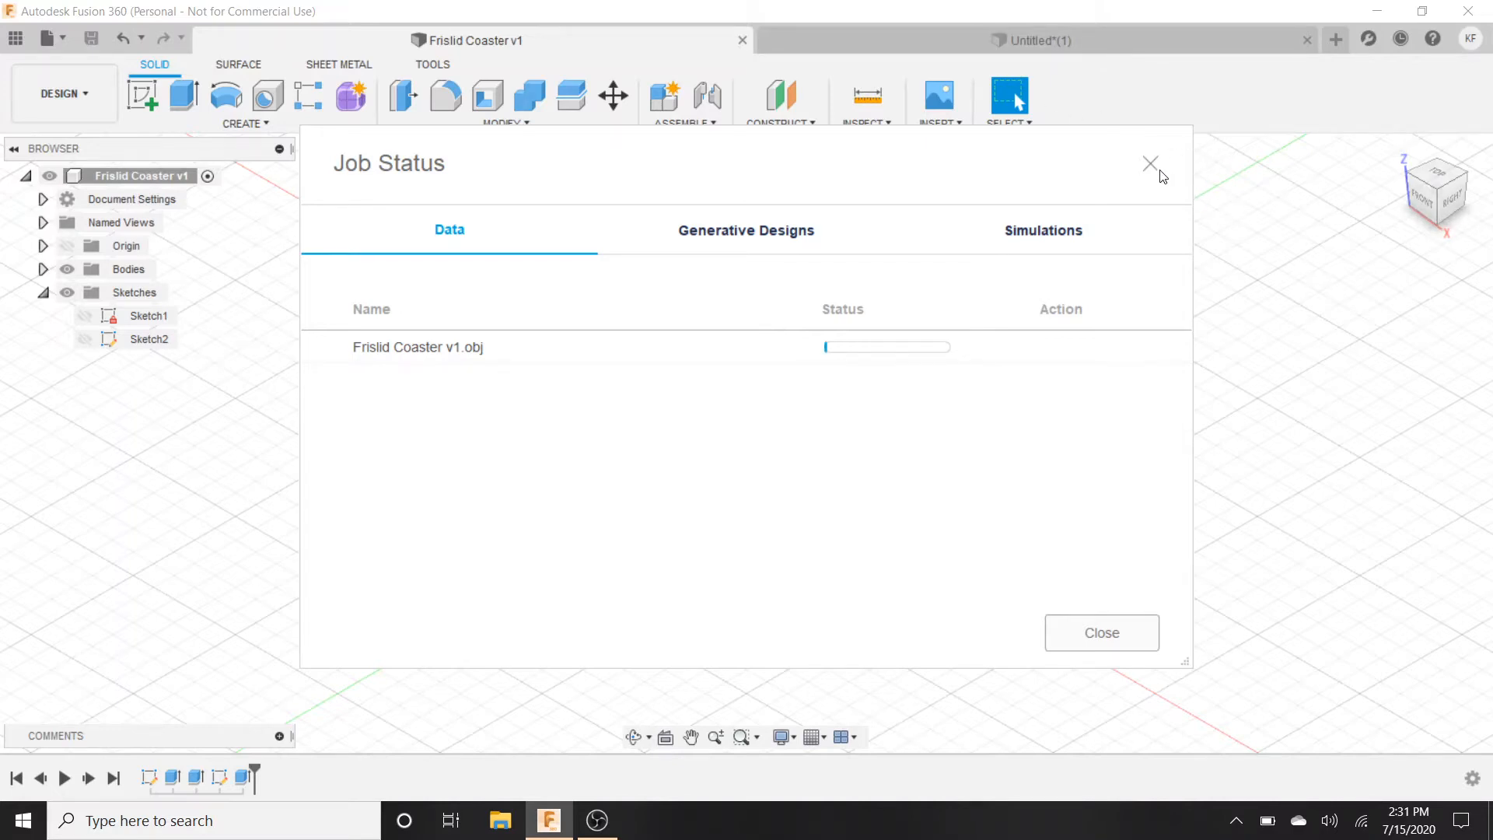
pyautogui.click(1149, 163)
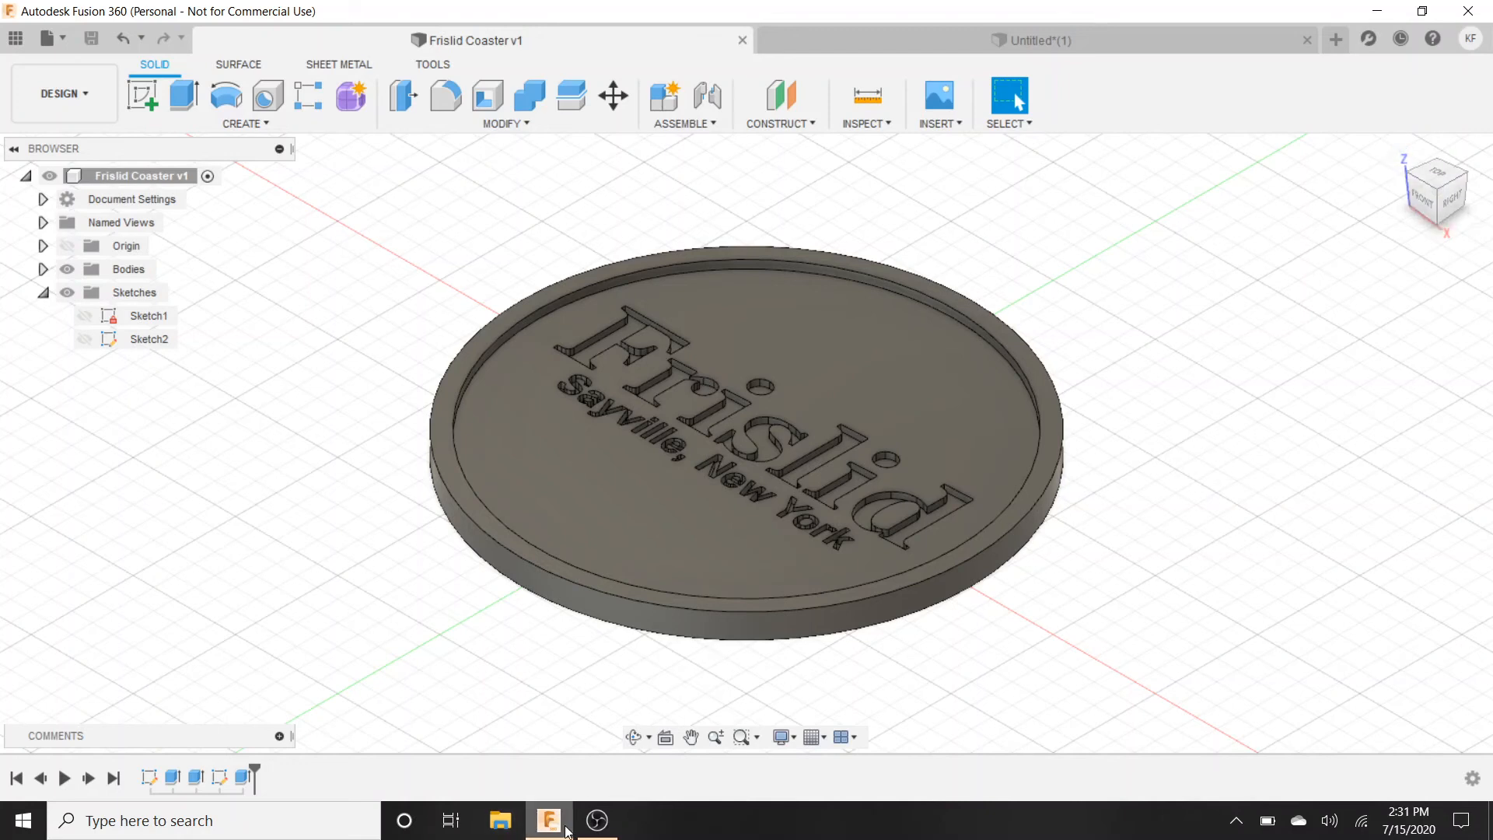
pyautogui.click(595, 820)
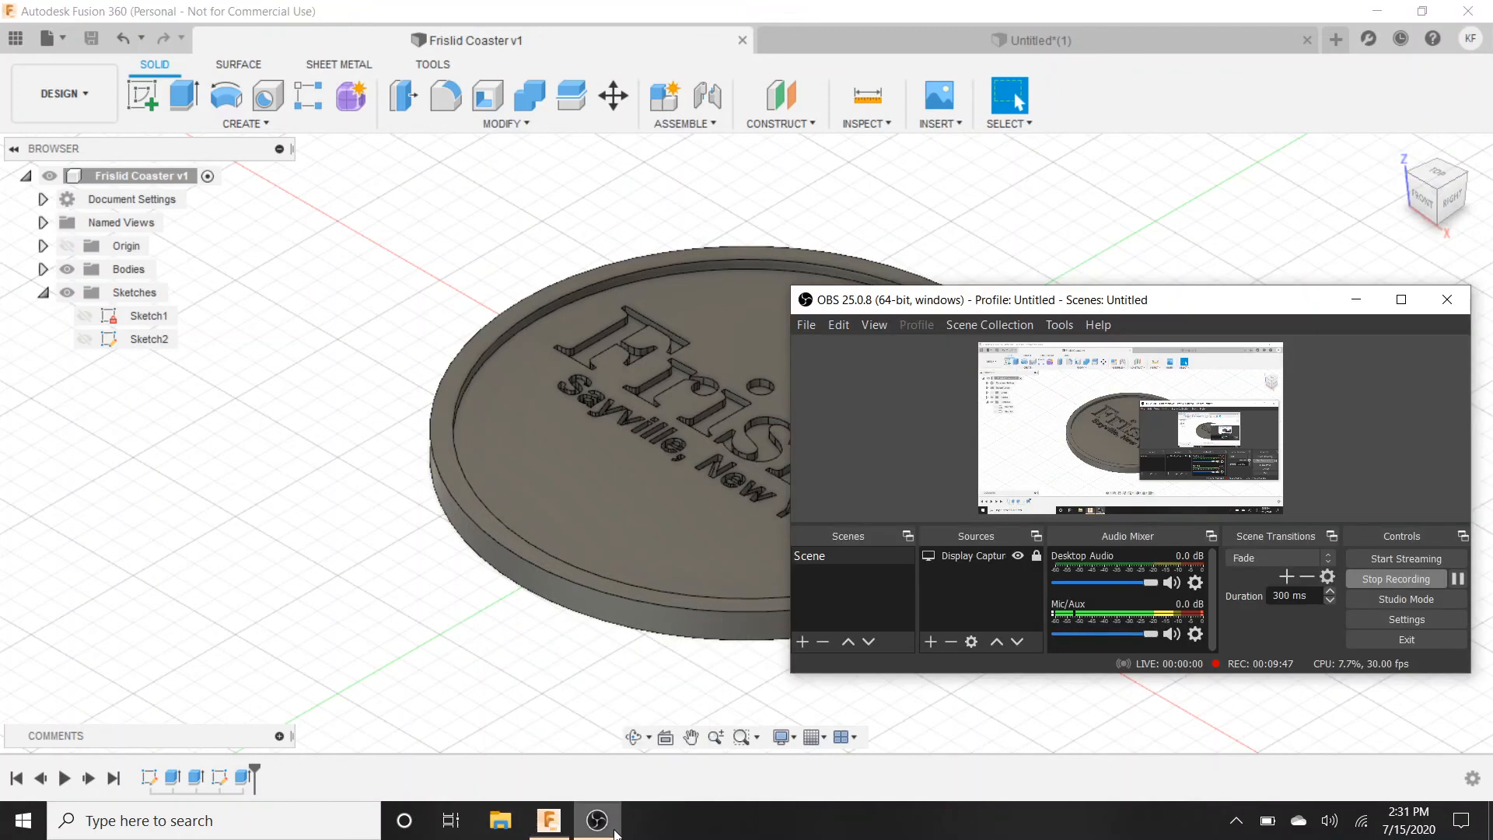